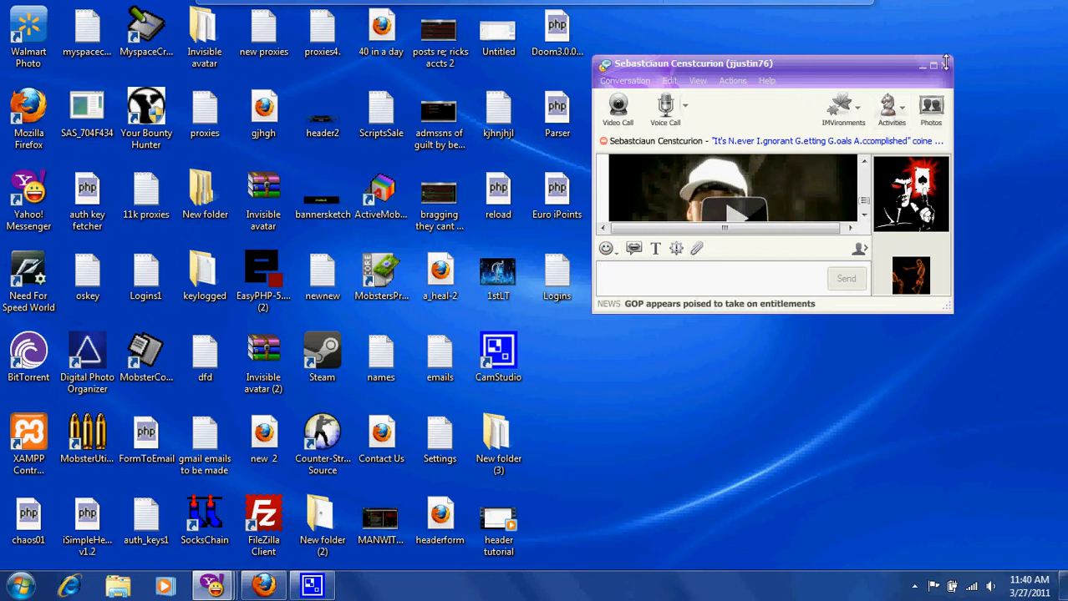
- Close the Yahoo Messenger chat window and launch Mozilla Firefox from the desktop shortcut
left_click(944, 58)
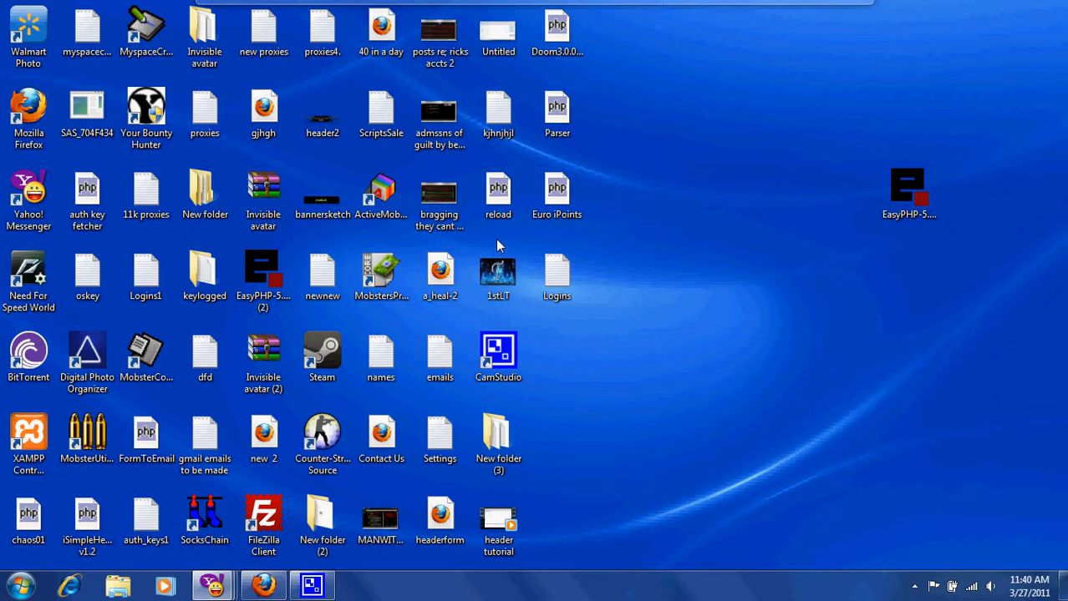
left_click(29, 108)
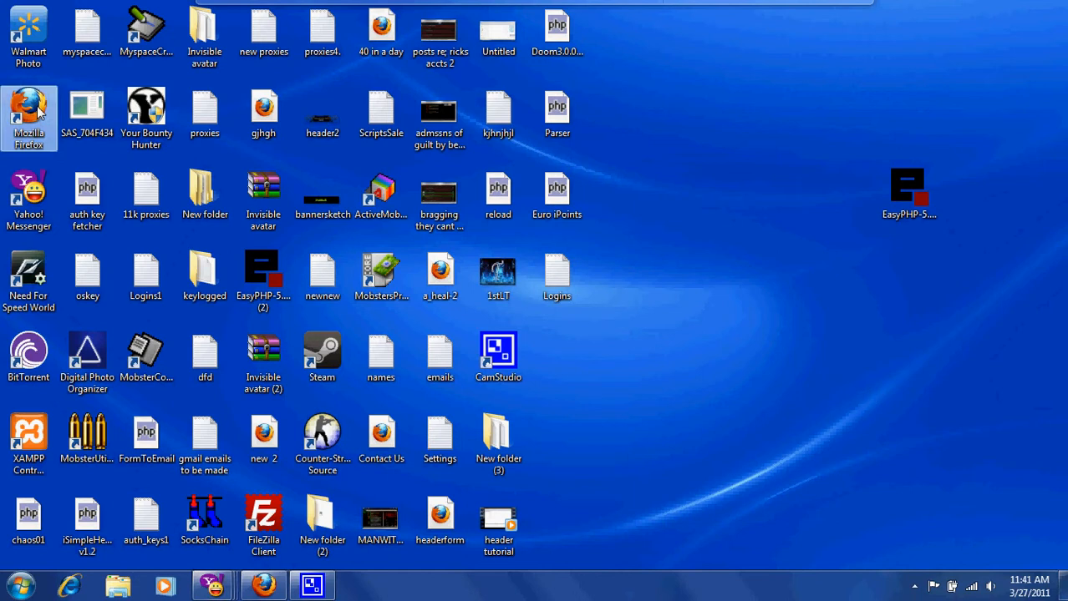
double_click(28, 108)
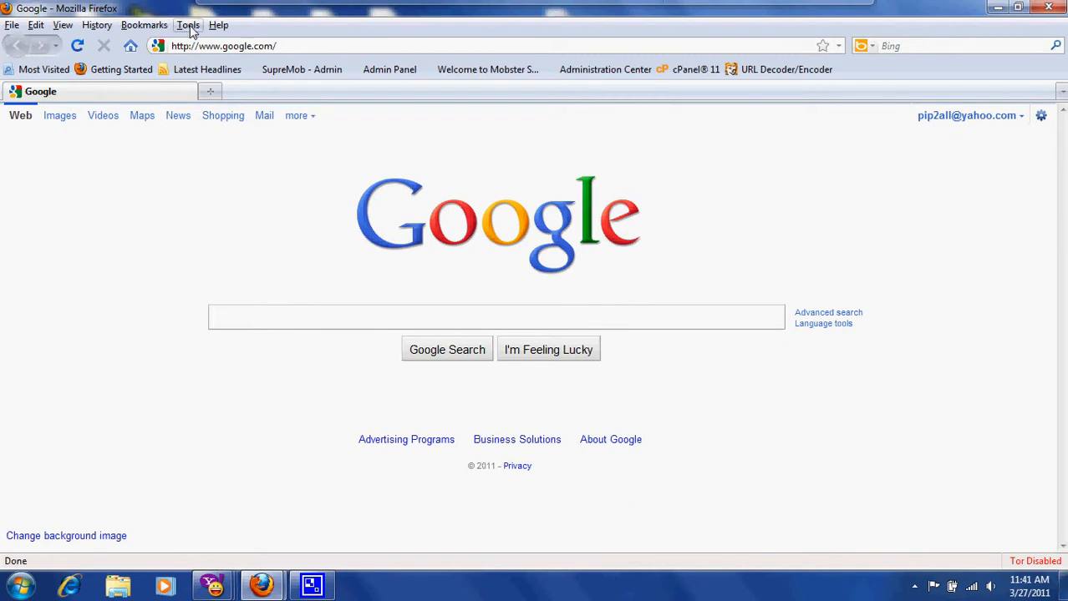
left_click(218, 25)
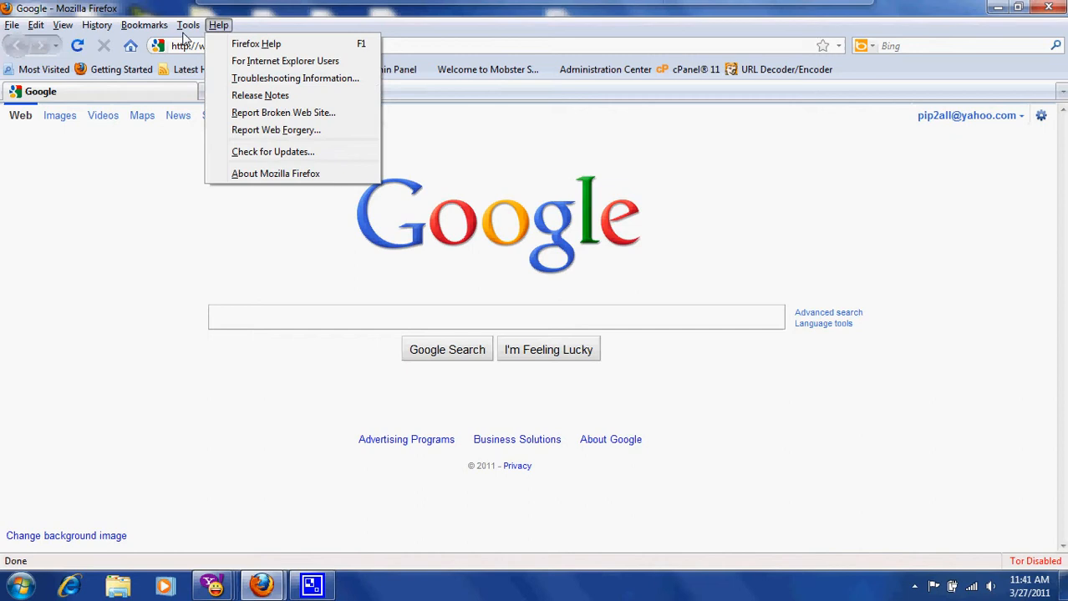
mouse_move(195, 44)
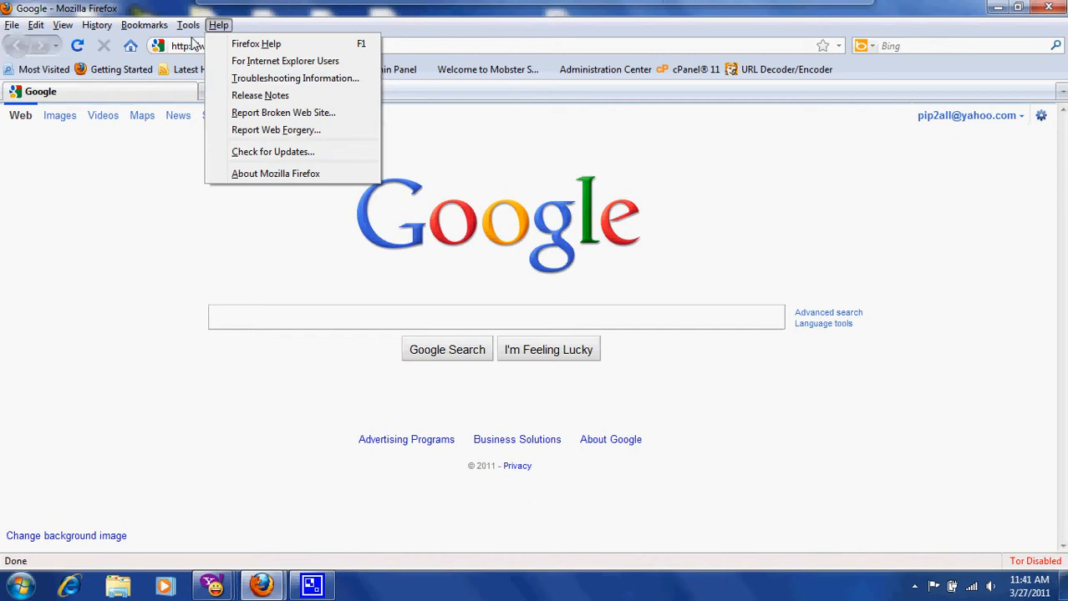
mouse_move(270, 134)
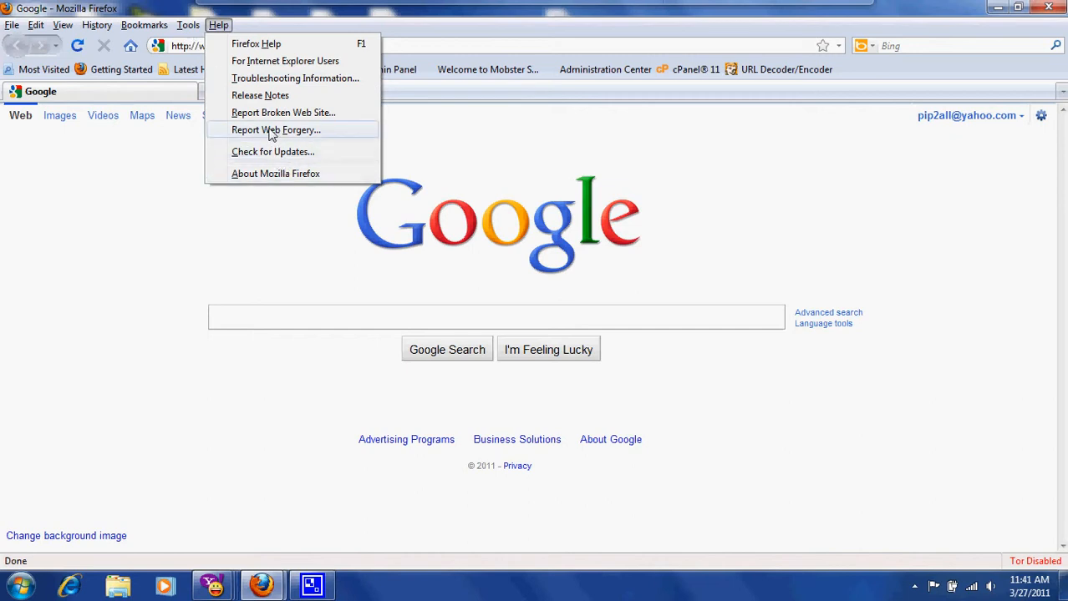
left_click(189, 25)
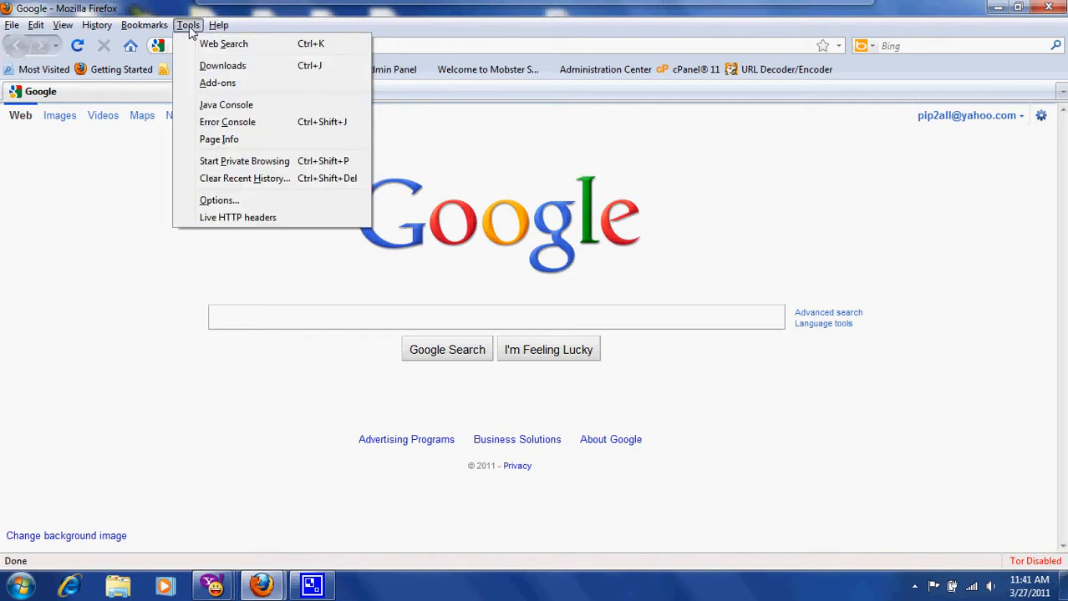
mouse_move(240, 83)
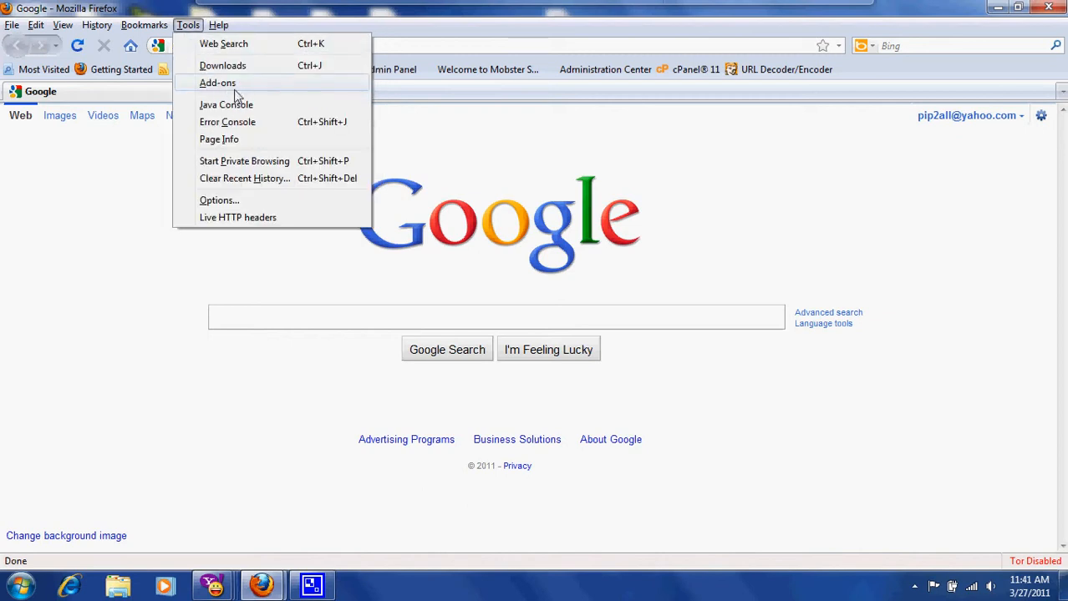
mouse_move(233, 122)
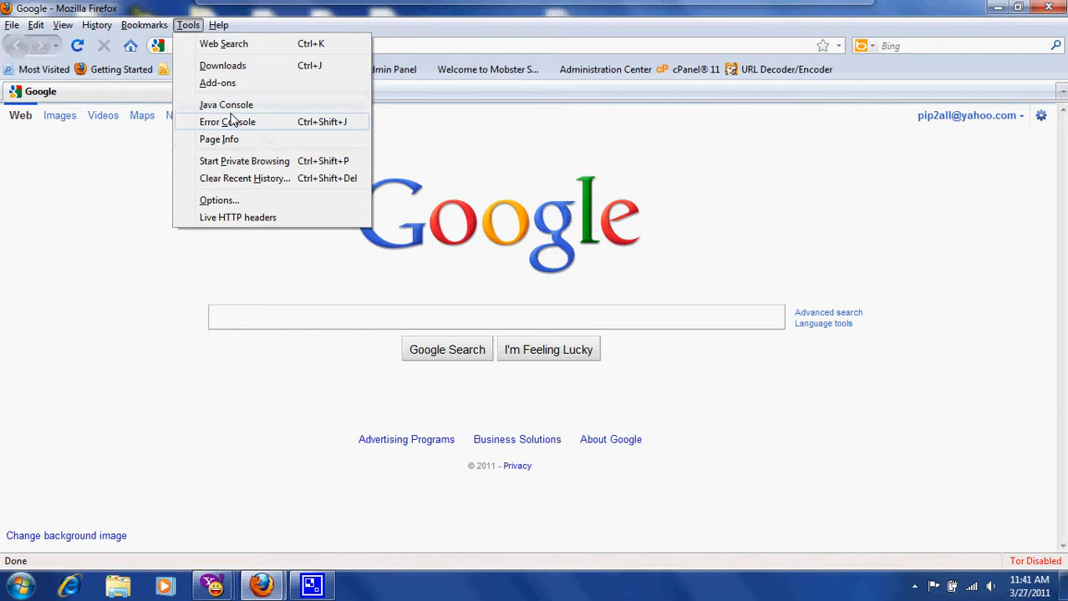
mouse_move(463, 120)
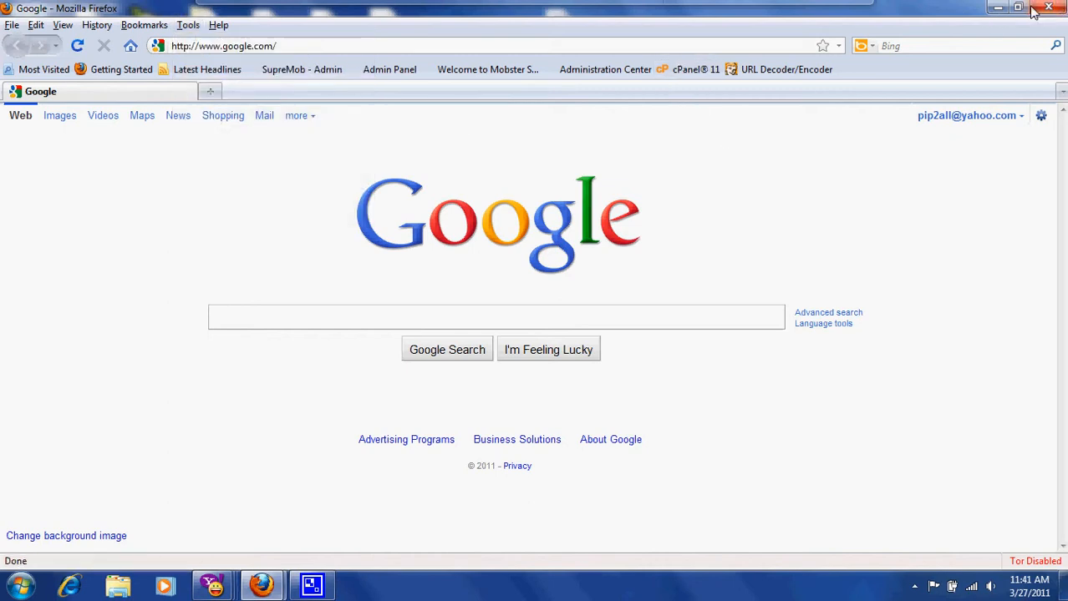
mouse_move(1045, 9)
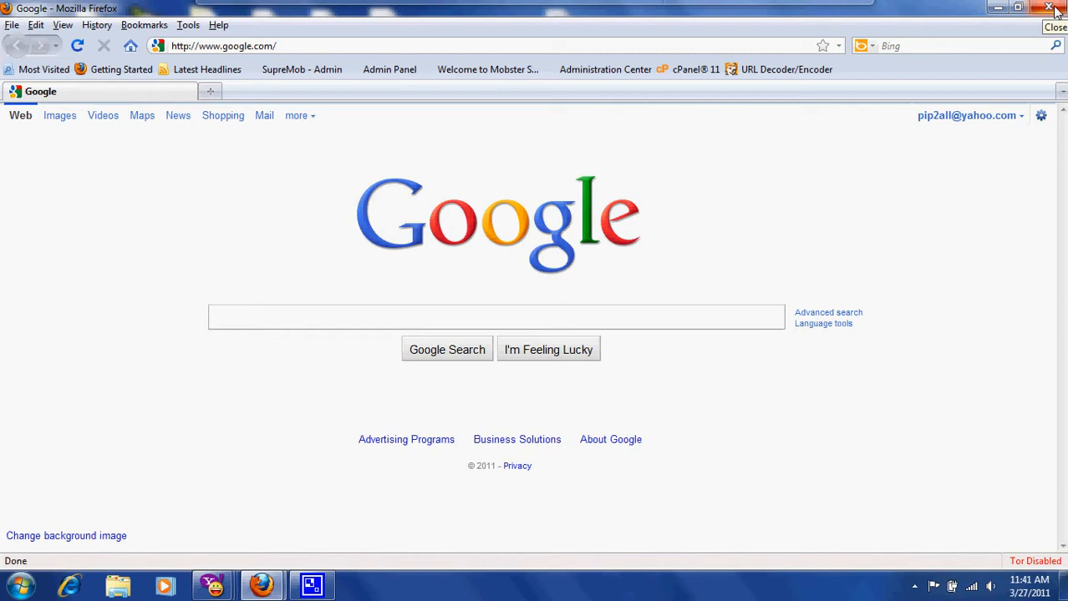
- Close Firefox and relaunch it onto Maconi's Mobsters profile page
left_click(1047, 9)
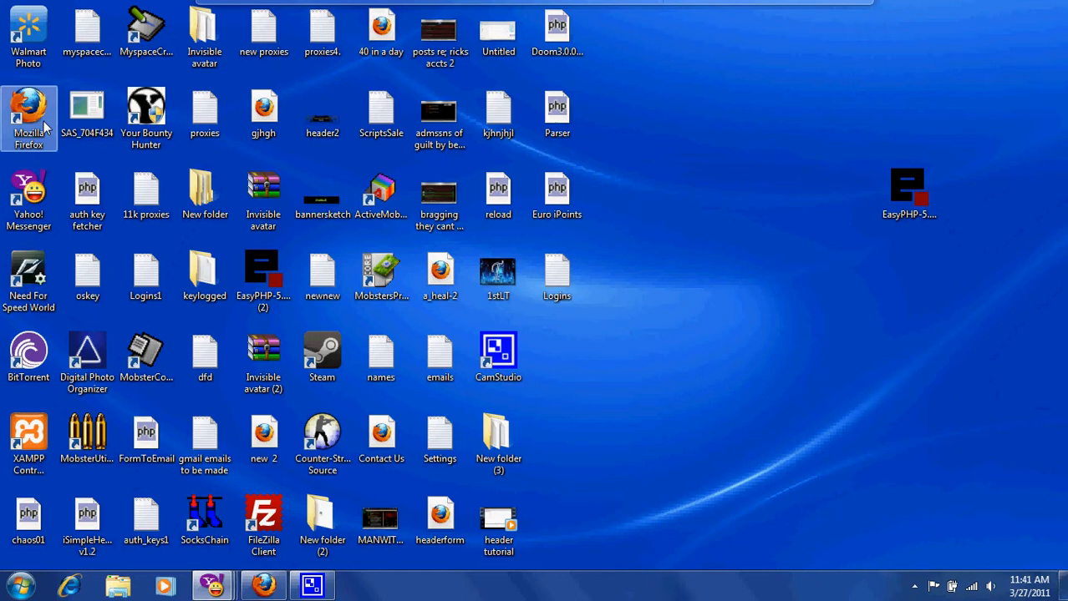
left_click(87, 192)
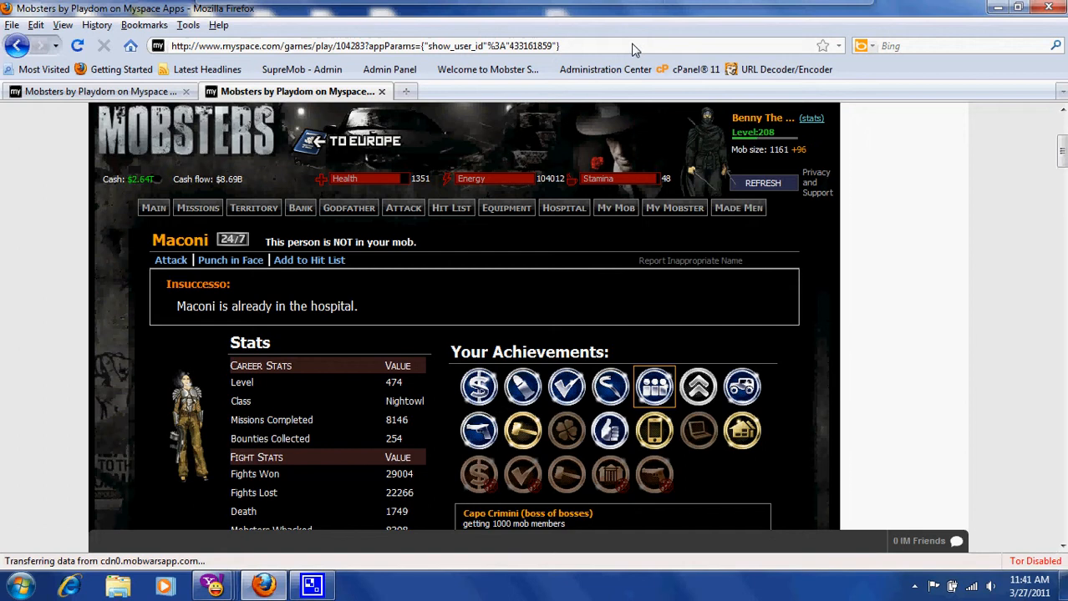
mouse_move(588, 46)
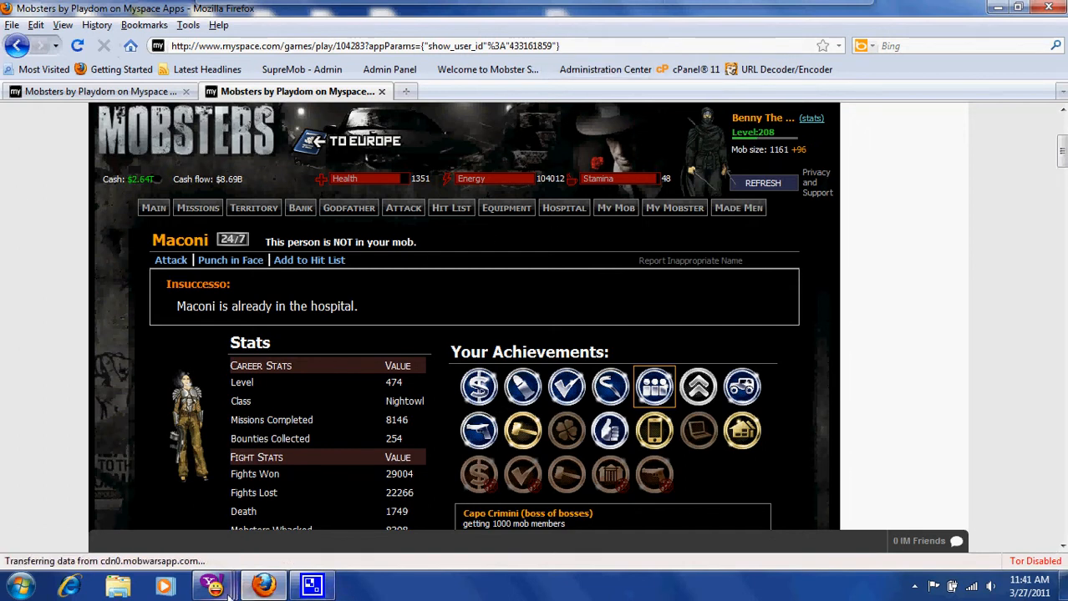
- Bring up the Live HTTP Headers window from the Tools menu with capturing switched off
left_click(171, 25)
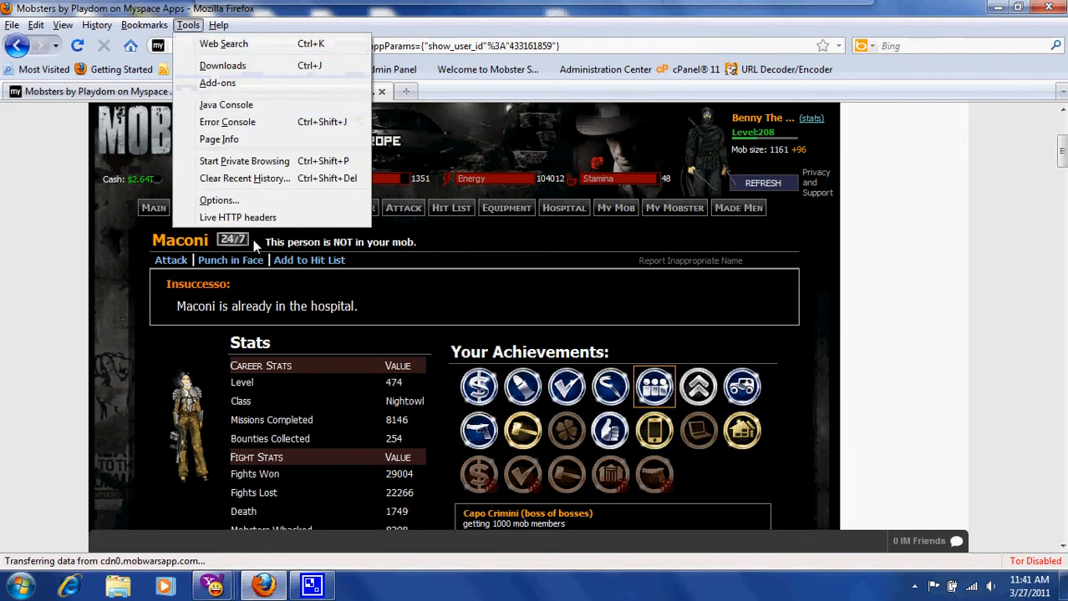
left_click(237, 217)
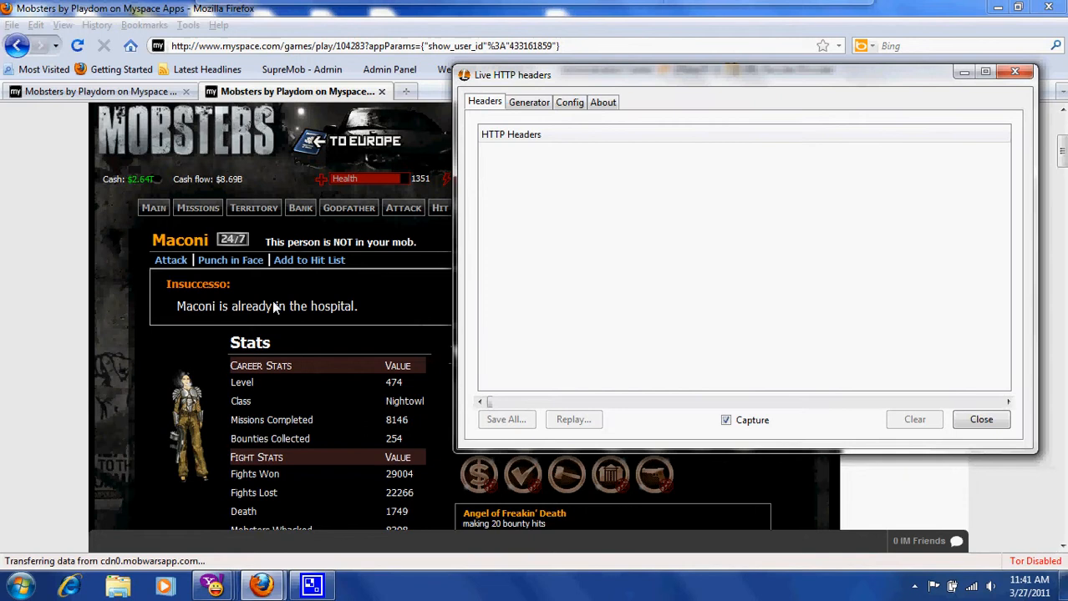
mouse_move(305, 188)
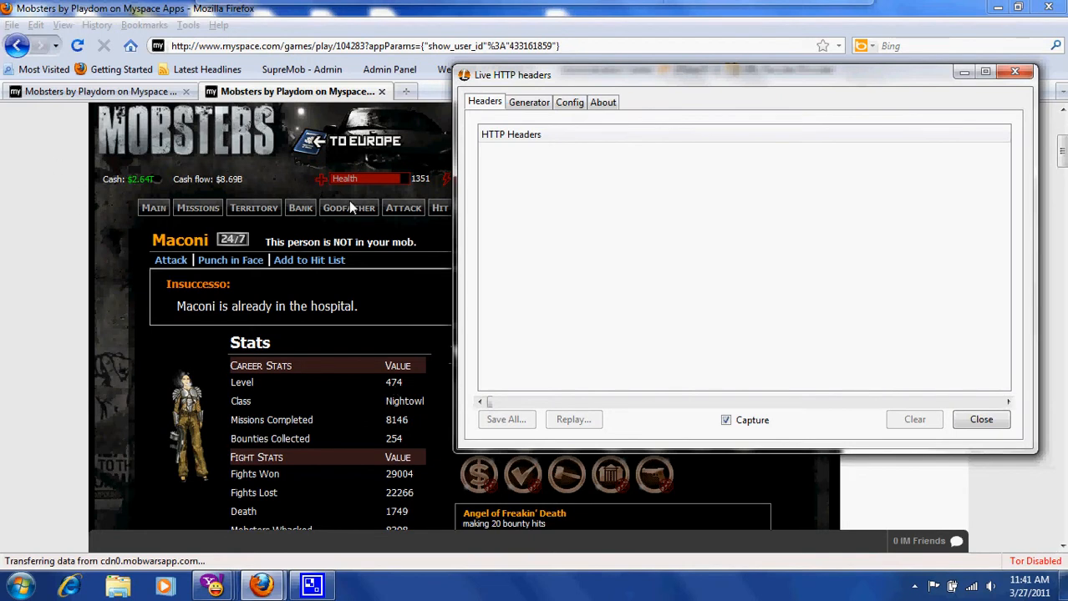
left_click(510, 135)
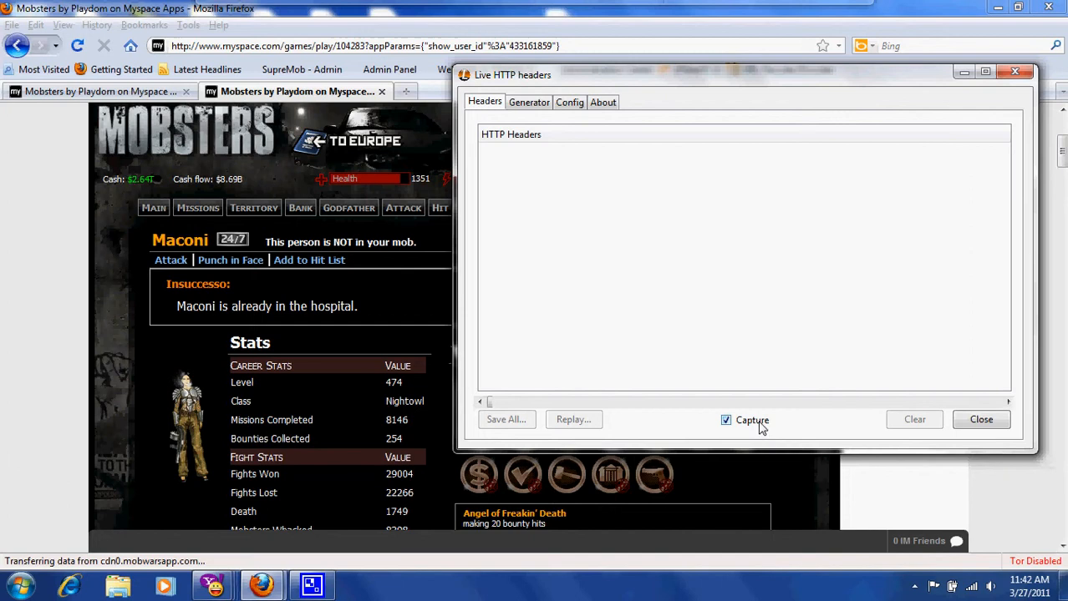
left_click(725, 420)
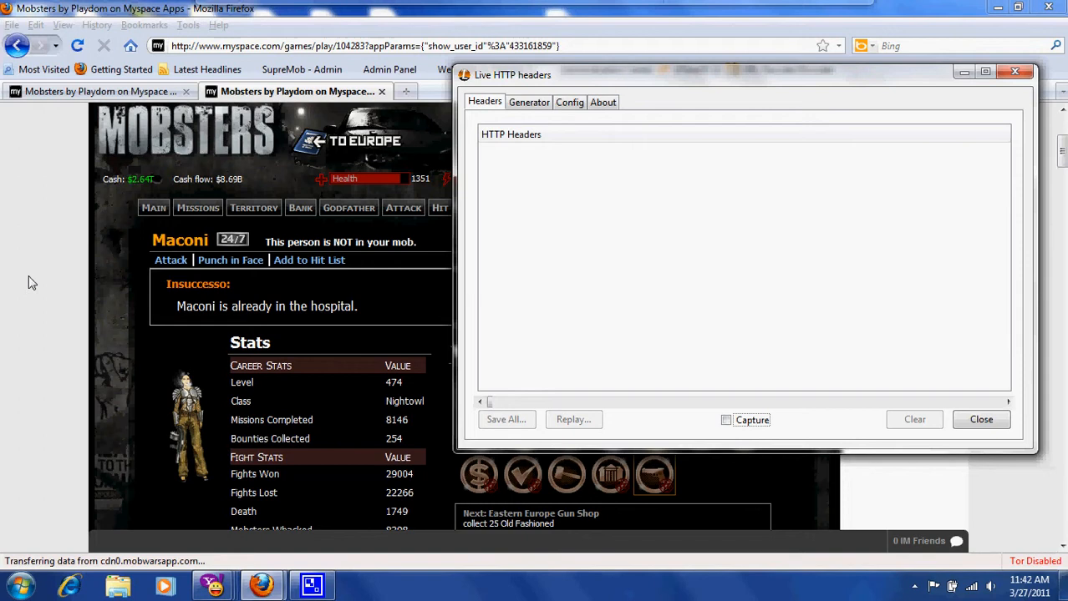
mouse_move(47, 237)
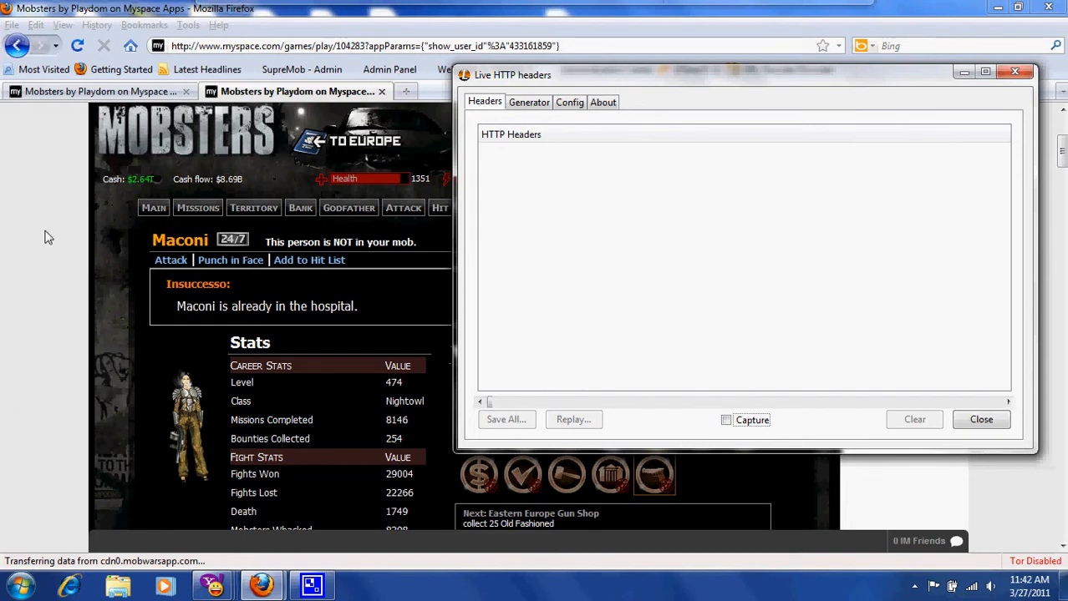
mouse_move(557, 270)
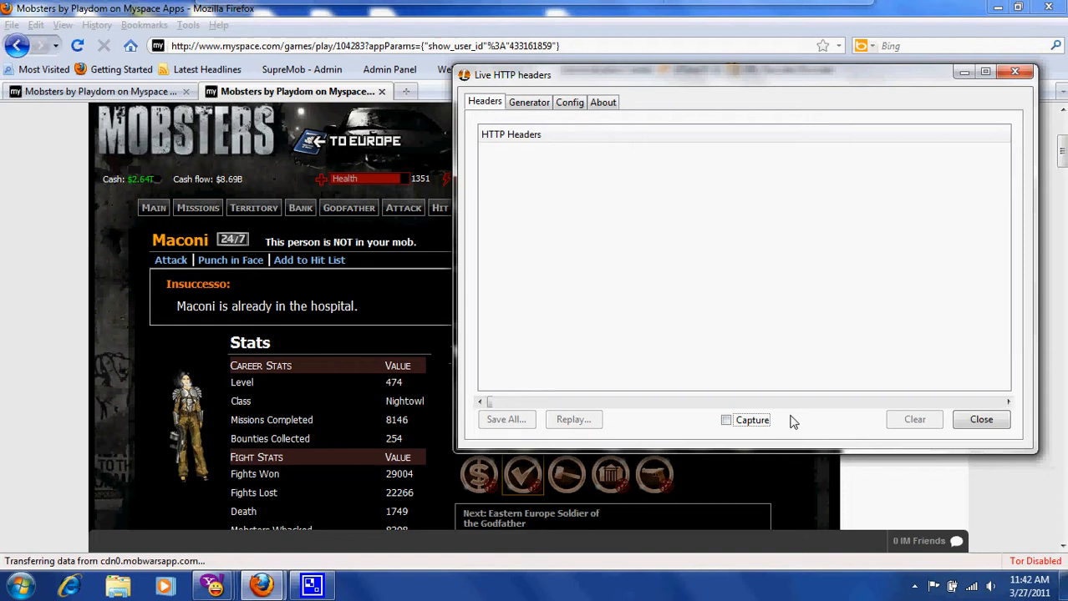
mouse_move(924, 422)
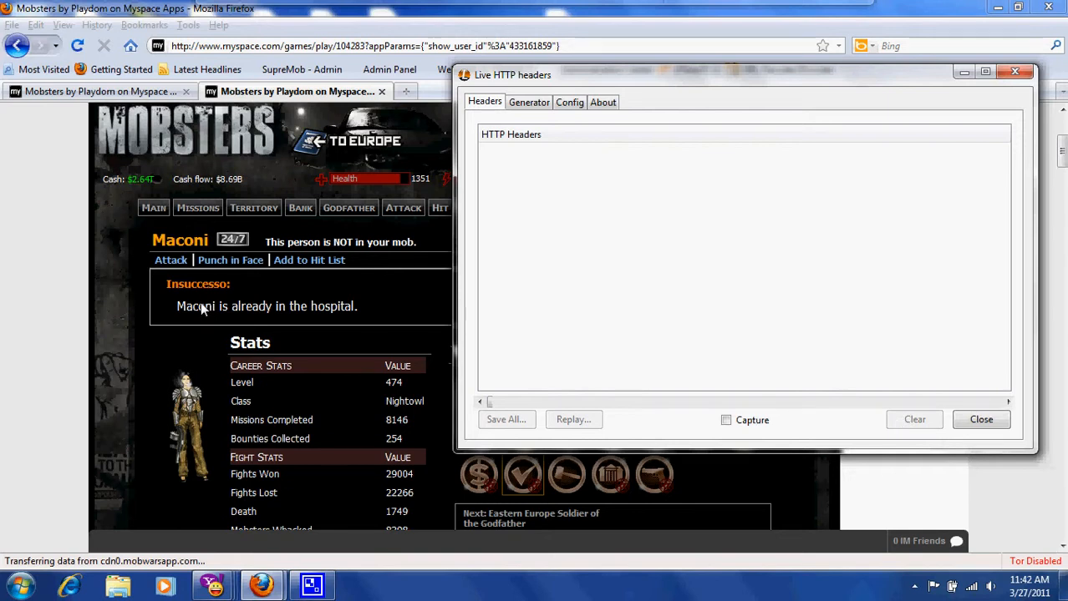
- Re-enable capturing, return to the Mobsters window and browse the MAIN page news feed
left_click(725, 421)
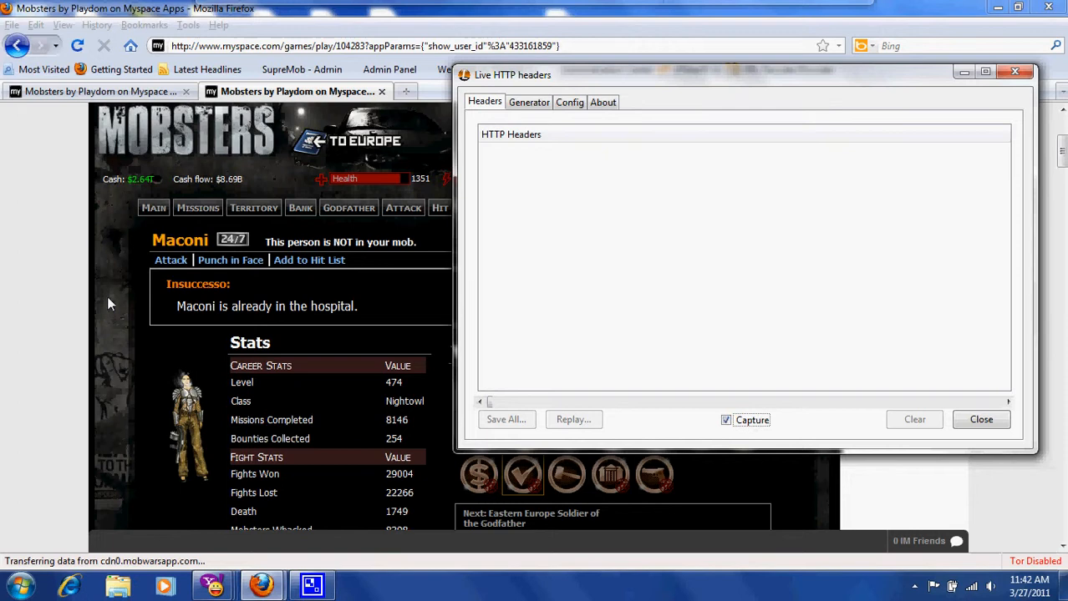
left_click(980, 420)
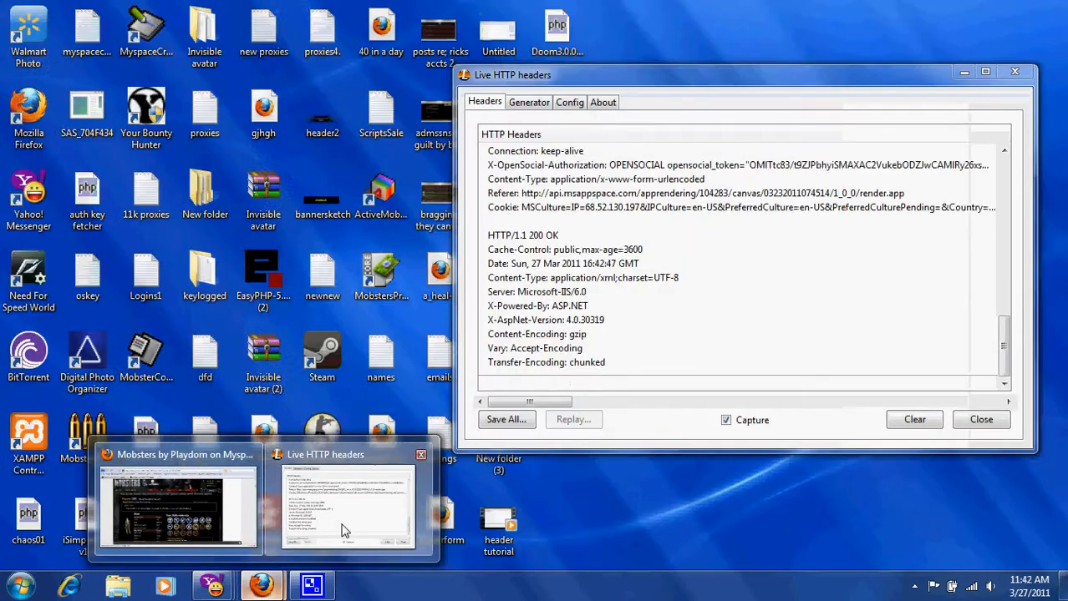
left_click(178, 501)
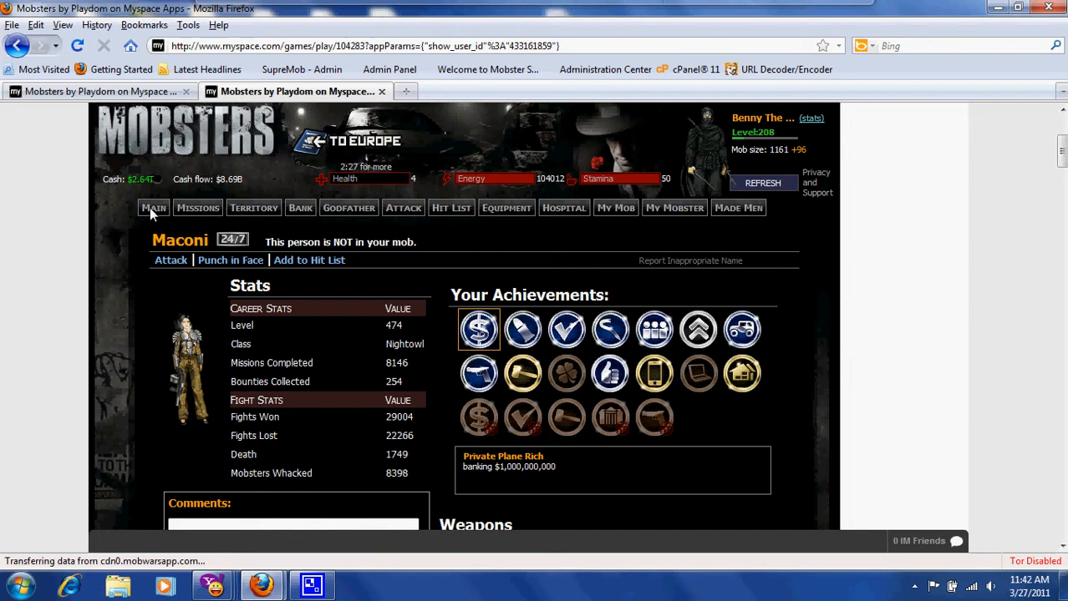
left_click(153, 207)
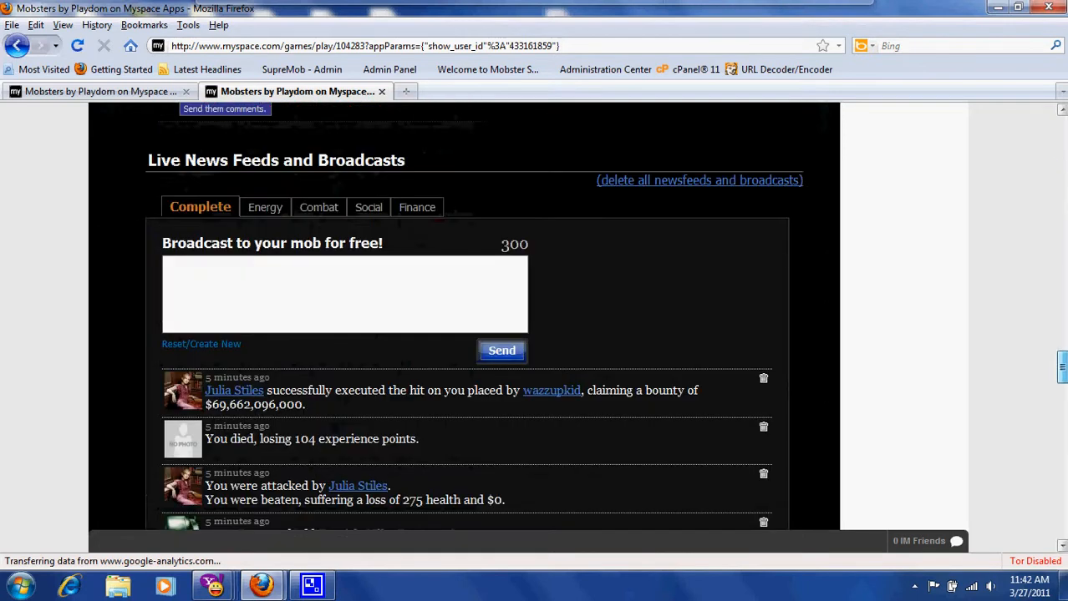
scroll("down", 3)
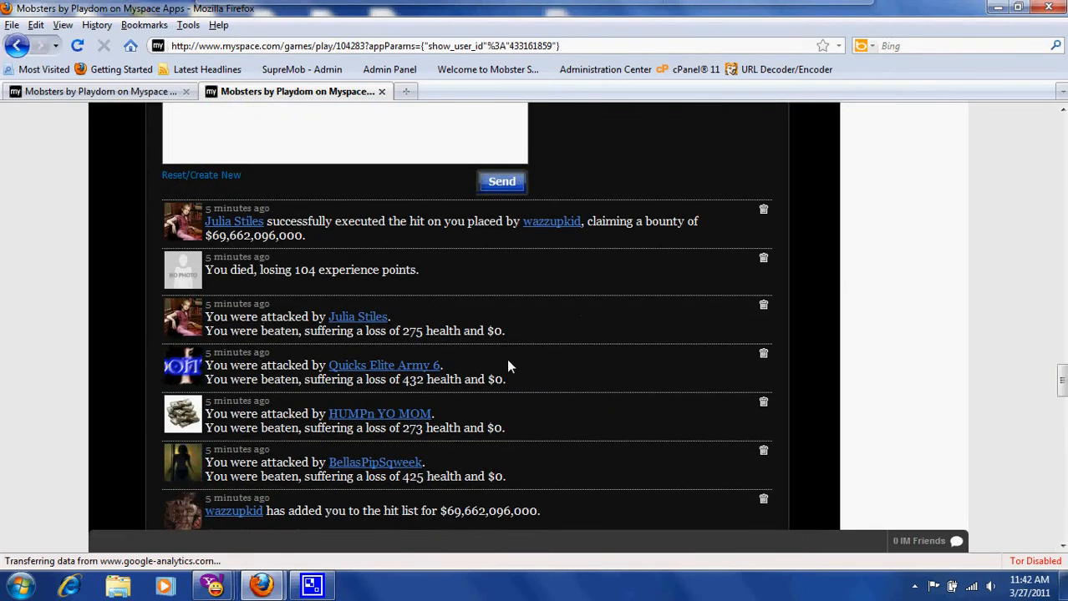
scroll("down", 3)
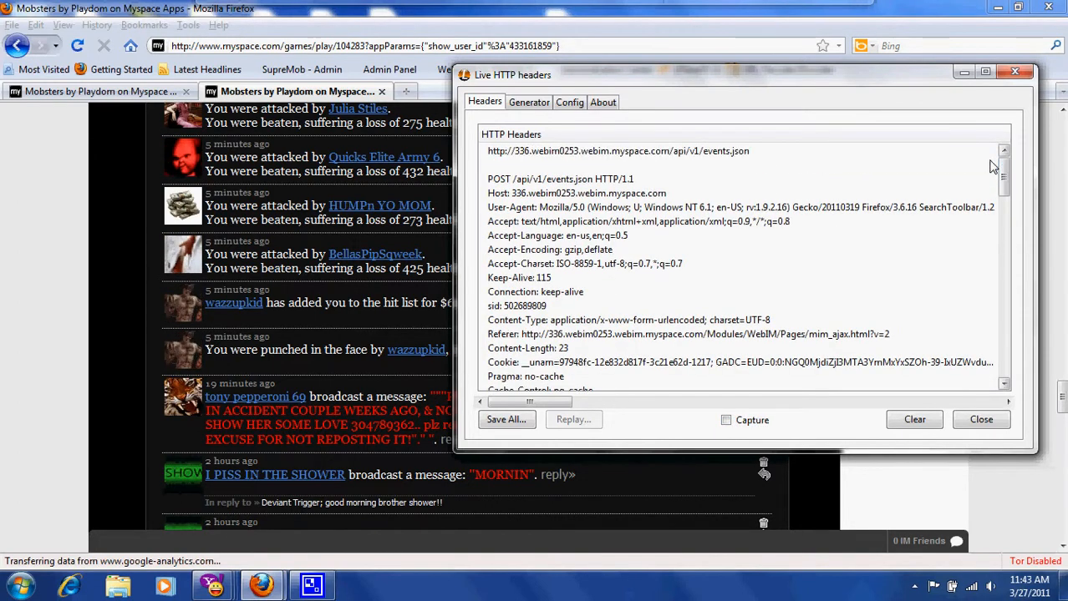
- Find the api.msappspace.com relay.proxy attack request in the headers list and copy its URL
left_click(622, 151)
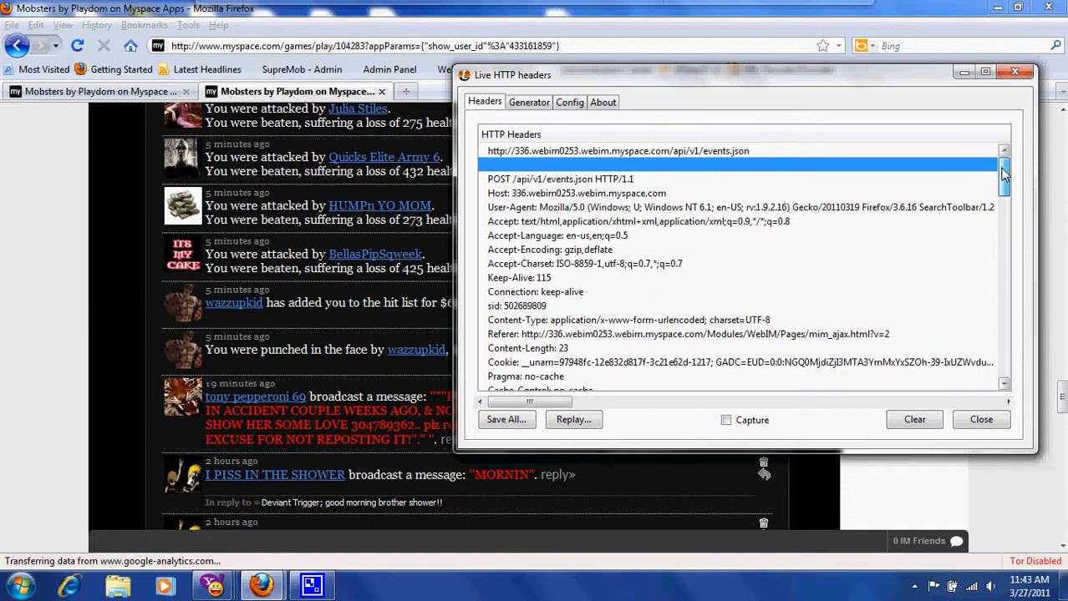
scroll("down", 3)
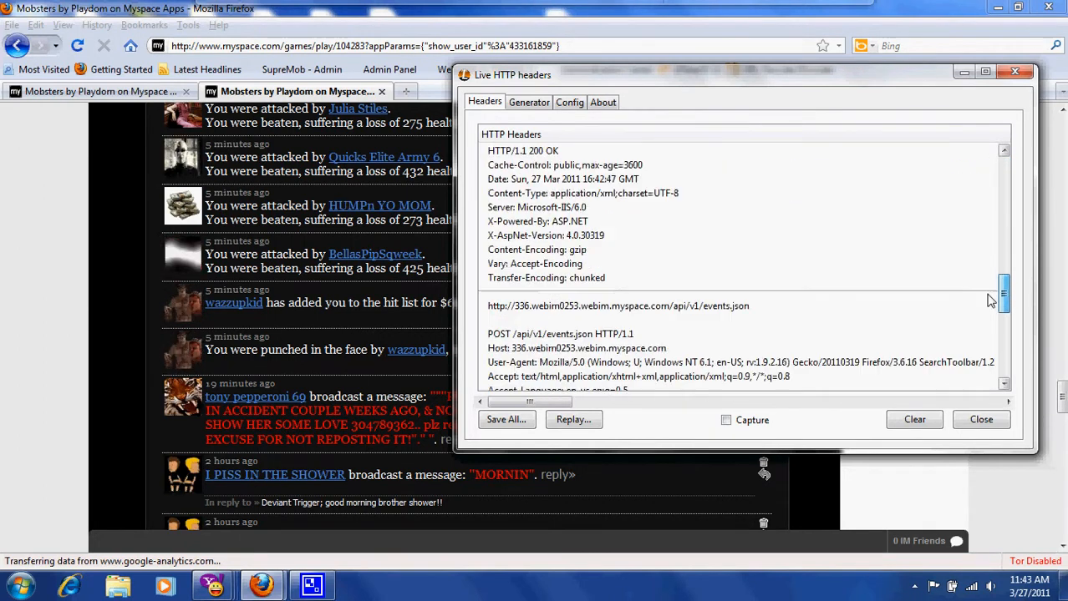
scroll("down", 3)
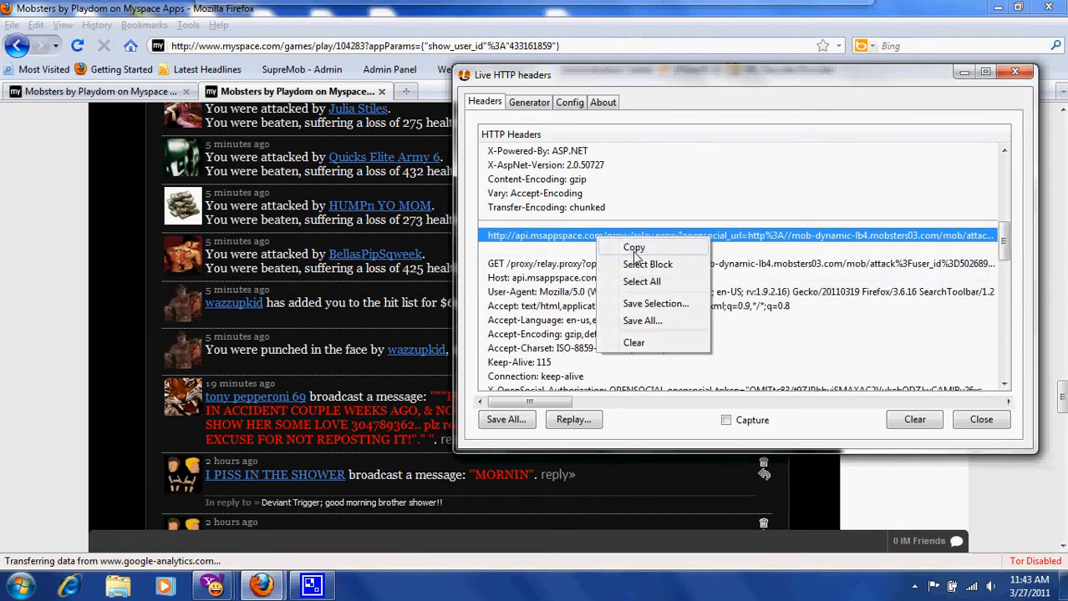
left_click(633, 248)
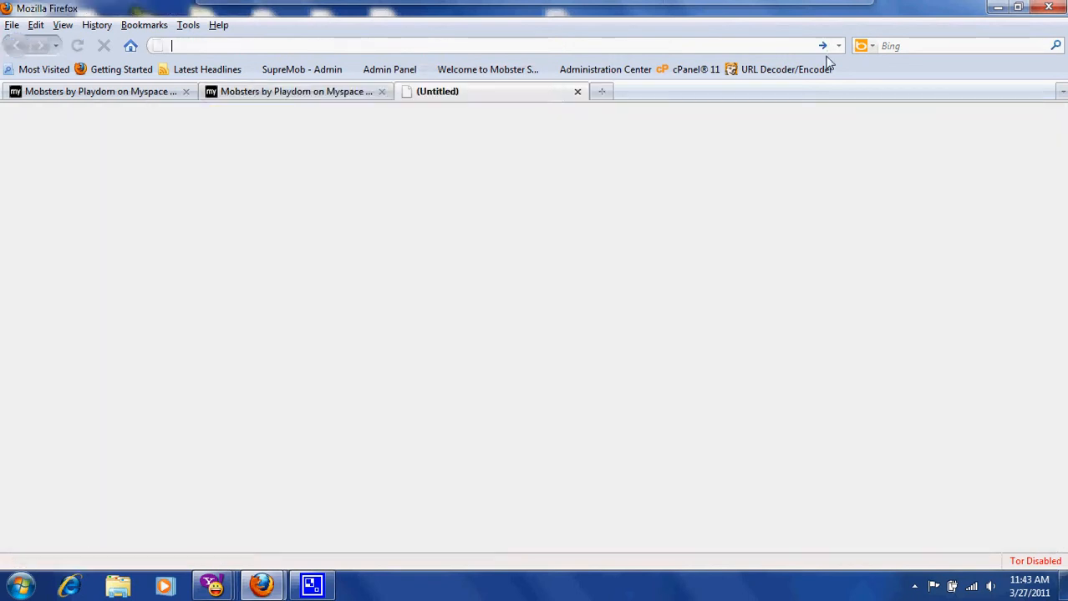
- Paste the attack URL into the meyerweb URL Decoder/Encoder box and decode it
left_click(782, 68)
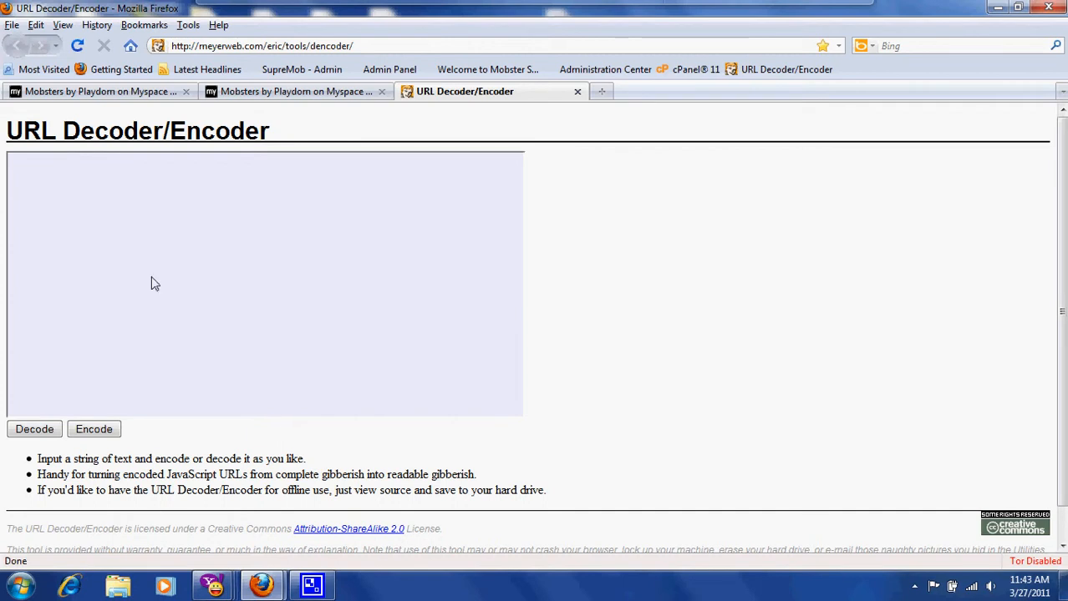
left_click(250, 46)
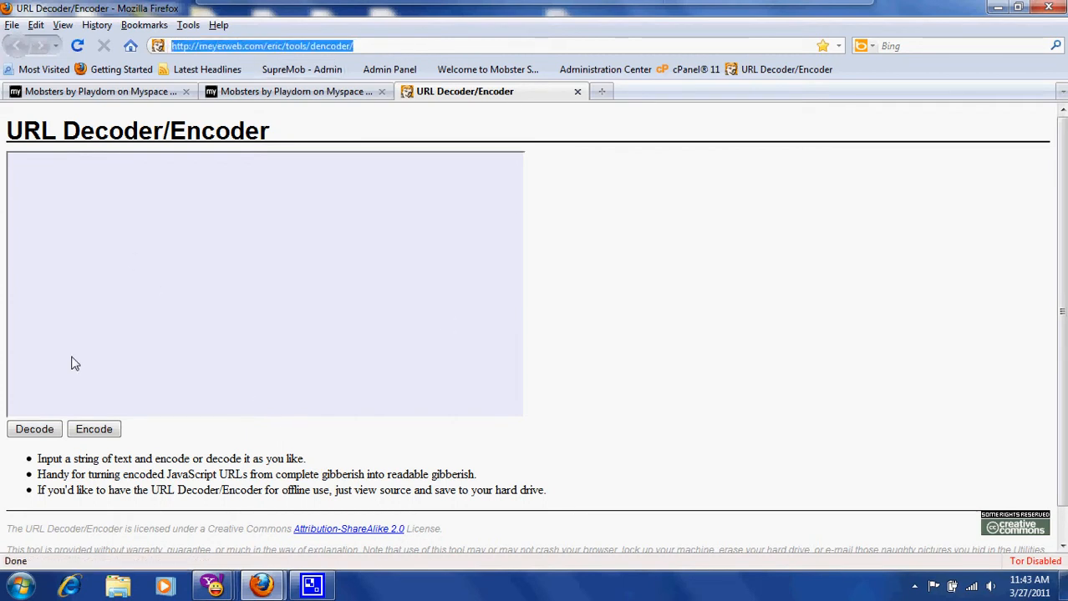
mouse_move(75, 262)
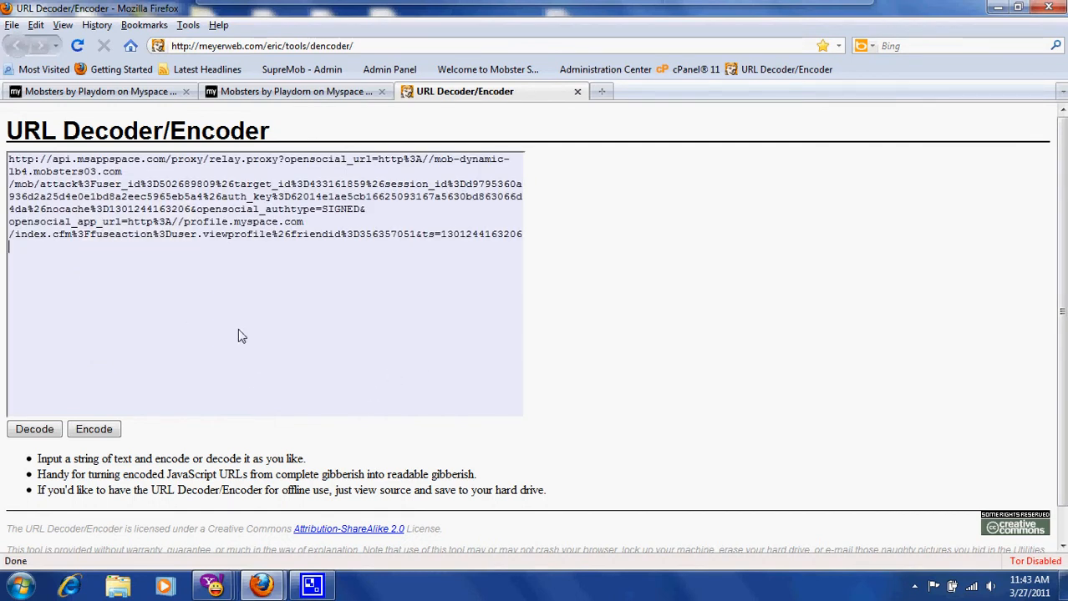
mouse_move(419, 250)
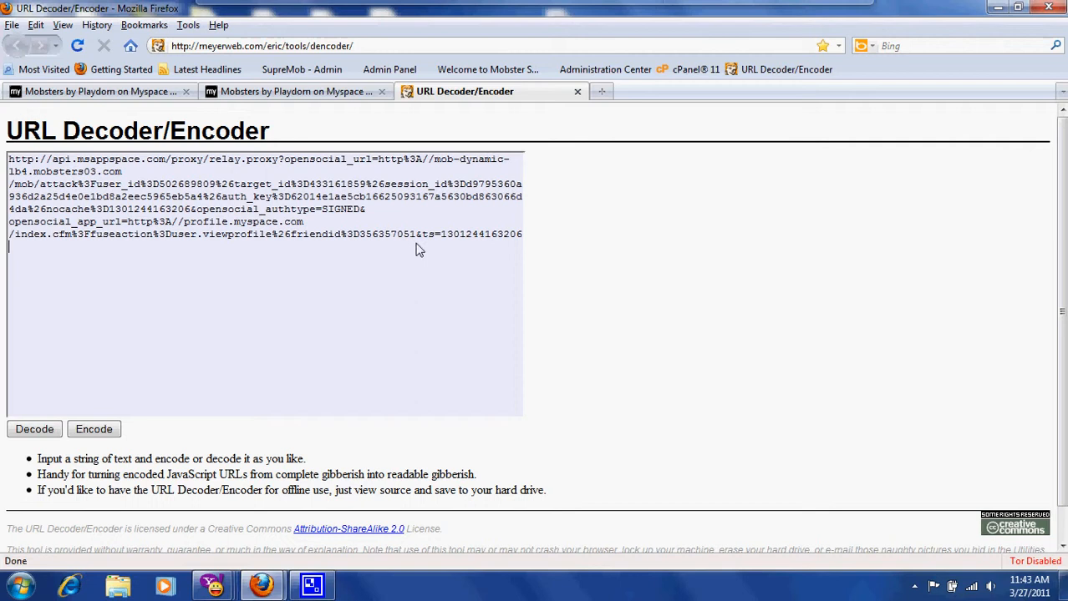
left_click(33, 430)
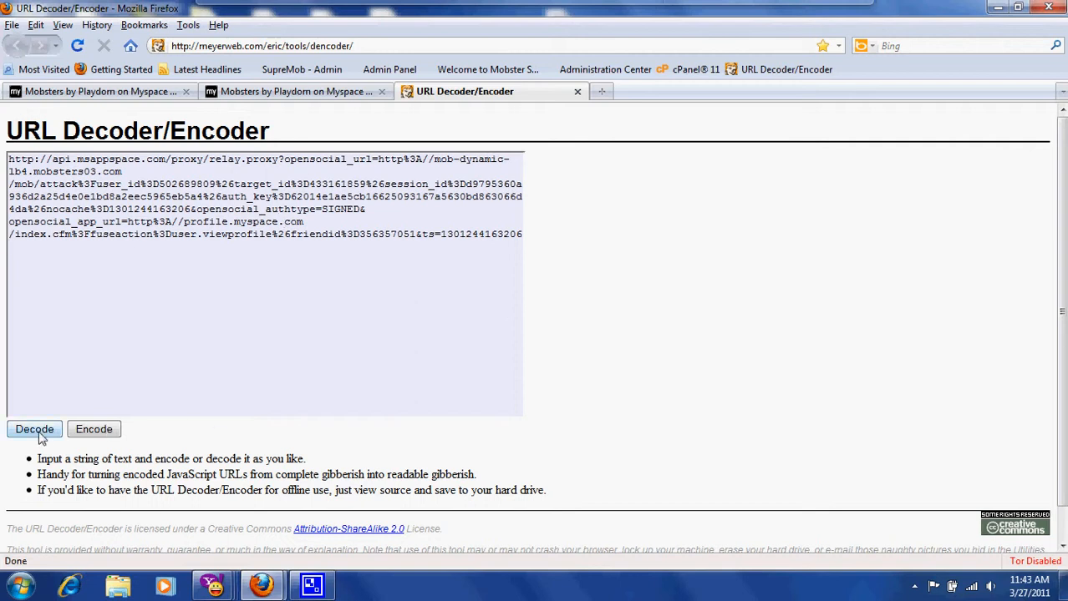
left_click(35, 428)
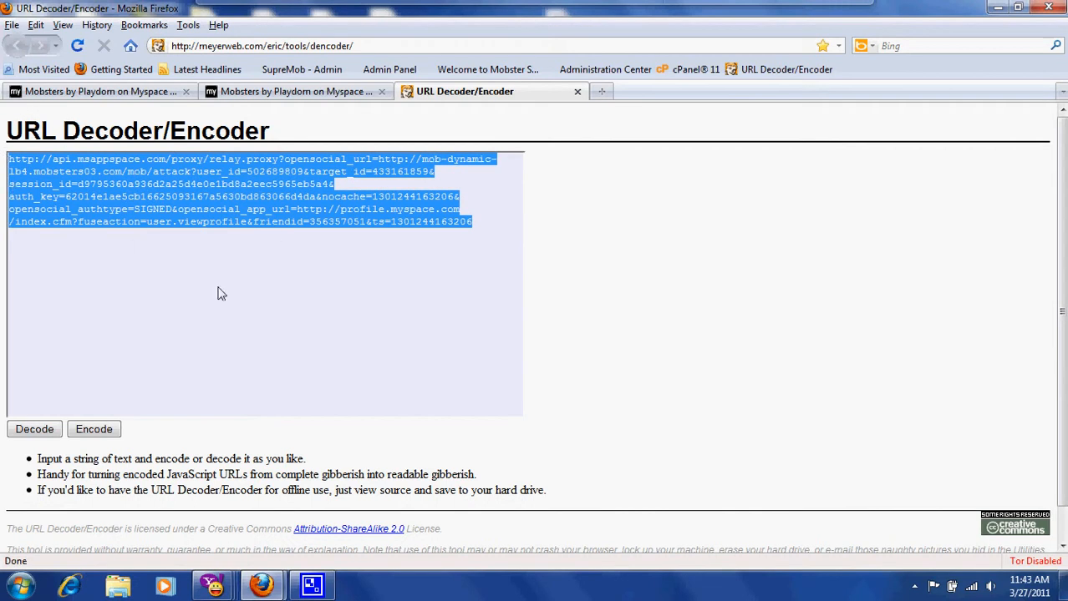
mouse_move(235, 209)
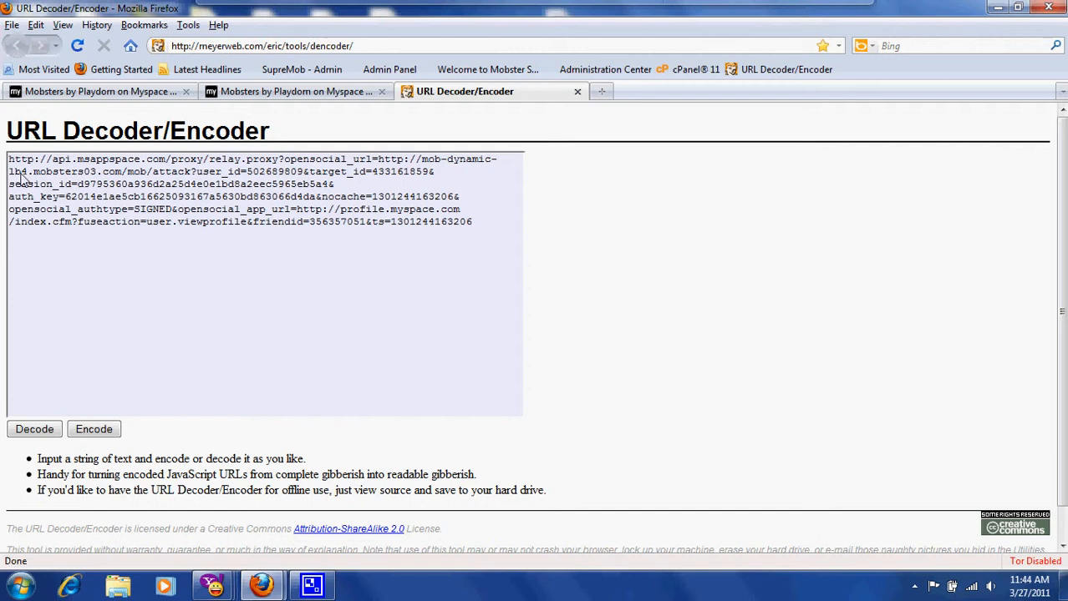
left_click_drag(8, 159, 117, 159)
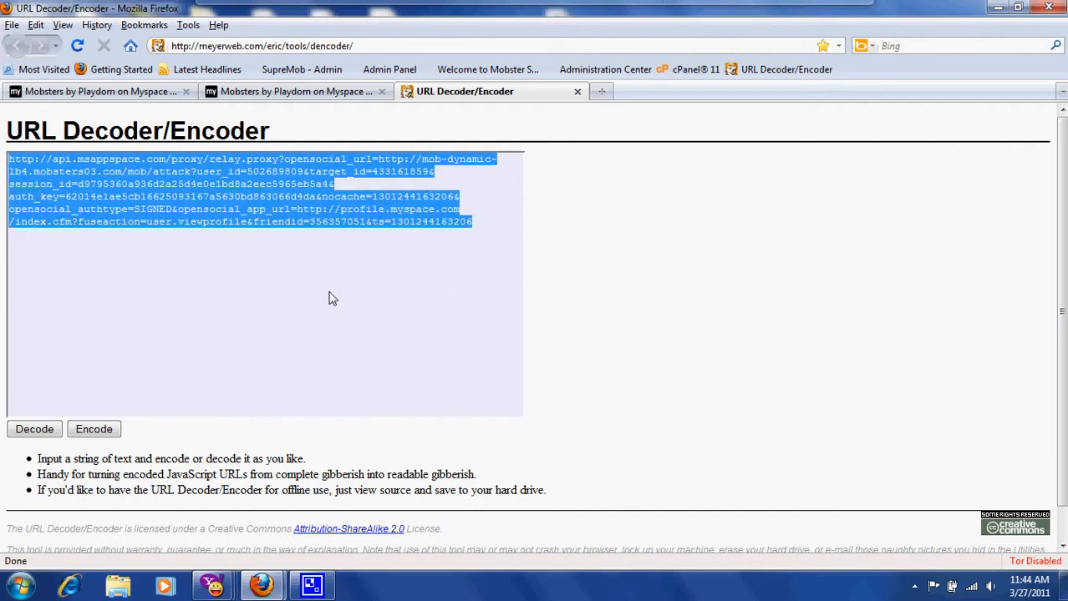
left_click(739, 503)
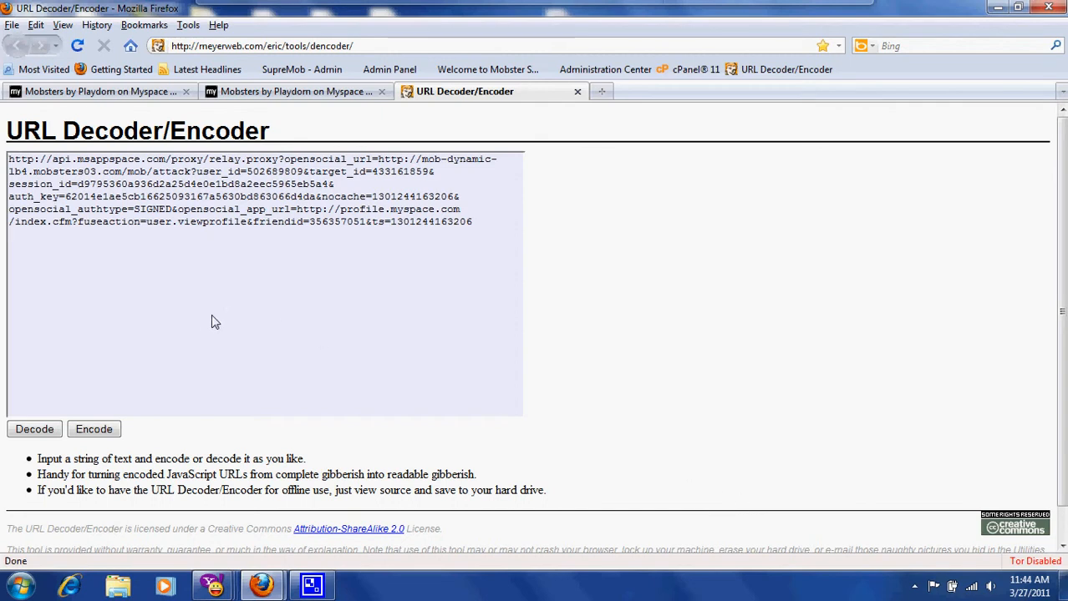
mouse_move(216, 319)
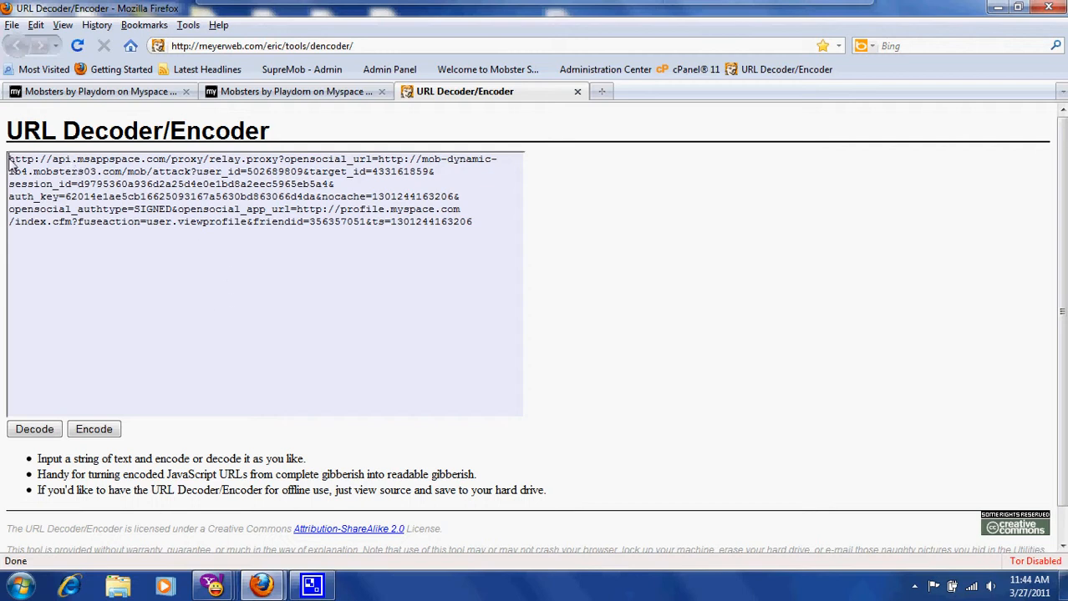
- Trim the decoded URL down to the mobsters03 attack address with only user_id, target_id and auth_key
left_click_drag(9, 158, 343, 159)
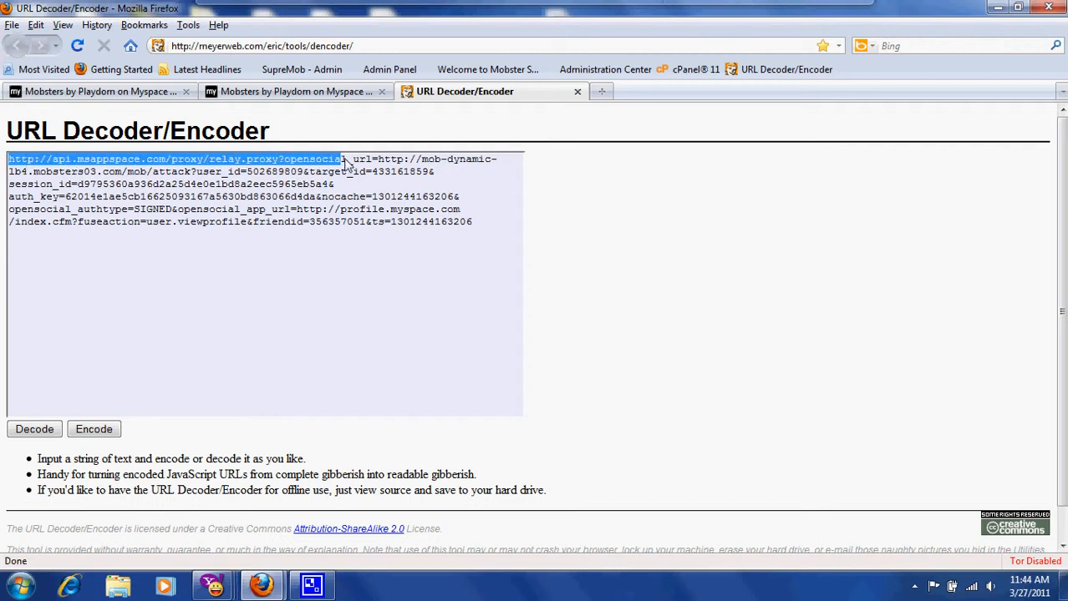
left_click_drag(343, 158, 380, 159)
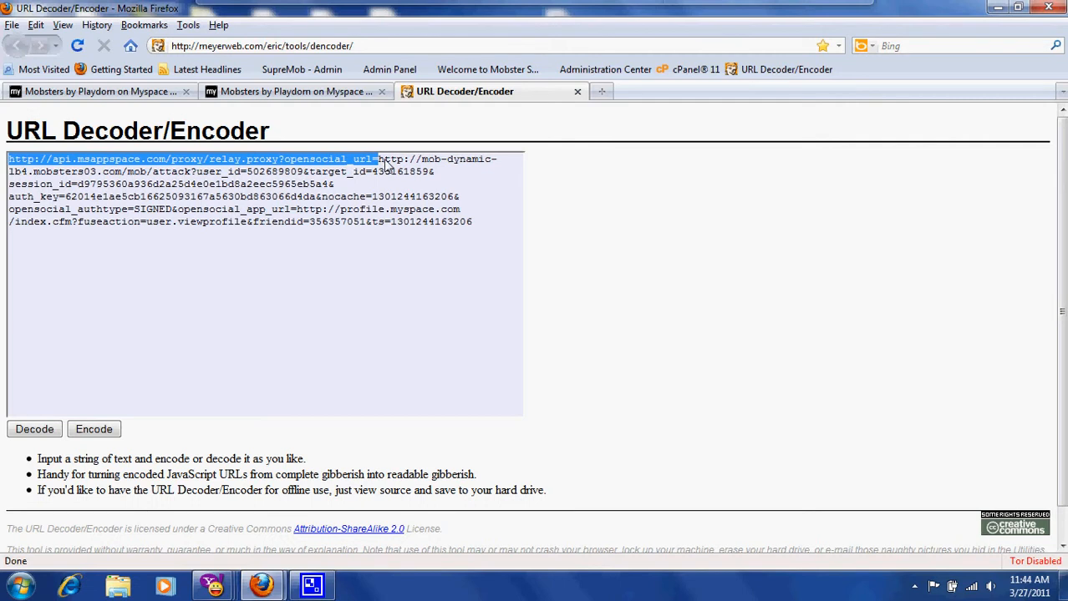
left_click(34, 428)
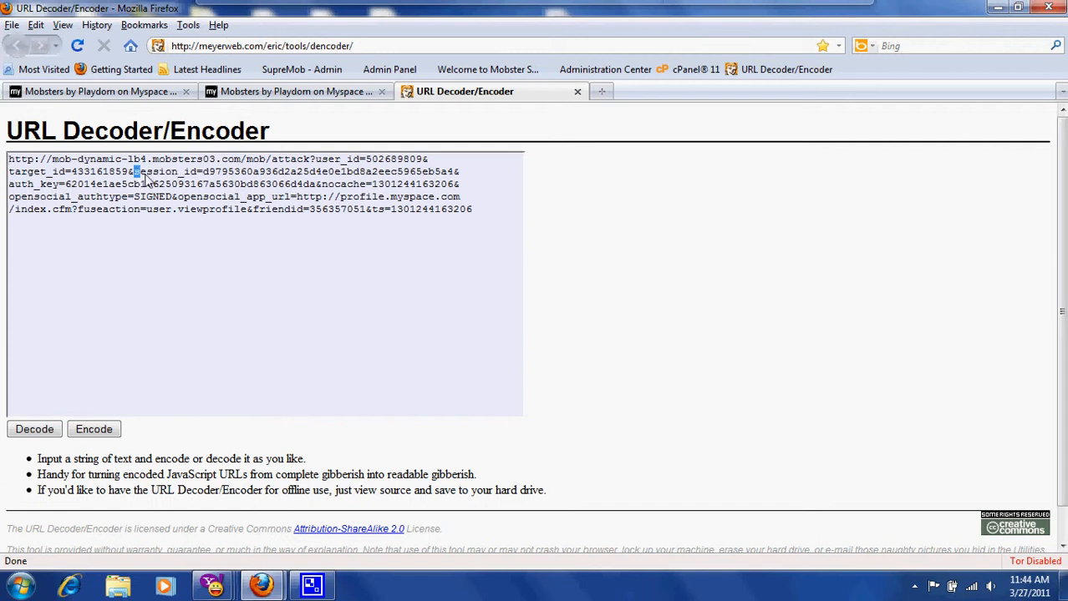
left_click_drag(134, 172, 459, 171)
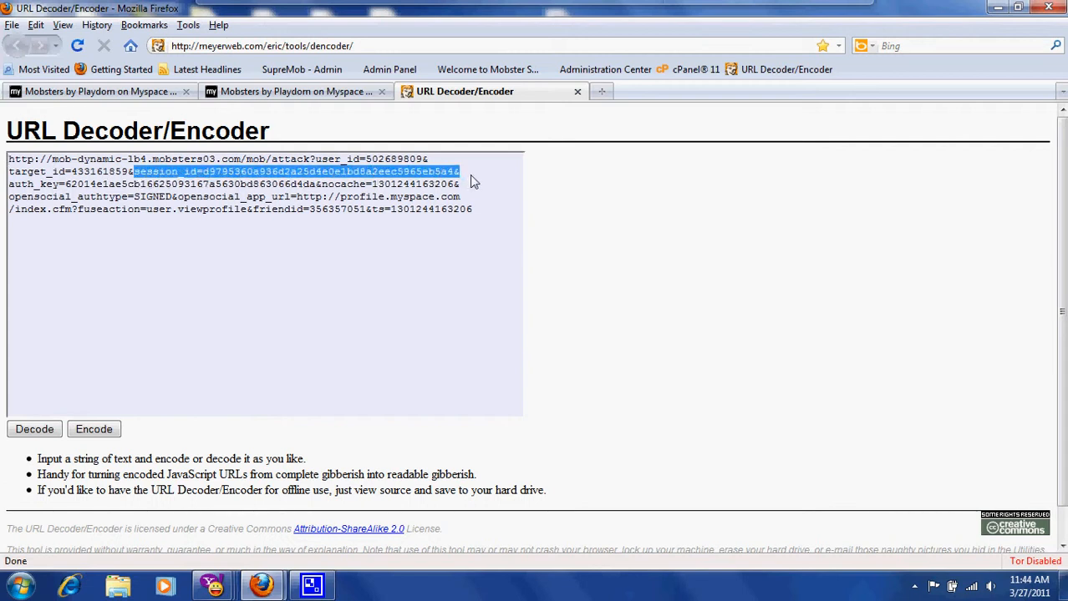
mouse_move(434, 189)
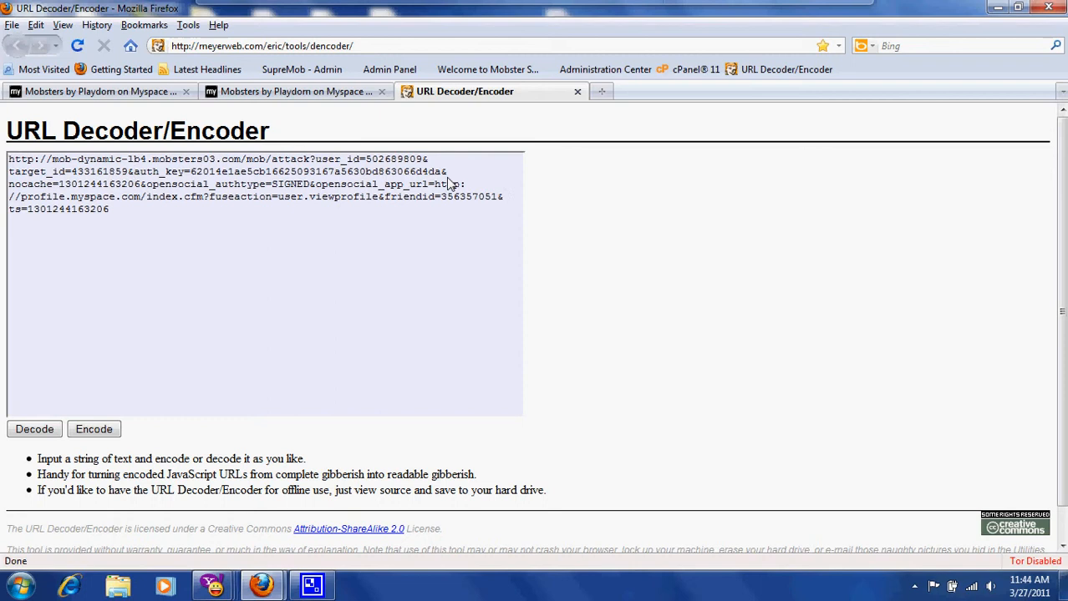
left_click_drag(447, 171, 108, 208)
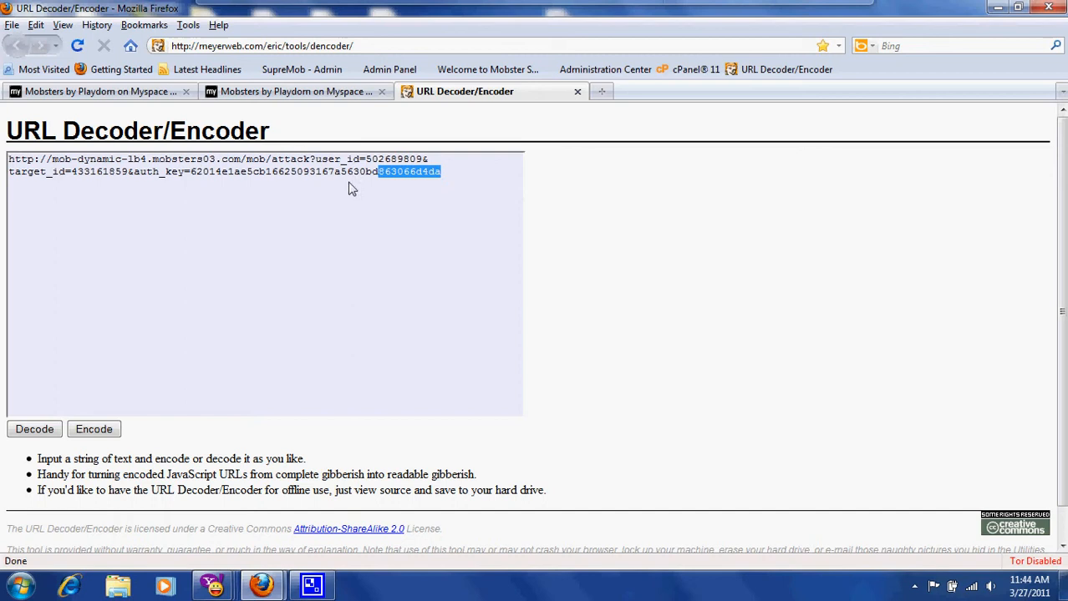
- Load the trimmed attack URL in a new tab, which returns a 'fails security check' error
right_click(351, 187)
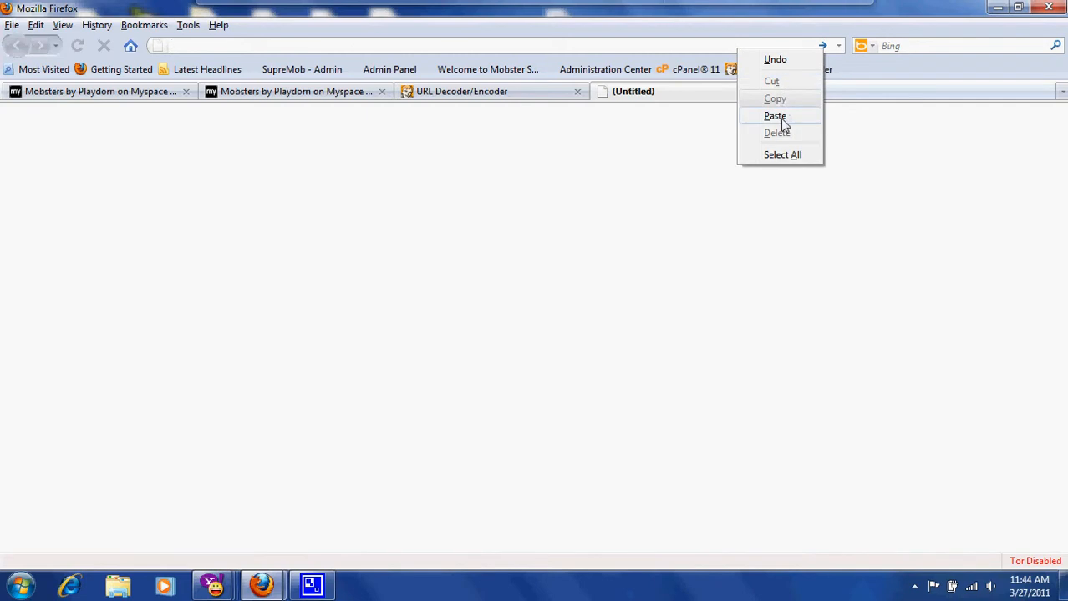
left_click(774, 115)
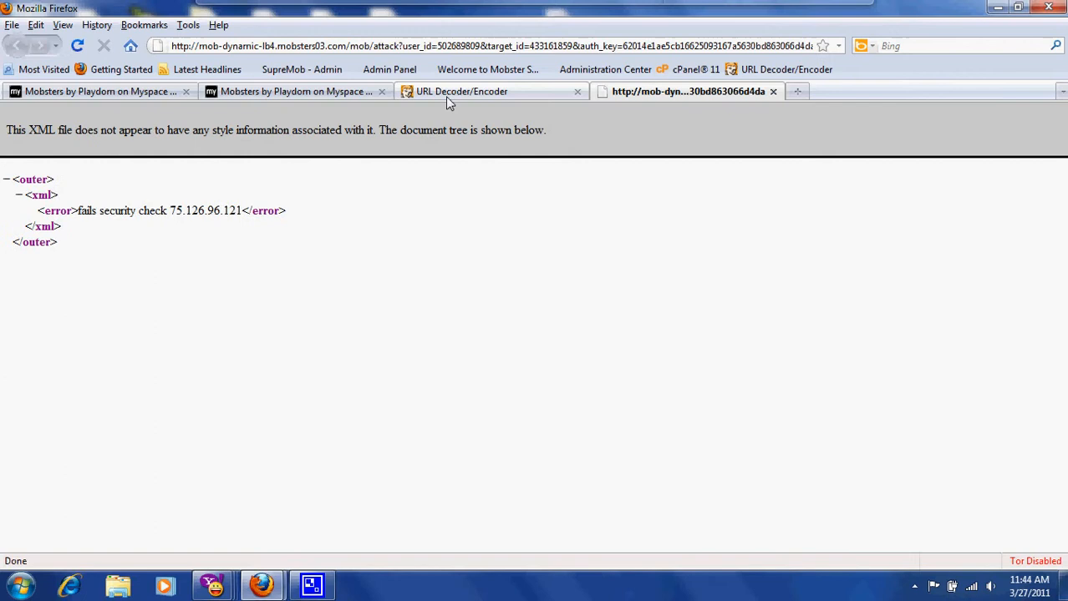
mouse_move(81, 200)
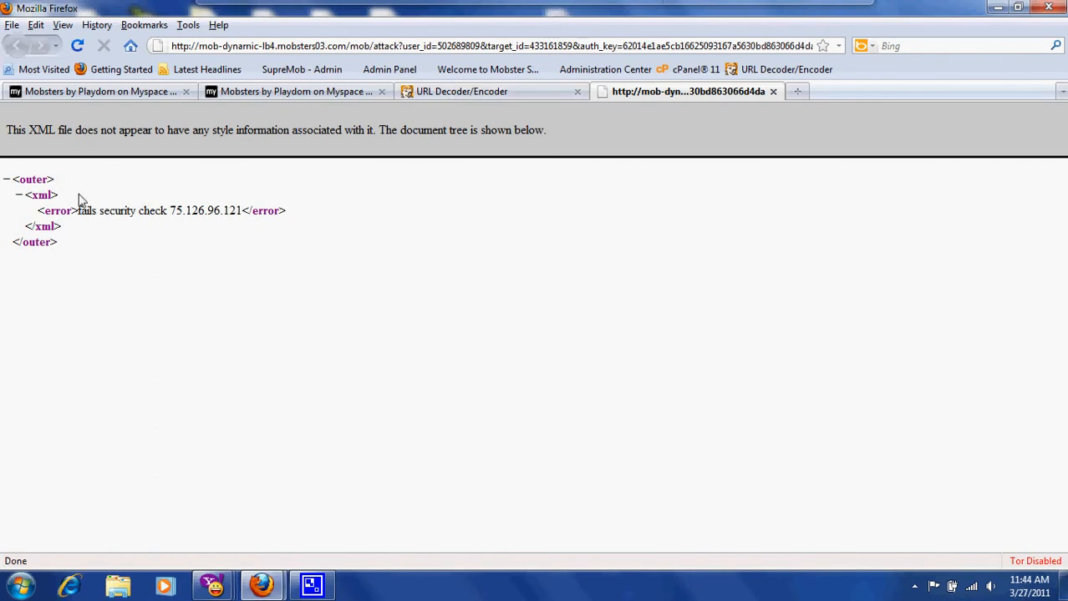
mouse_move(98, 234)
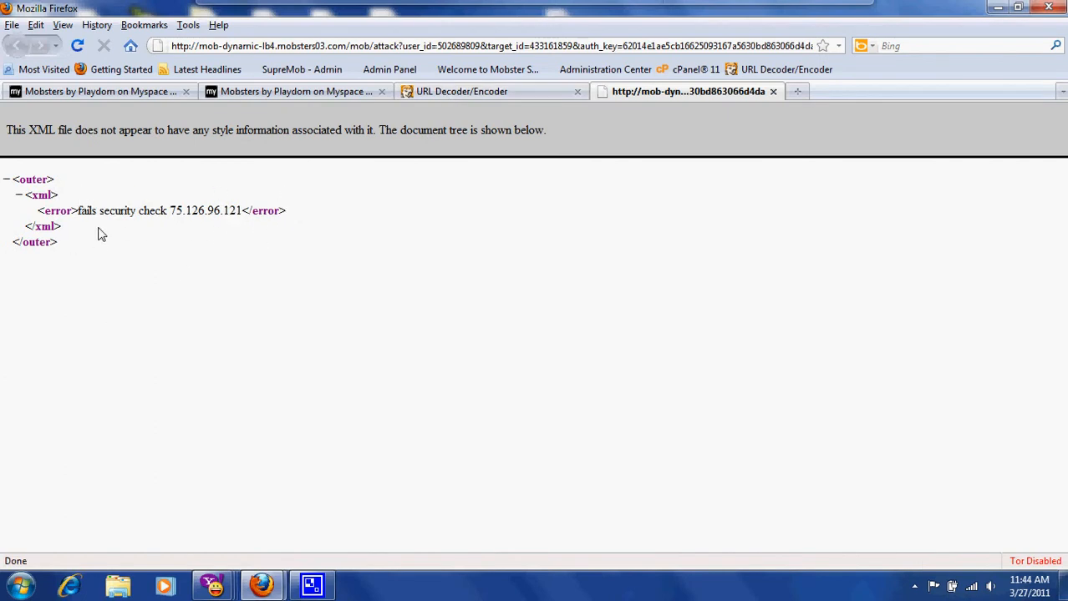
mouse_move(259, 221)
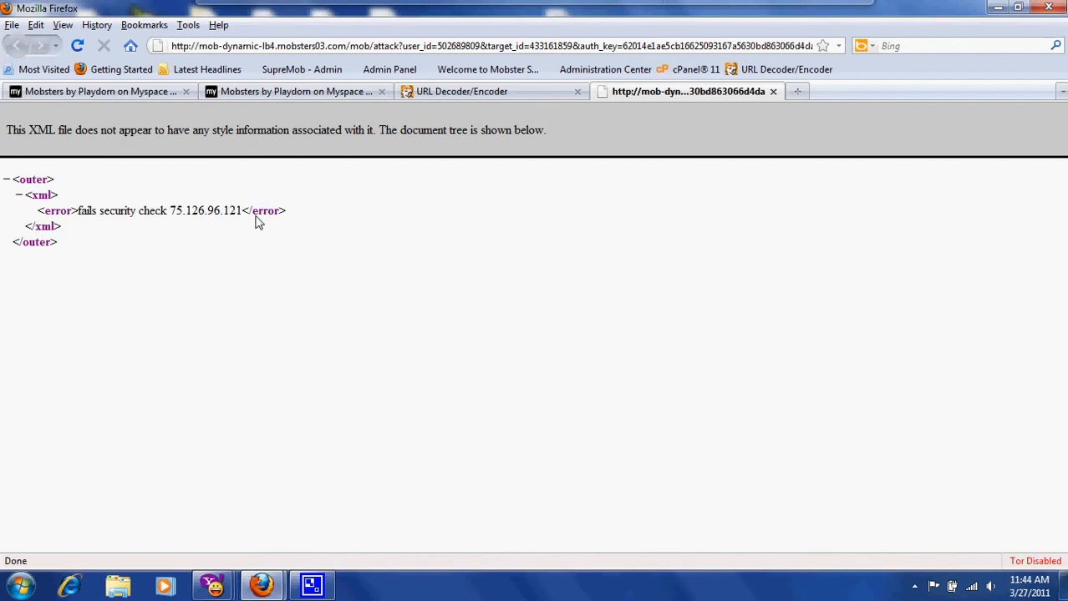
mouse_move(397, 224)
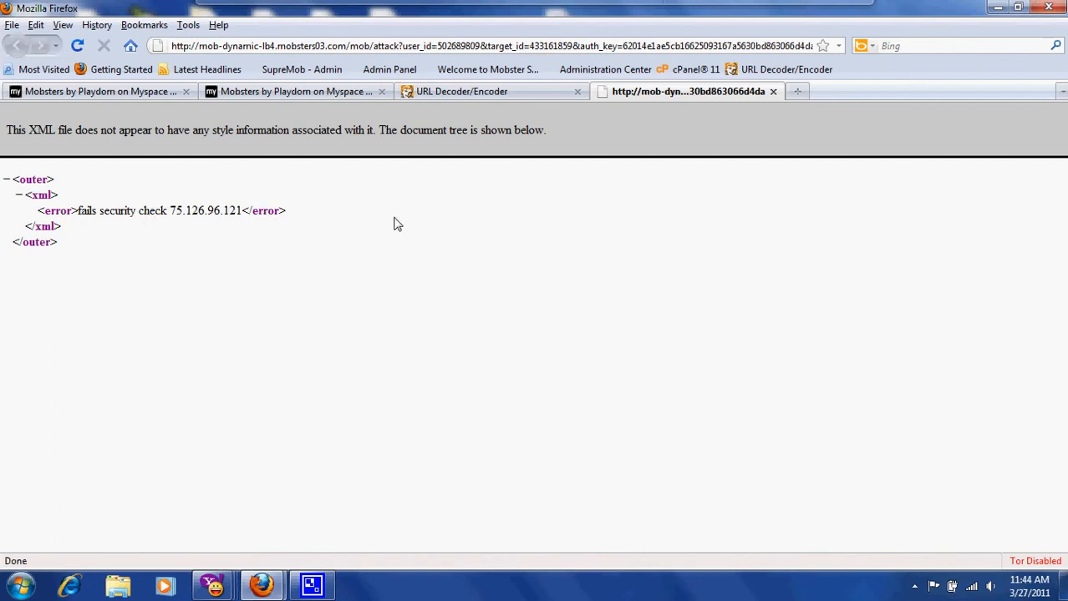
mouse_move(239, 218)
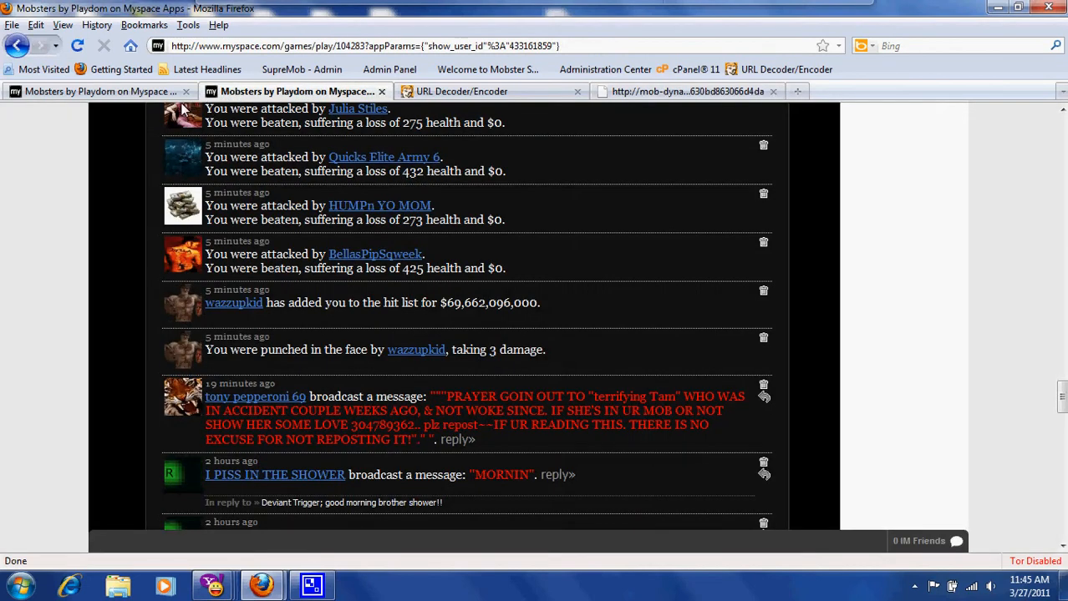
left_click(82, 46)
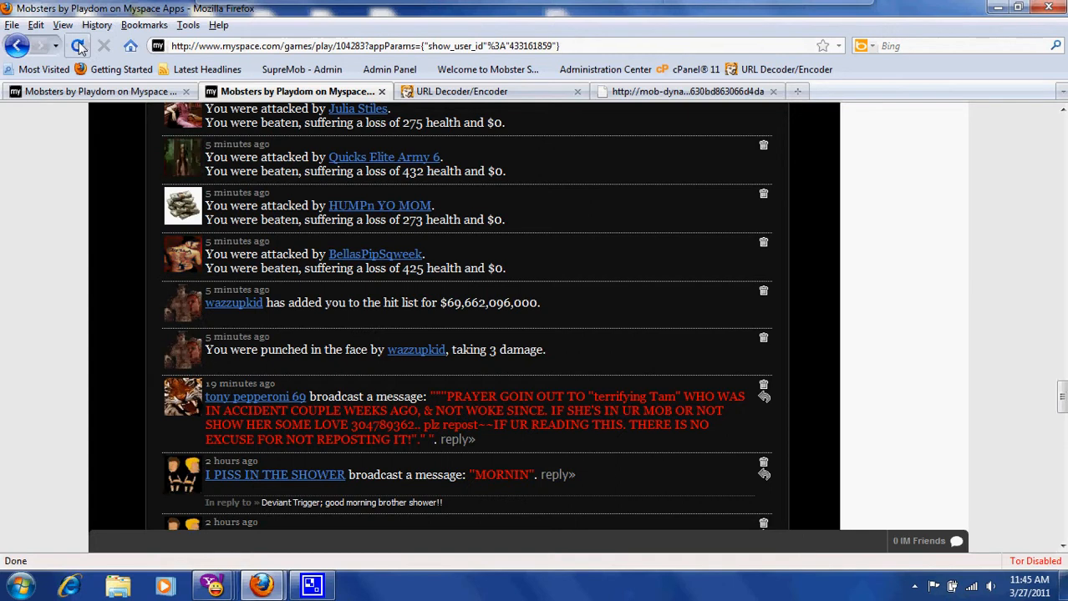
left_click(82, 46)
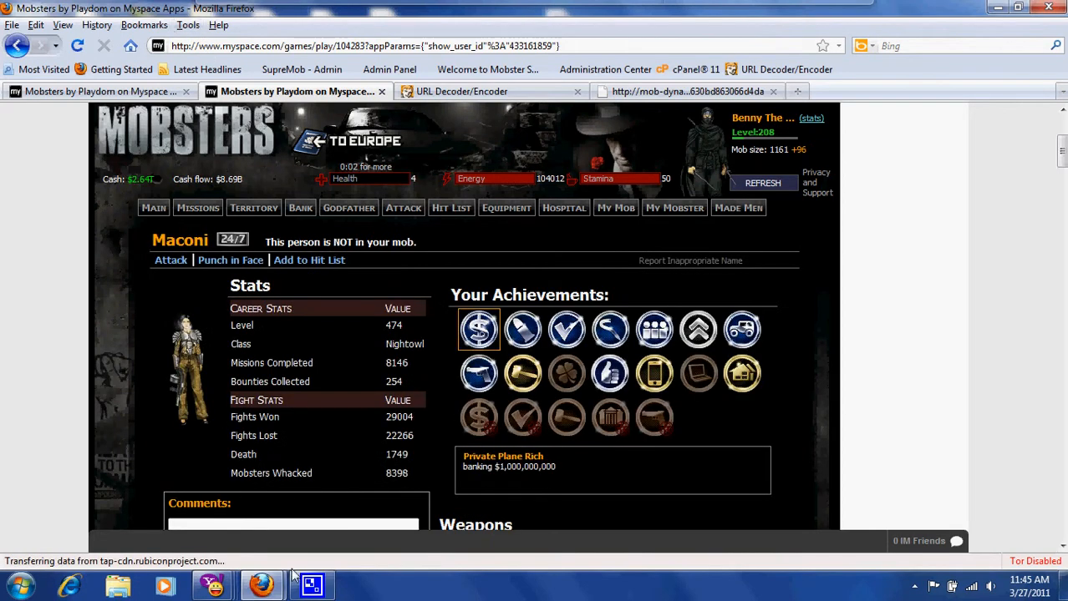
left_click(311, 585)
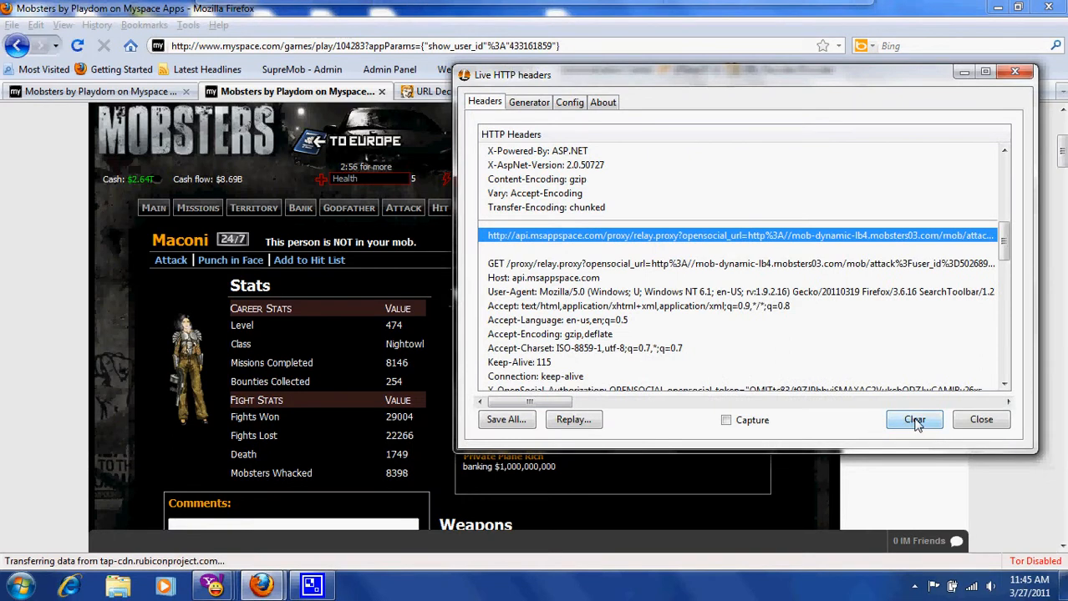
left_click(914, 420)
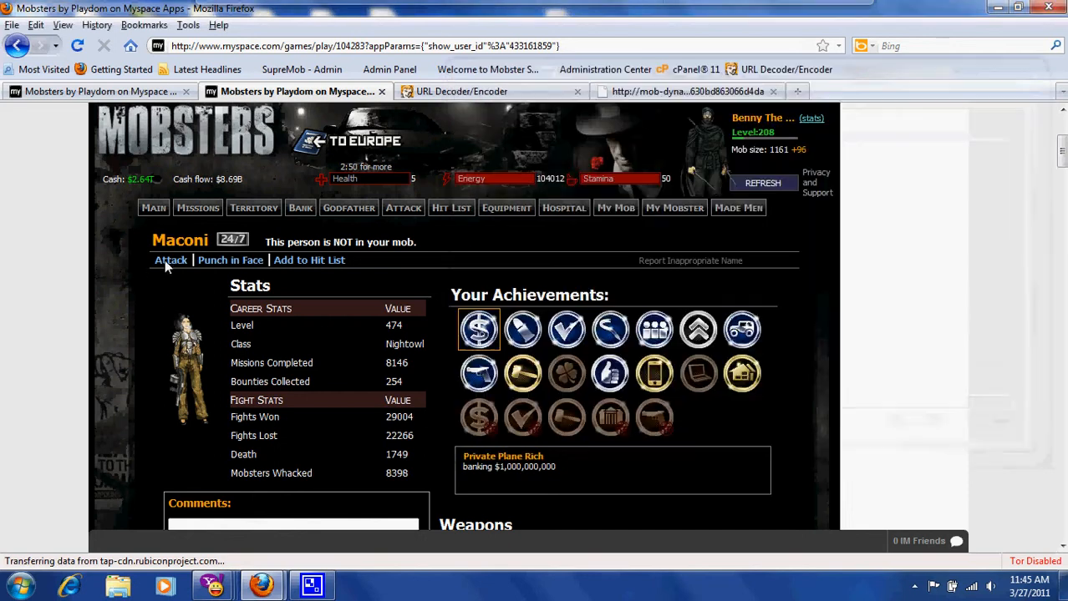
left_click(171, 259)
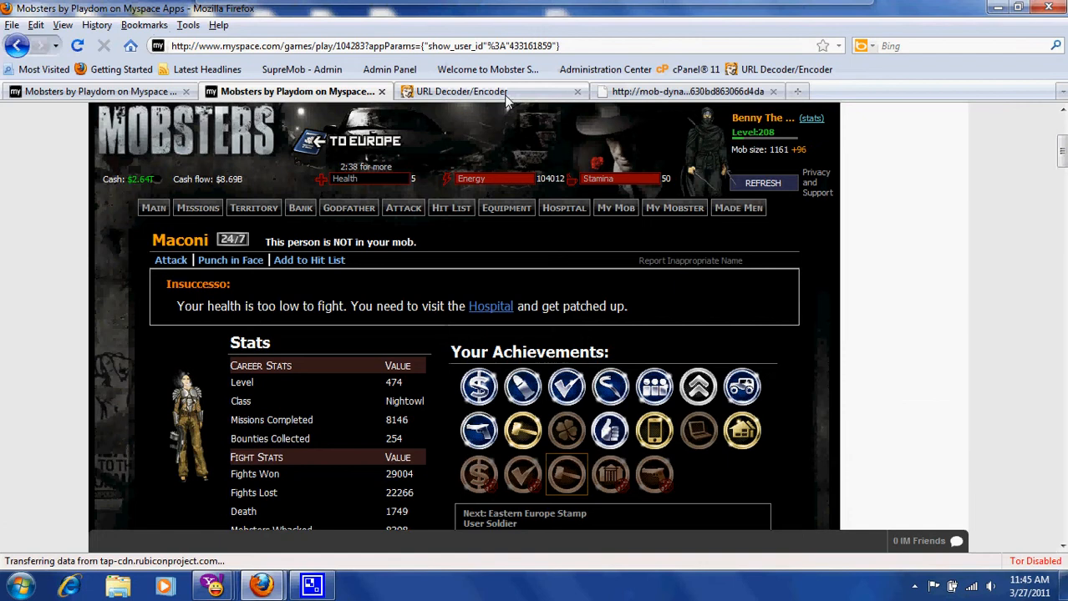
- Decode the new mobsters04 attack URL, trim it to user_id, target_id and auth_key, and check the test tab
left_click(469, 91)
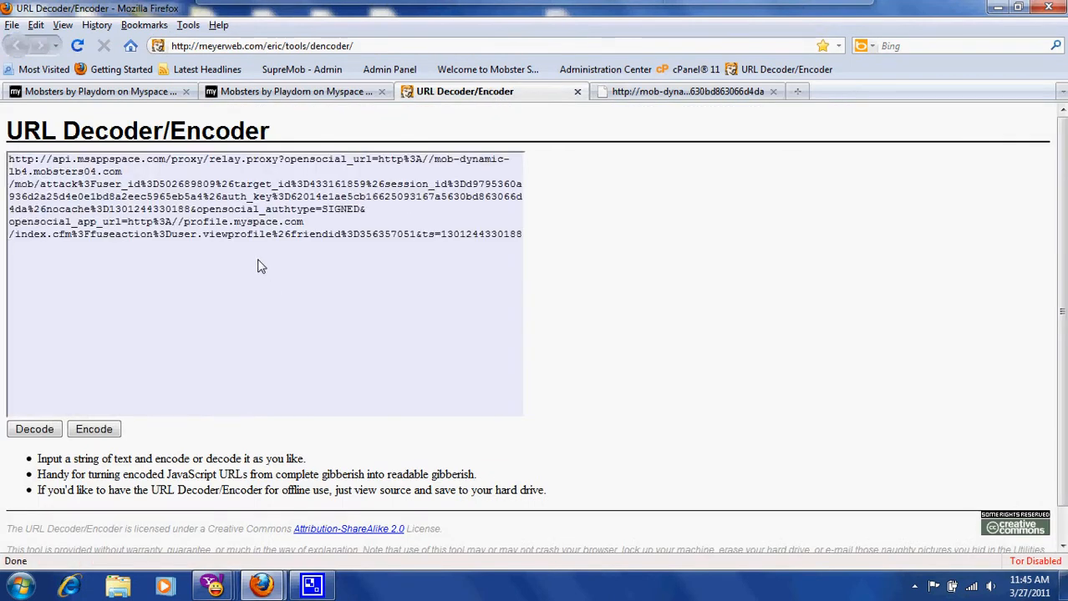
left_click(34, 429)
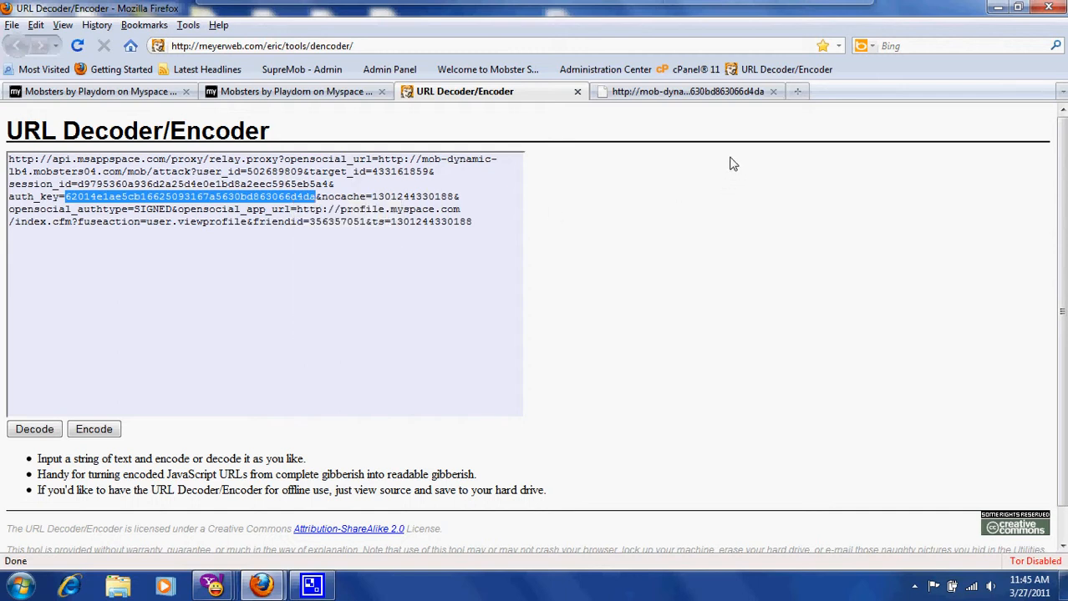
left_click(678, 91)
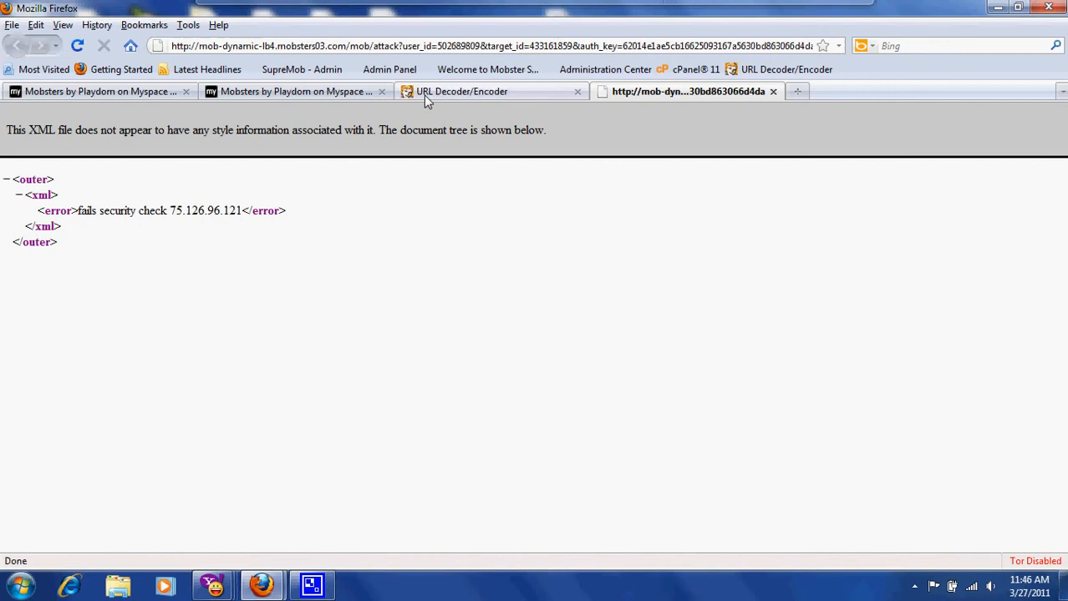
left_click(479, 91)
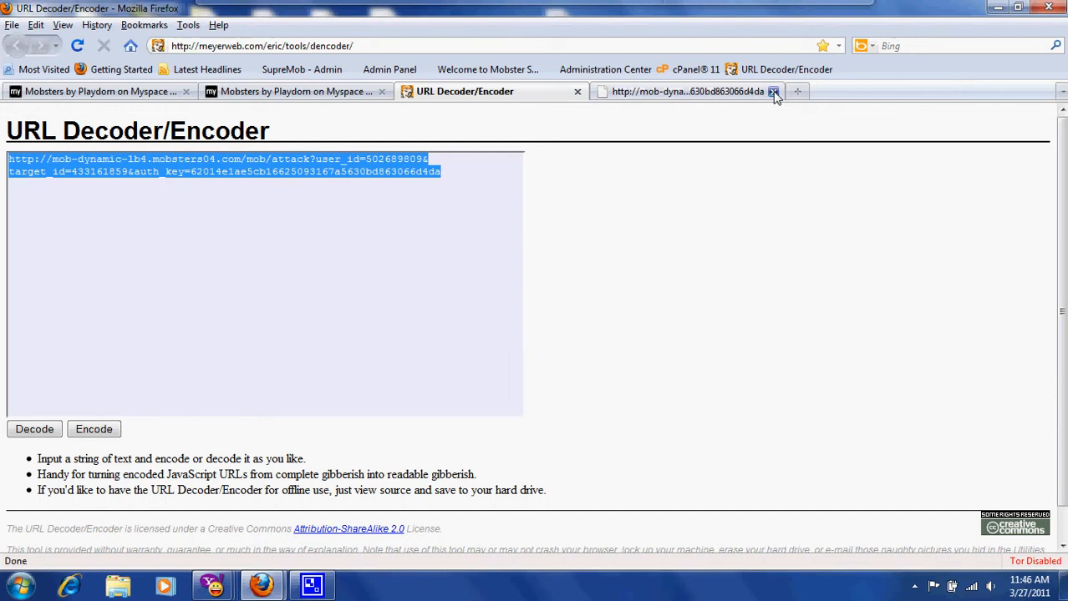
- Close the test tab, sign out of MySpace via My Stuff on the first Mobsters tab, and log back in
left_click(773, 91)
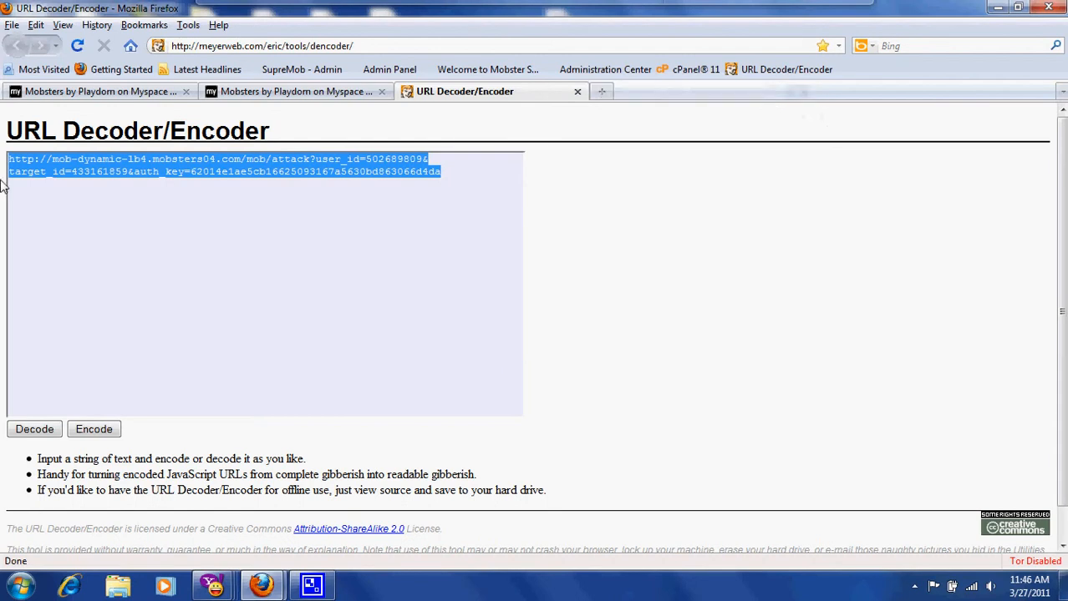
left_click(100, 92)
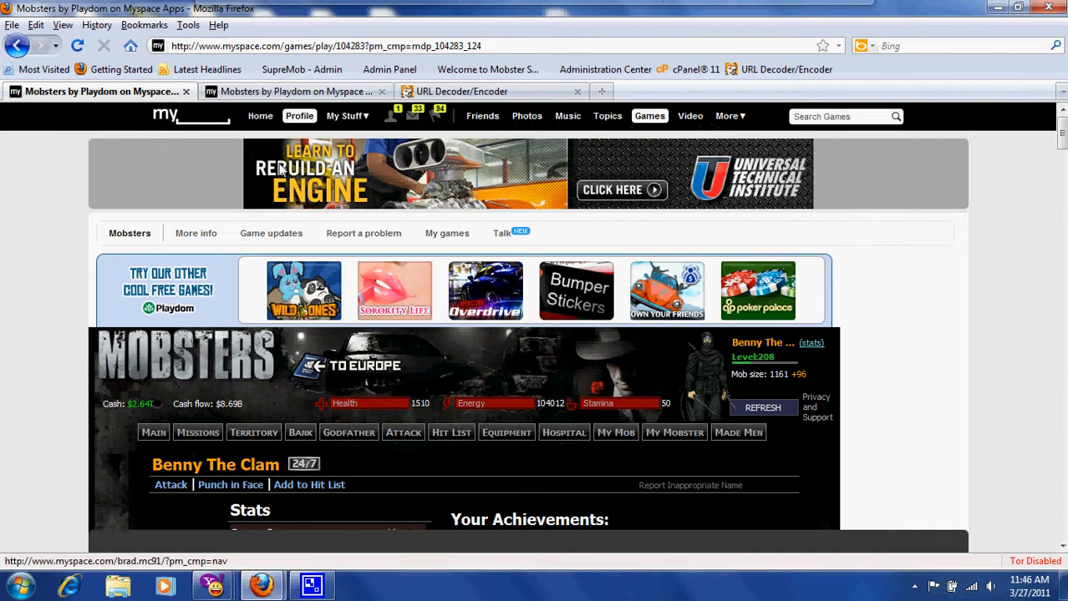
left_click(347, 116)
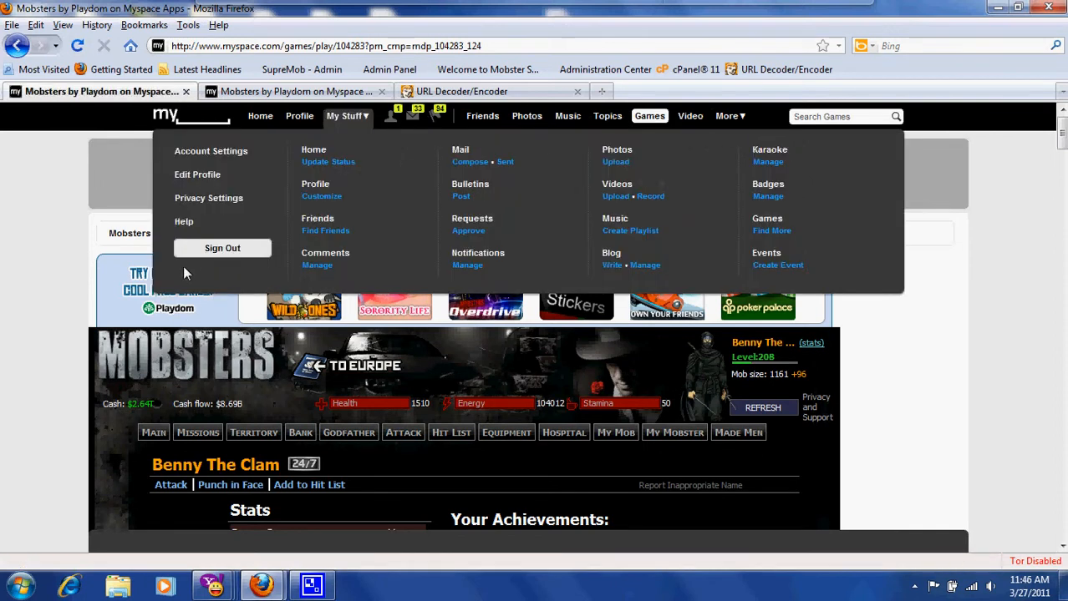
left_click(222, 248)
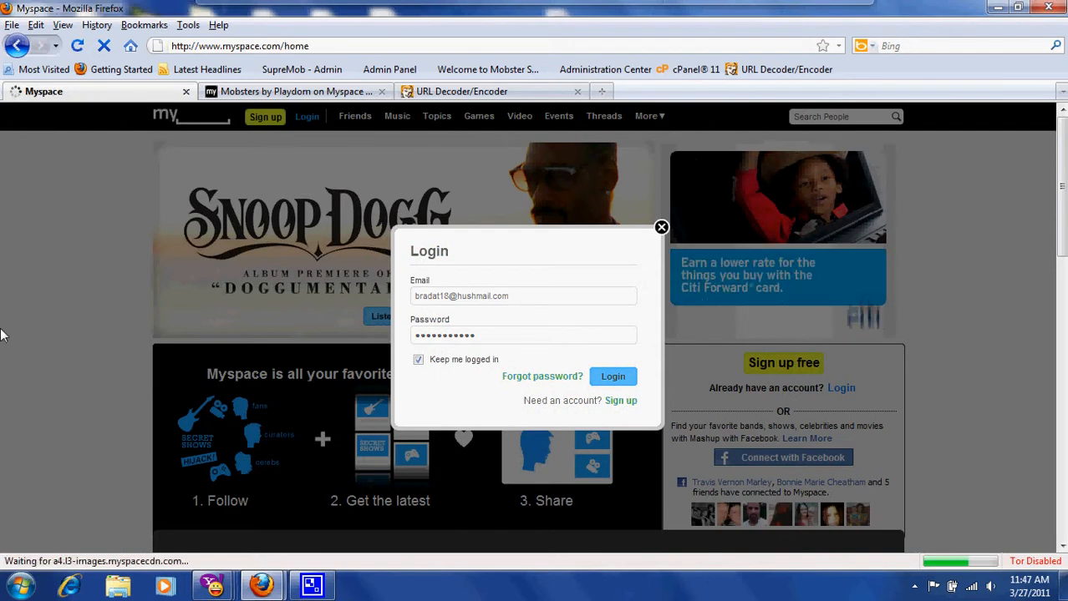
left_click(613, 377)
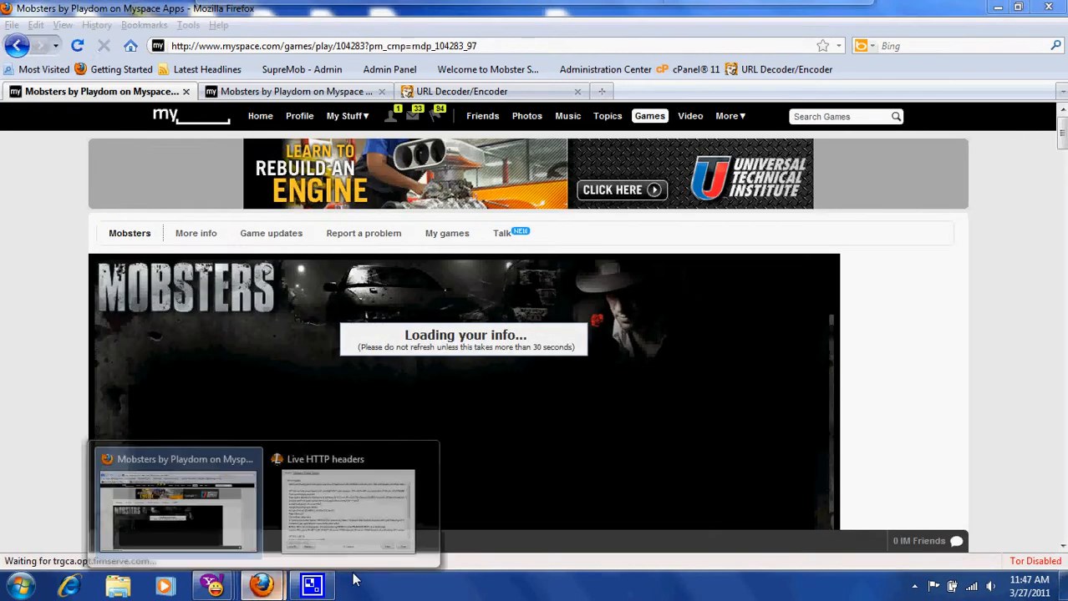
- Clear the captured request list in Live HTTP Headers and restart capturing
left_click(355, 509)
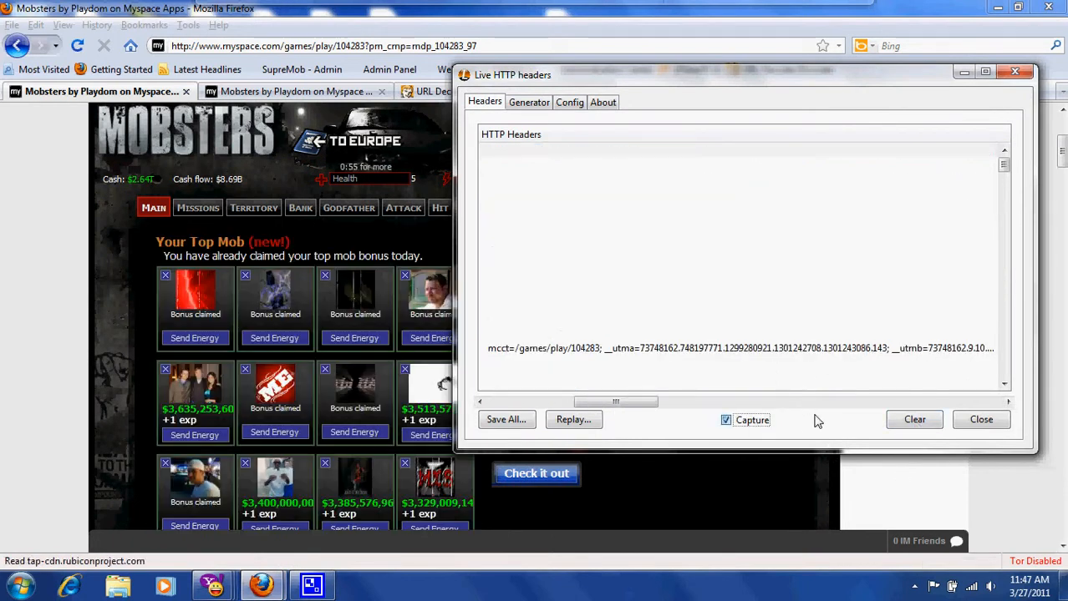
left_click(914, 420)
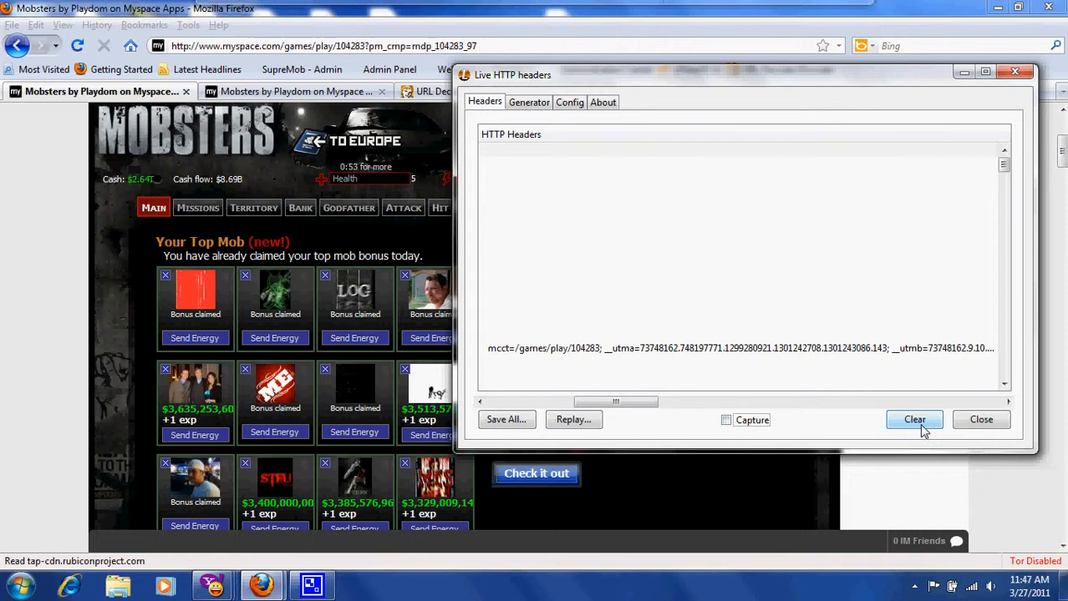
left_click(914, 420)
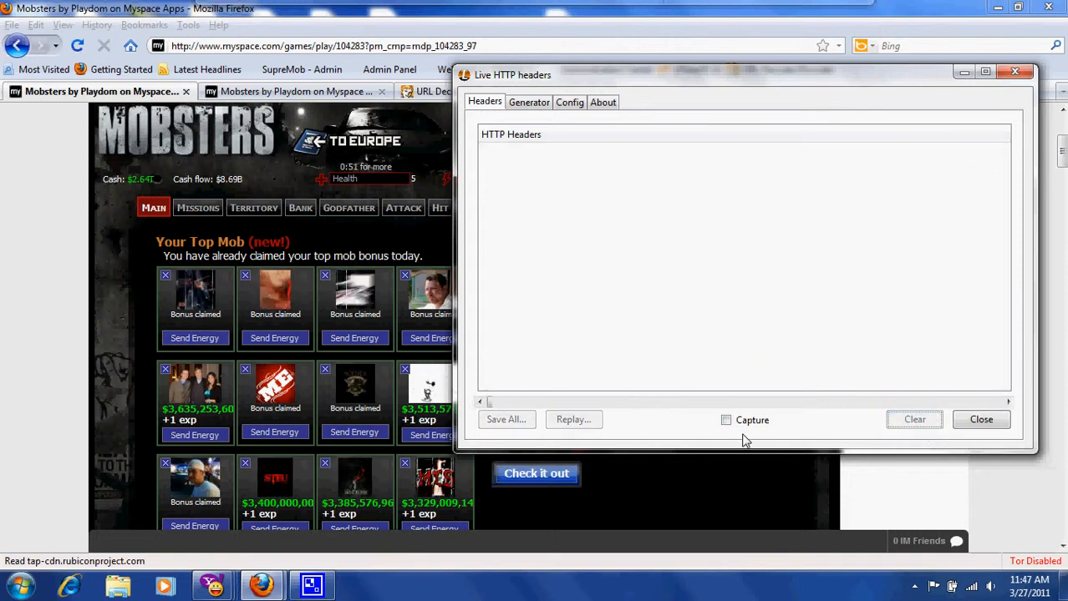
left_click(725, 420)
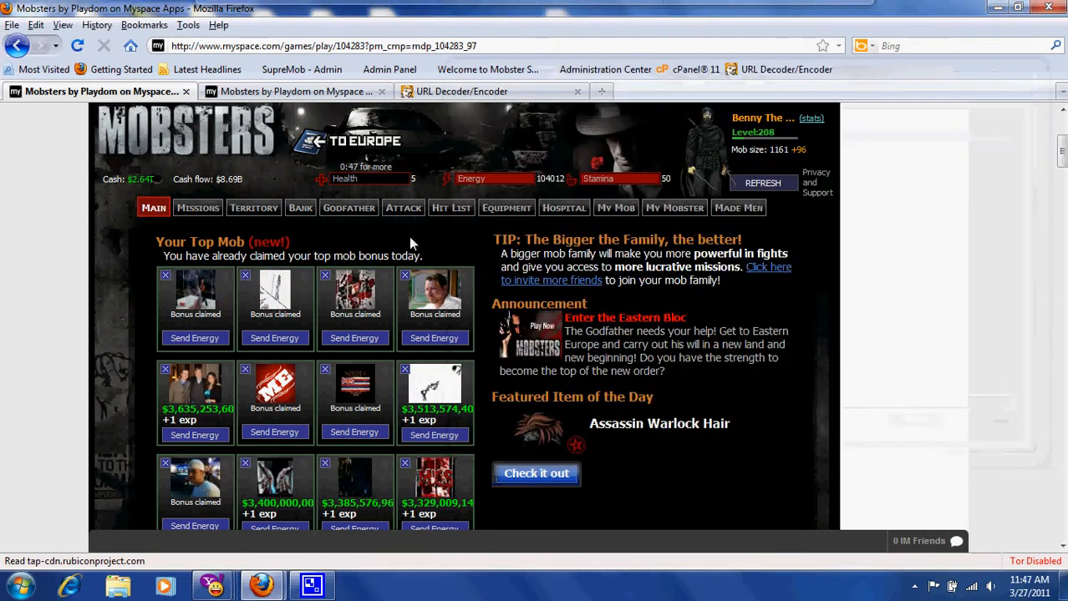
left_click(403, 207)
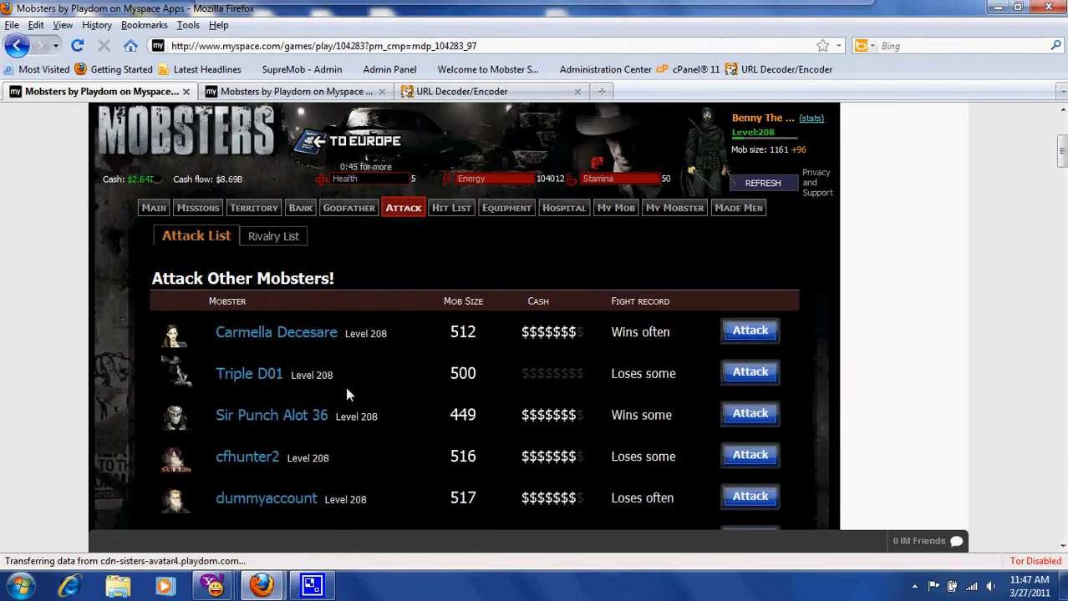
mouse_move(268, 592)
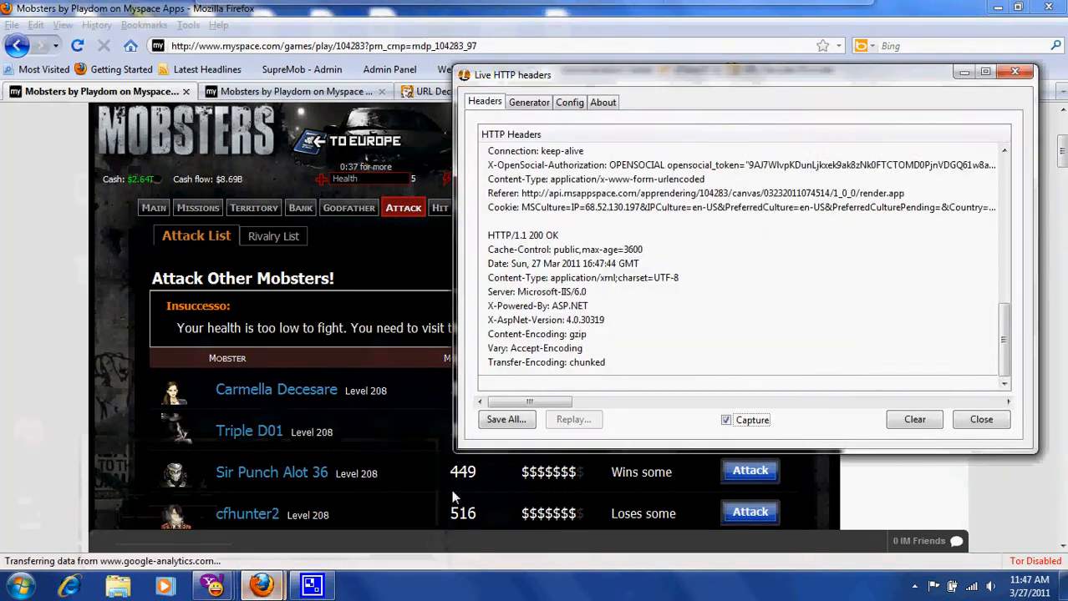
left_click(726, 420)
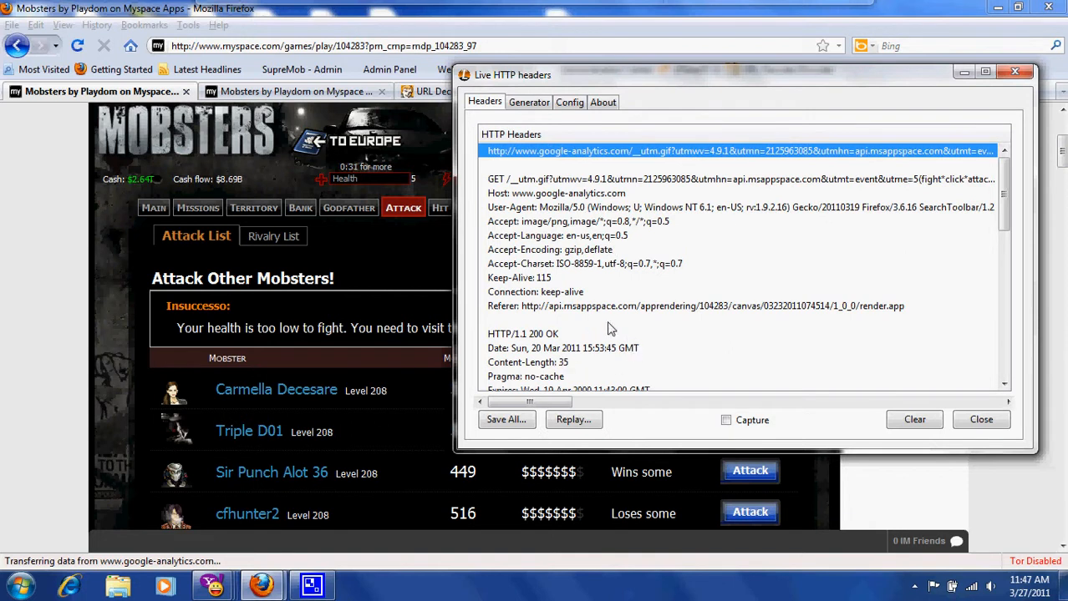
scroll("down", 3)
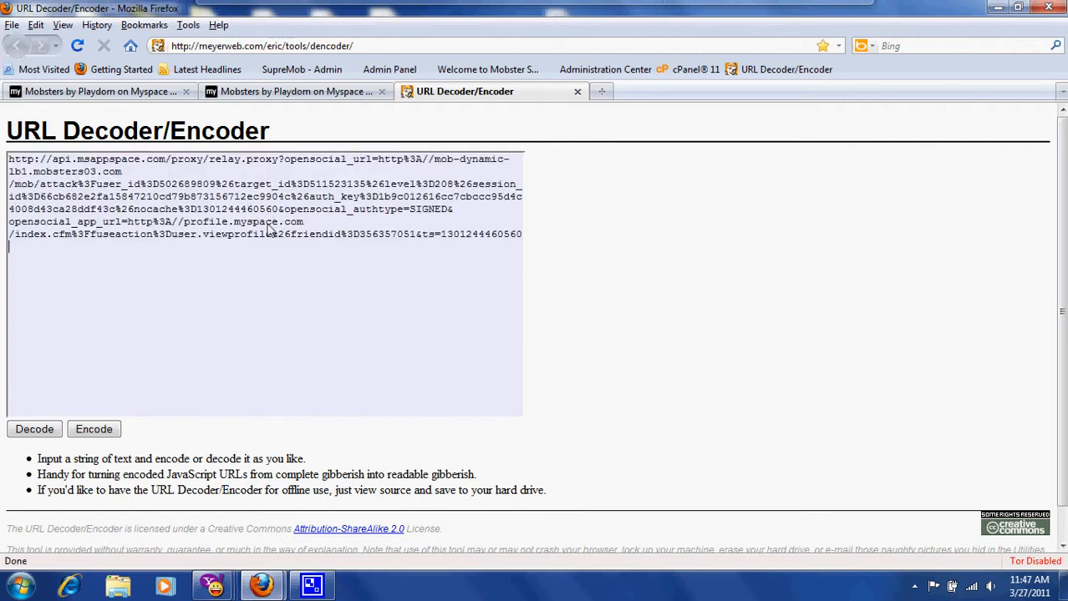
- Decode the captured attack URL and strip the proxy prefix before the game address
left_click(34, 429)
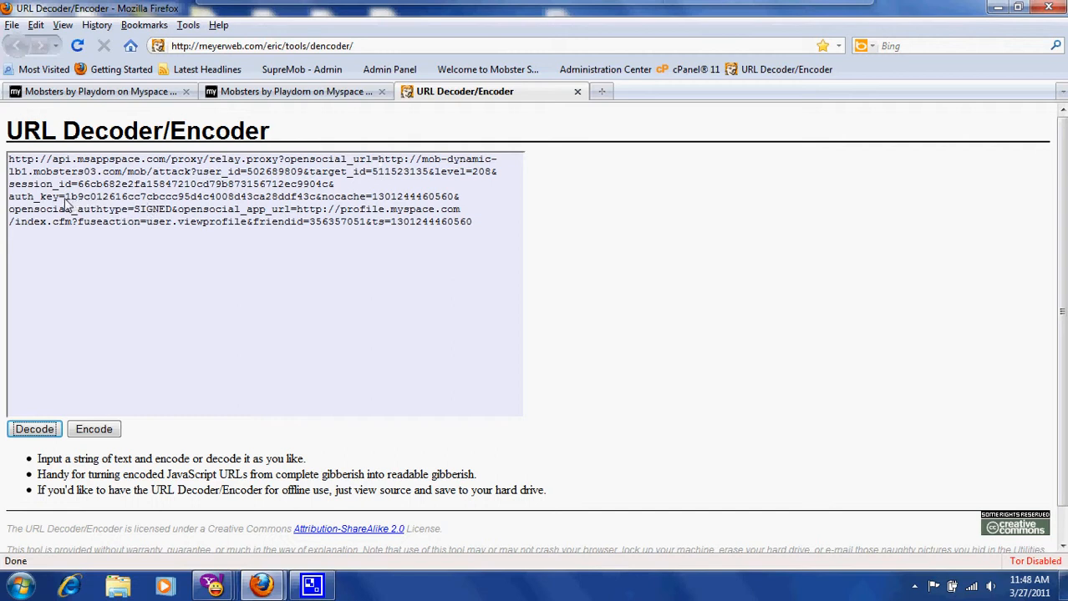
left_click_drag(64, 196, 309, 196)
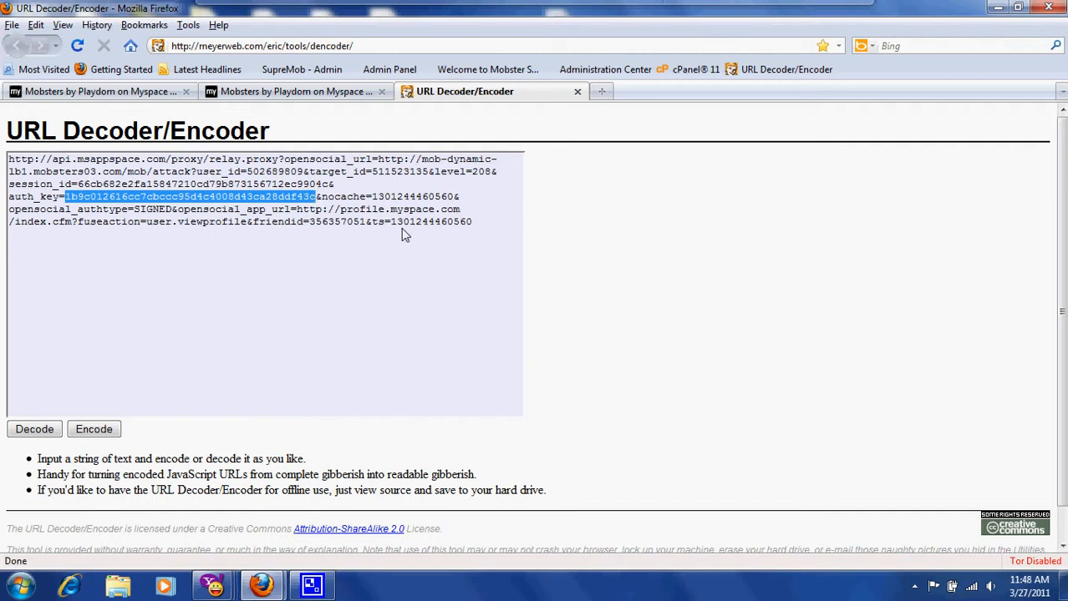
mouse_move(301, 91)
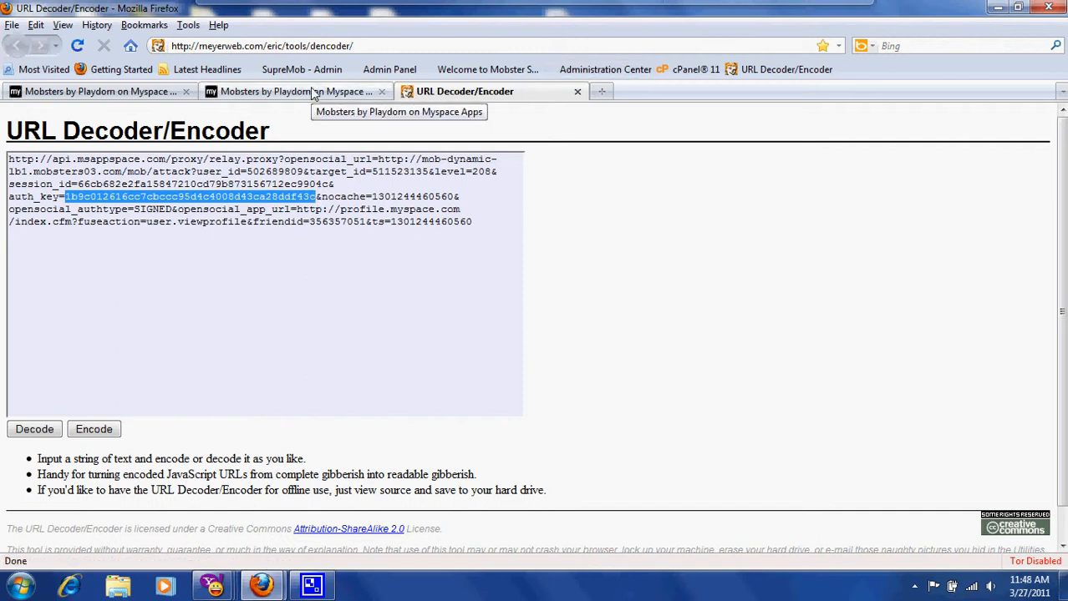
mouse_move(374, 201)
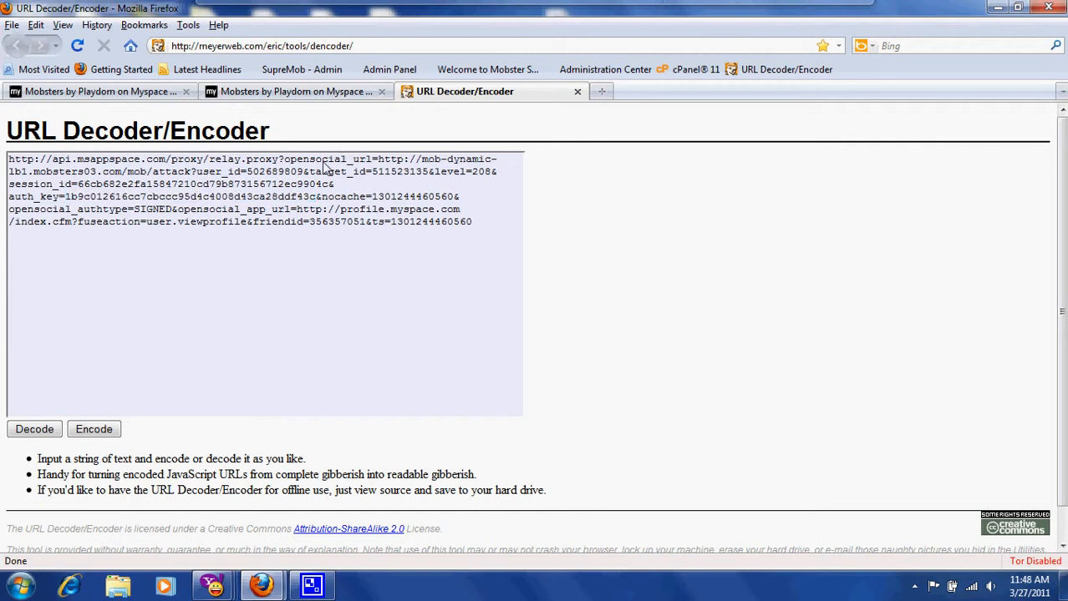
left_click_drag(133, 159, 375, 159)
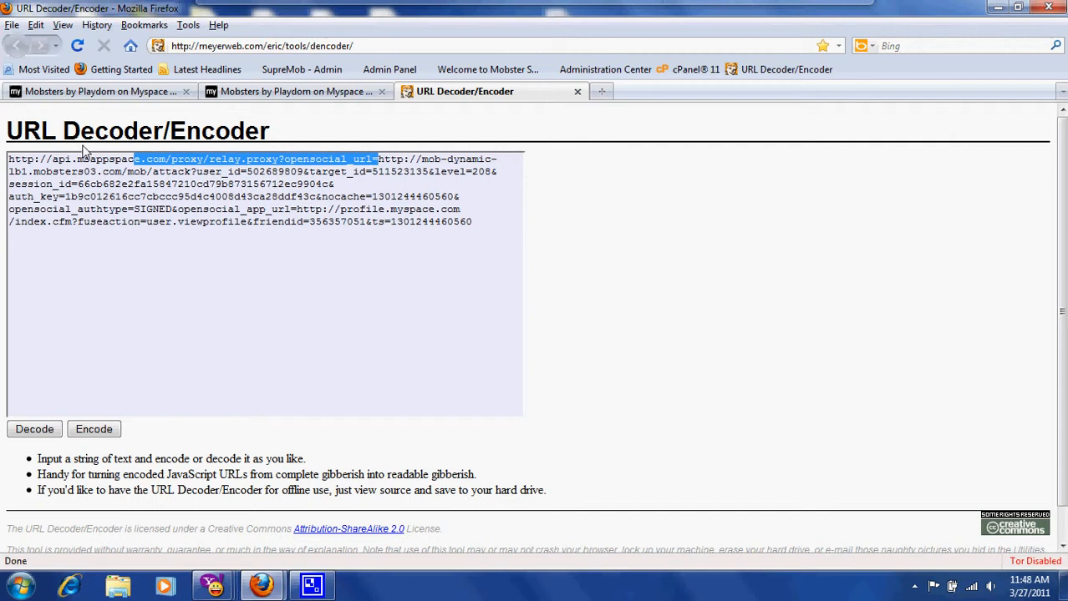
left_click(35, 429)
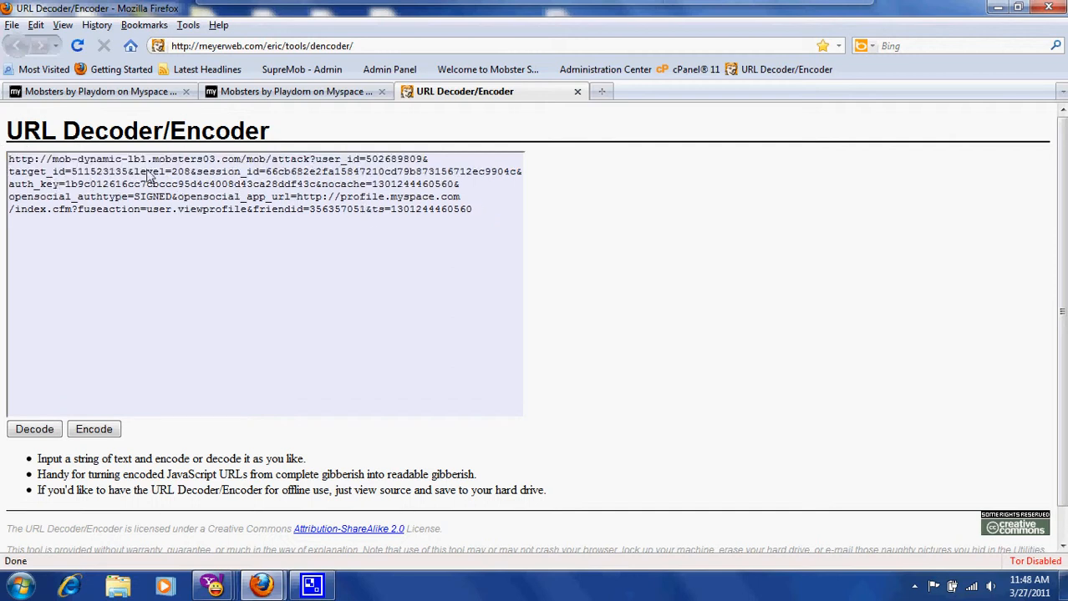
- Select the target_id-to-auth_key part of the decoded URL and copy it
left_click_drag(198, 171, 434, 171)
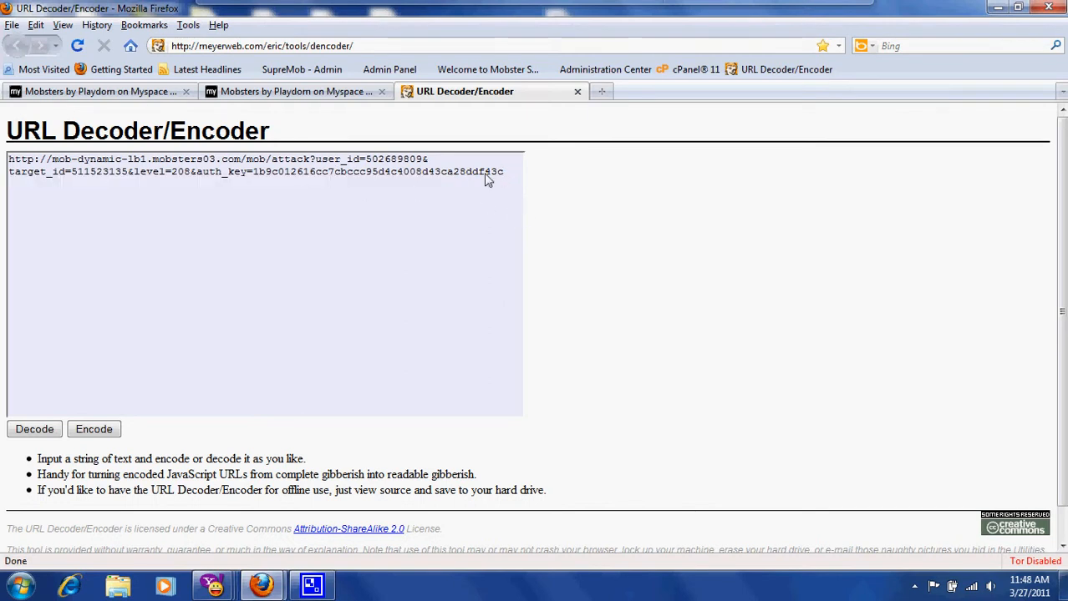
left_click_drag(502, 171, 8, 172)
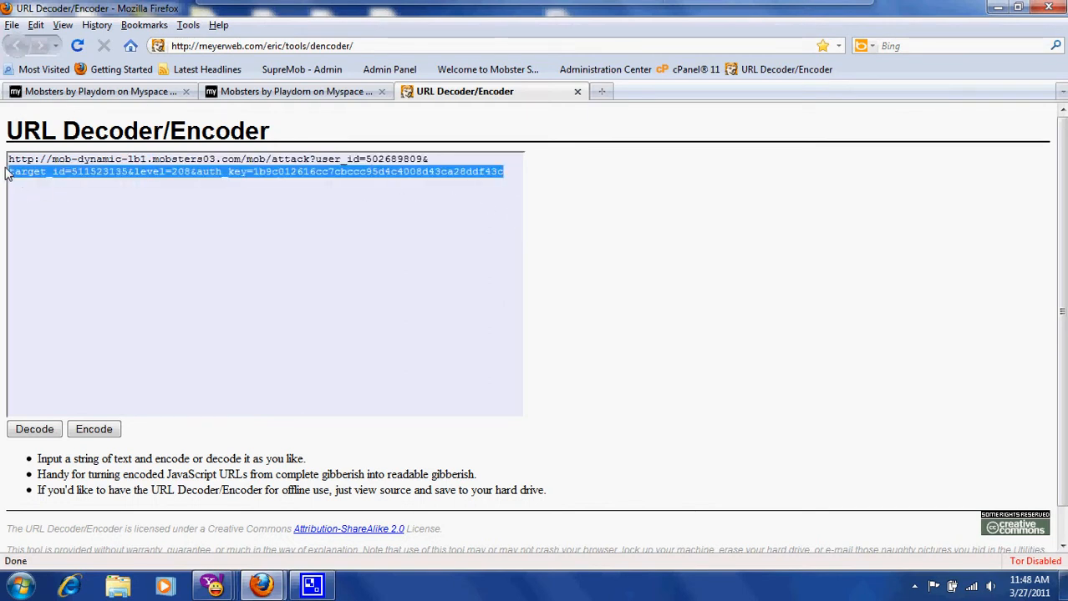
right_click(16, 172)
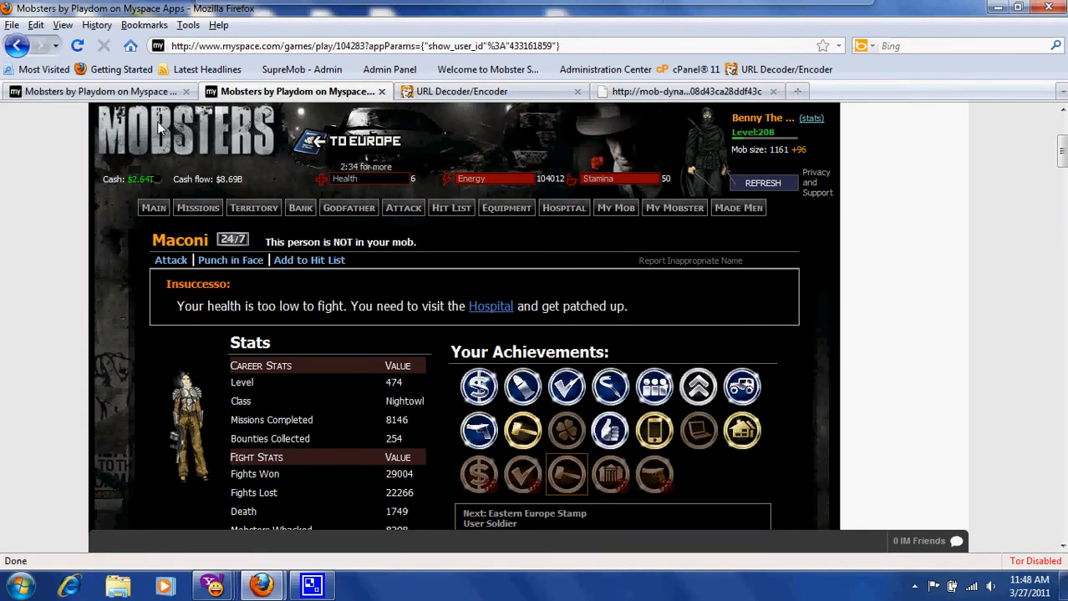
mouse_move(367, 222)
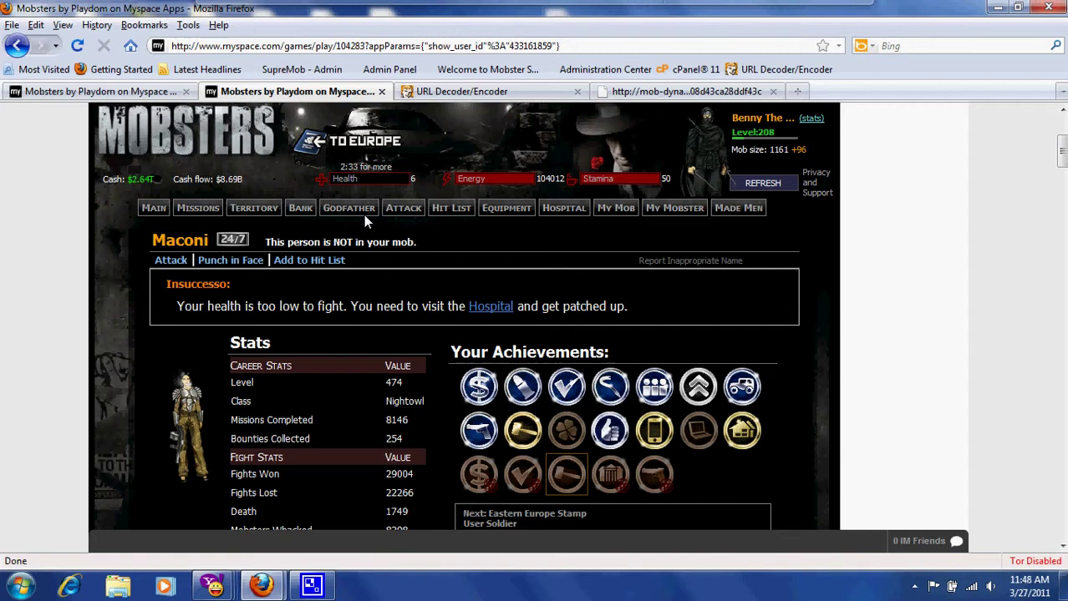
double_click(531, 45)
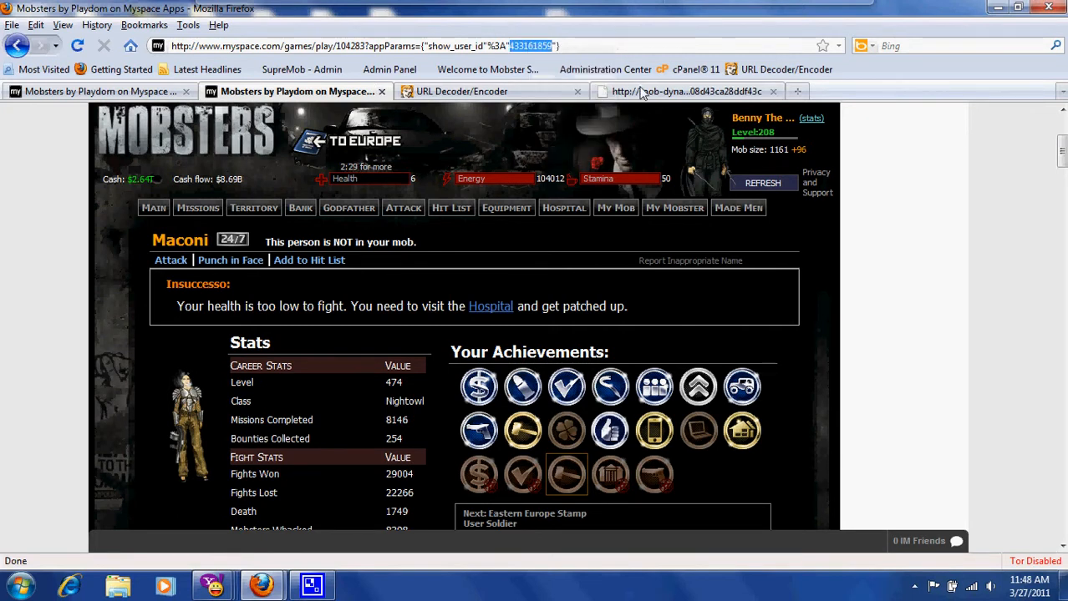
left_click(694, 91)
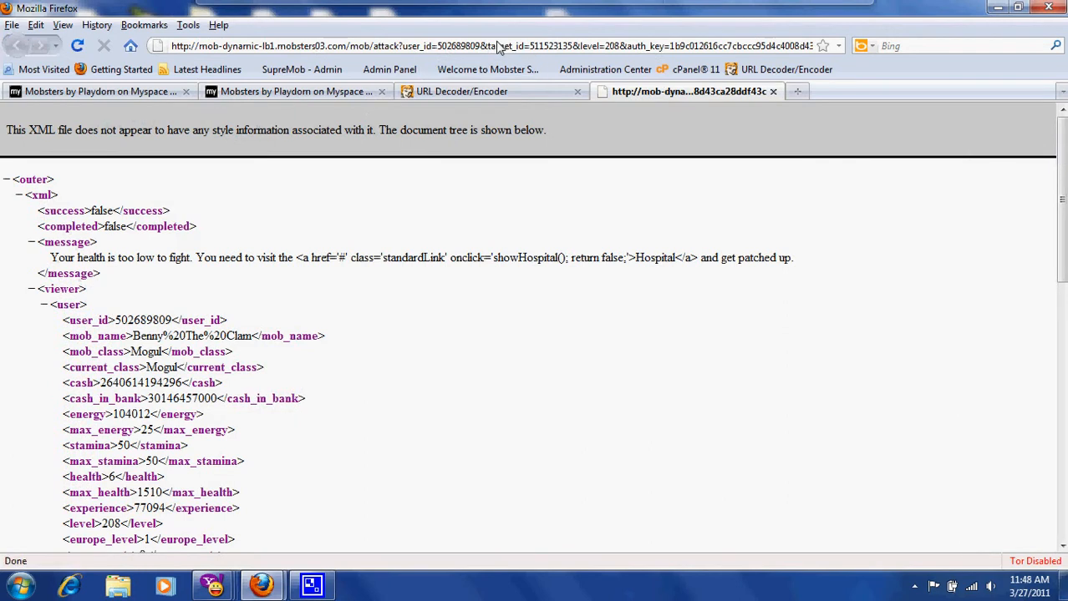
double_click(543, 37)
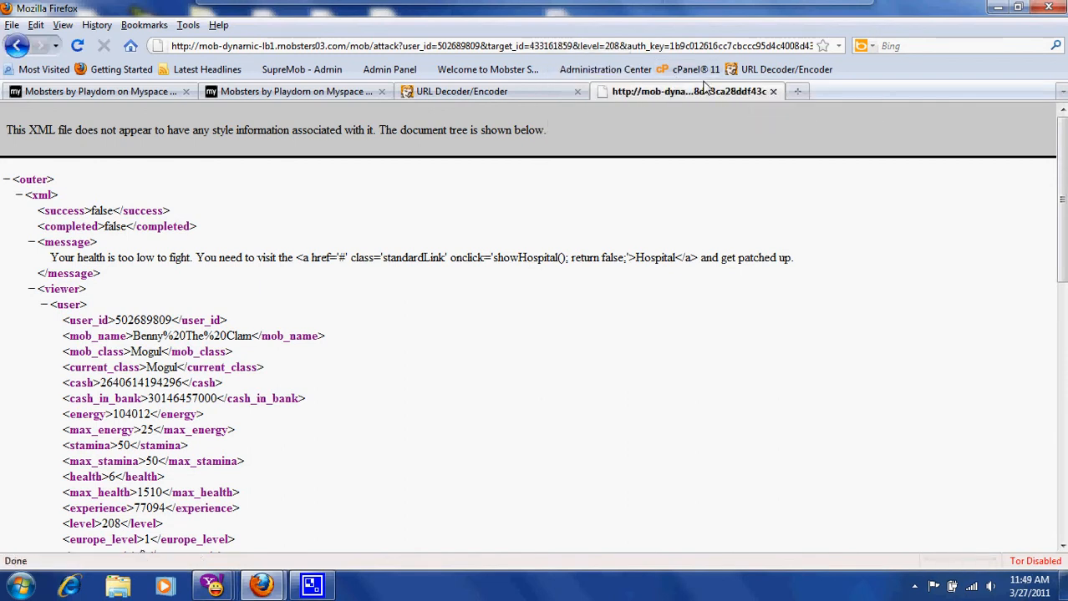
- Check the XML response shows defender Maconi with low_health true, then start a new blank tab
scroll("down", 3)
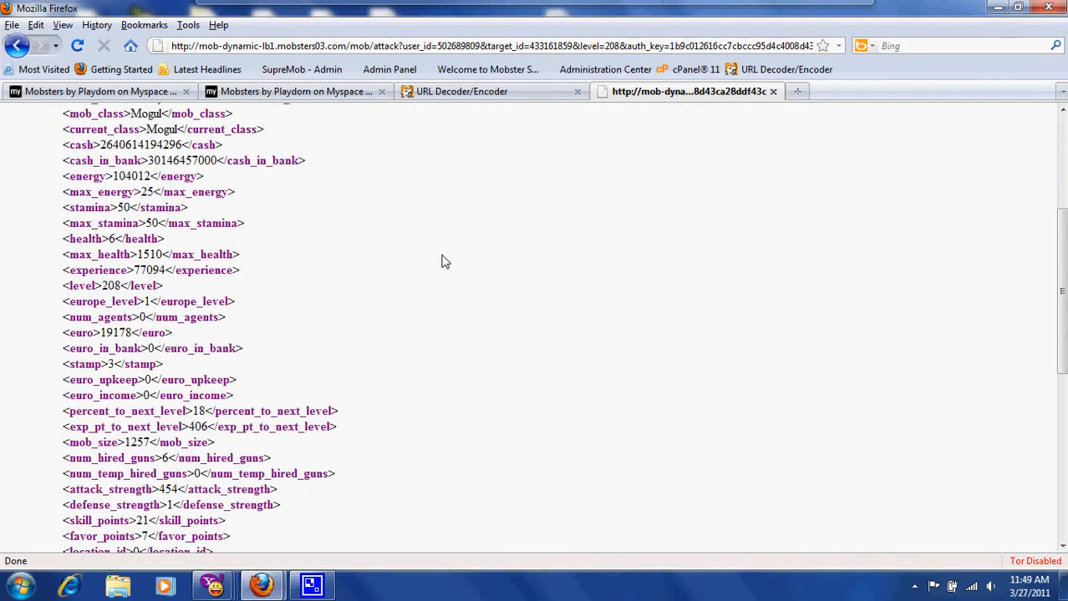
scroll("down", 3)
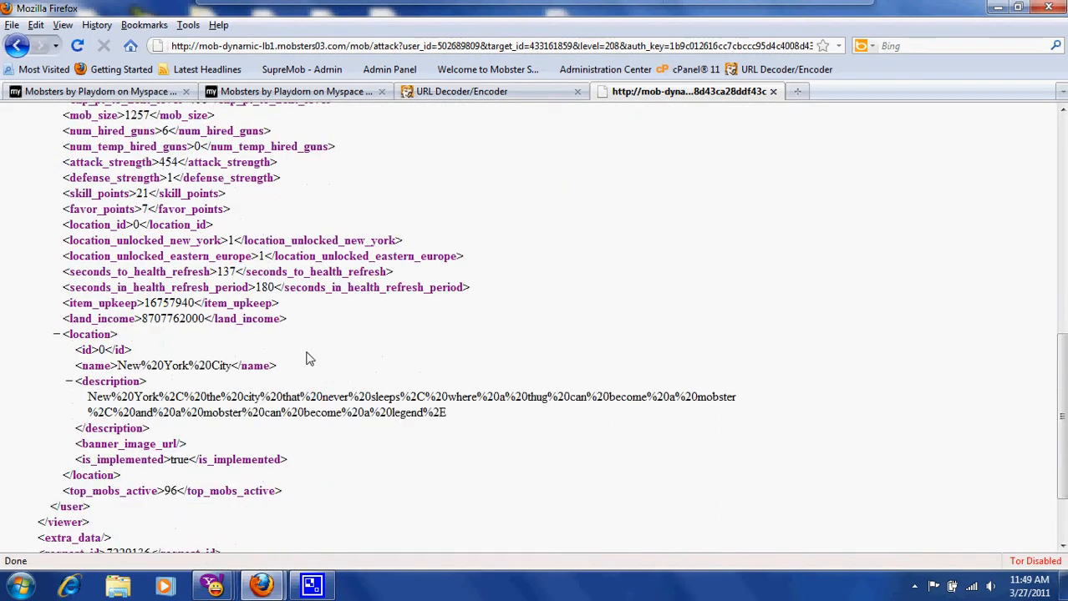
mouse_move(406, 356)
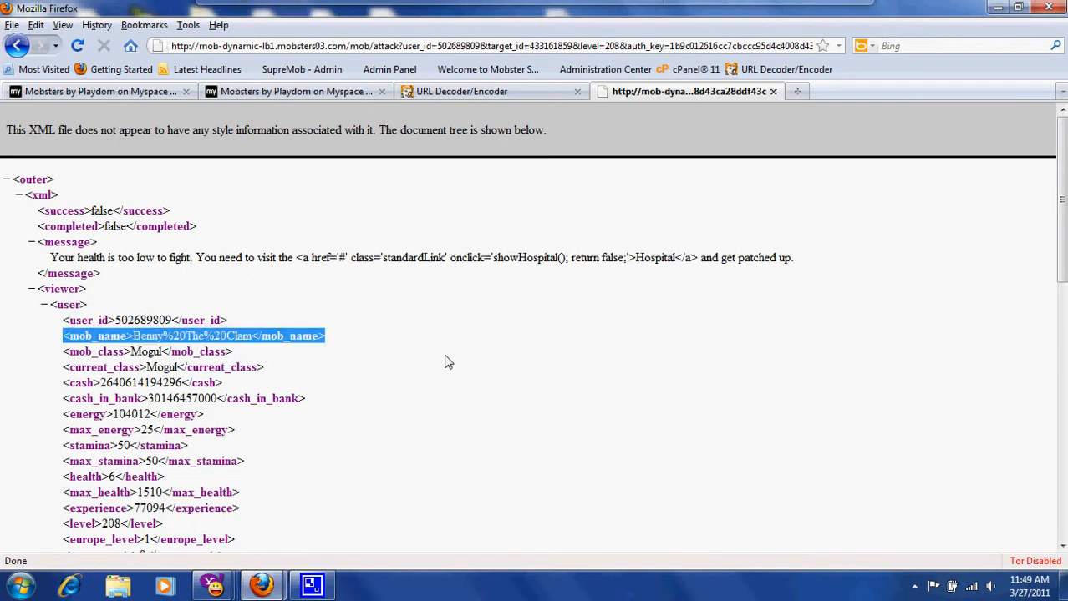
scroll("down", 3)
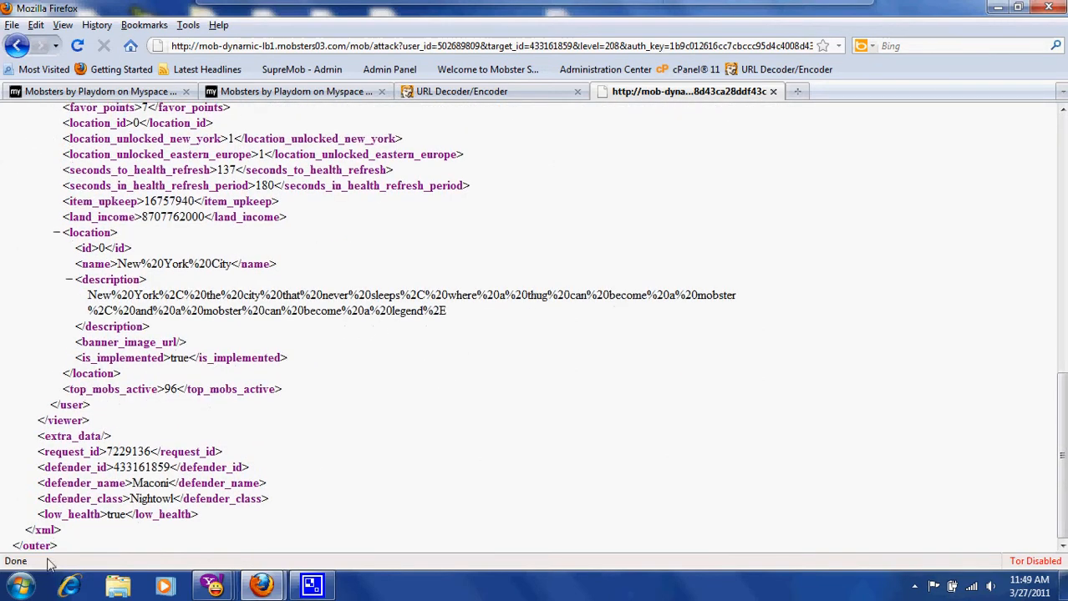
double_click(80, 483)
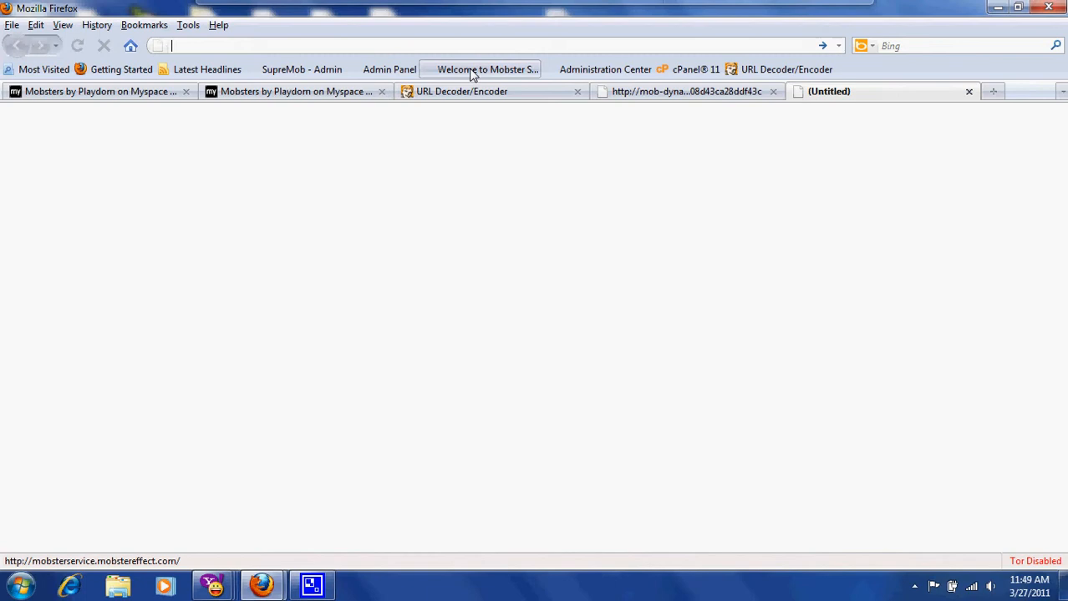
- Go to the Mobster Services site and its Header Repeater page via 'hea' in the address bar
left_click(487, 68)
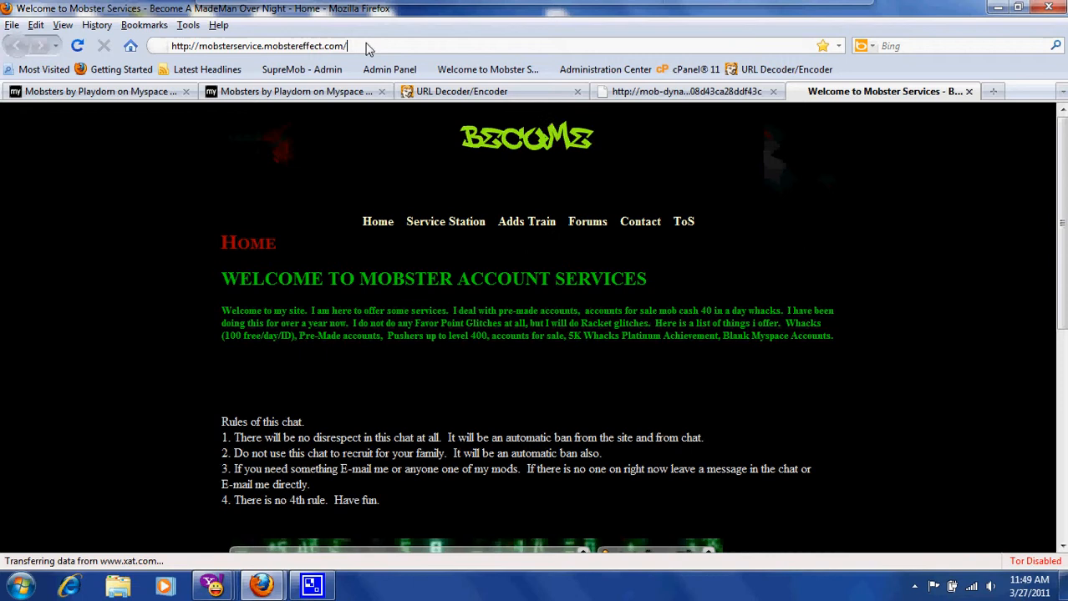
type("header-repeter")
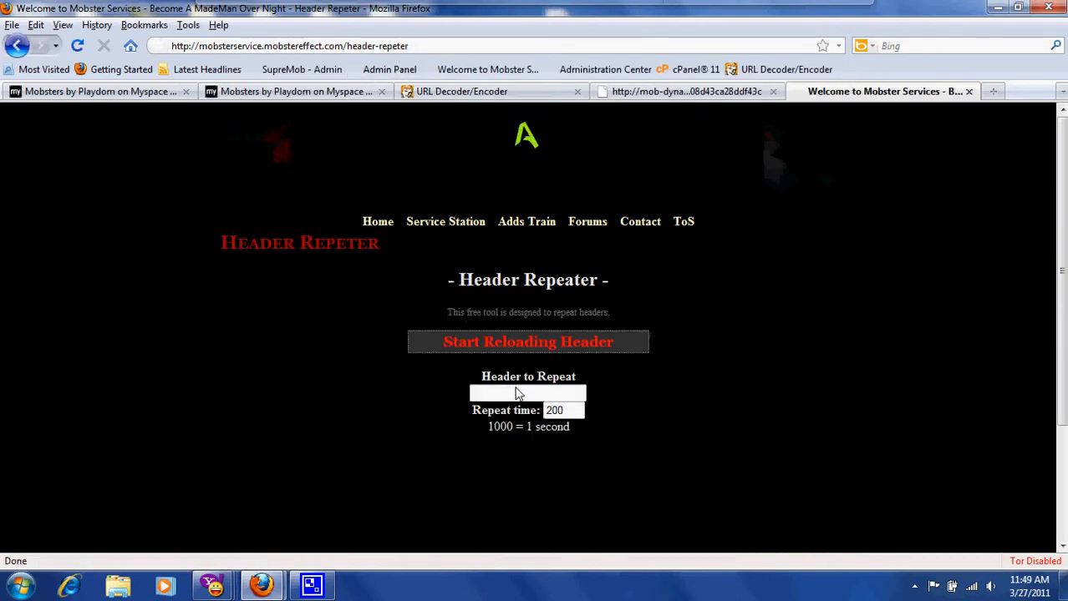
- Paste the attack URL as the header to repeat, set repeat time 100 and start reloading
left_click(527, 393)
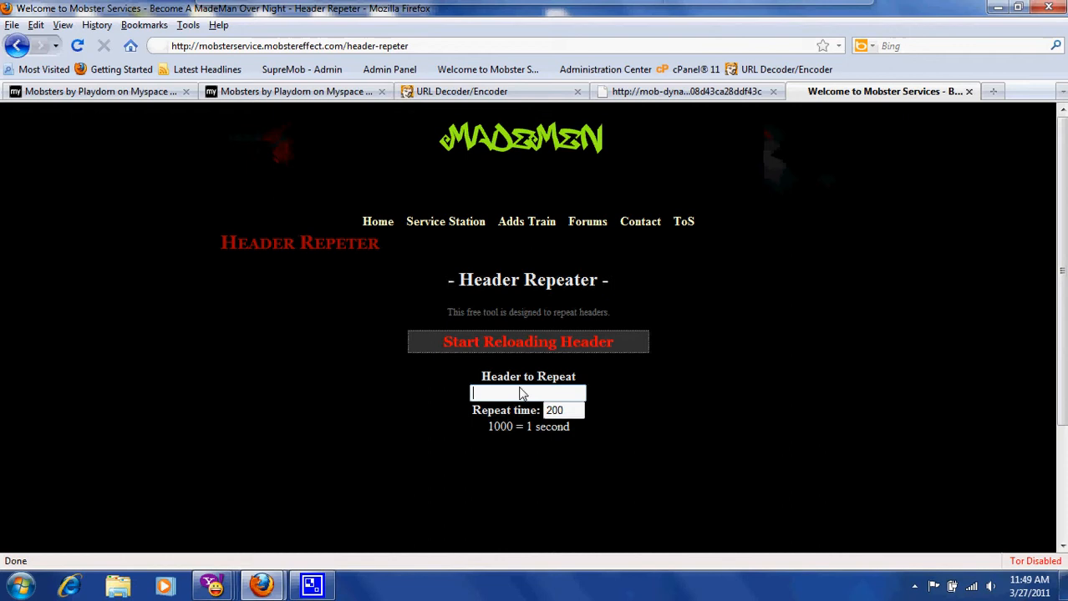
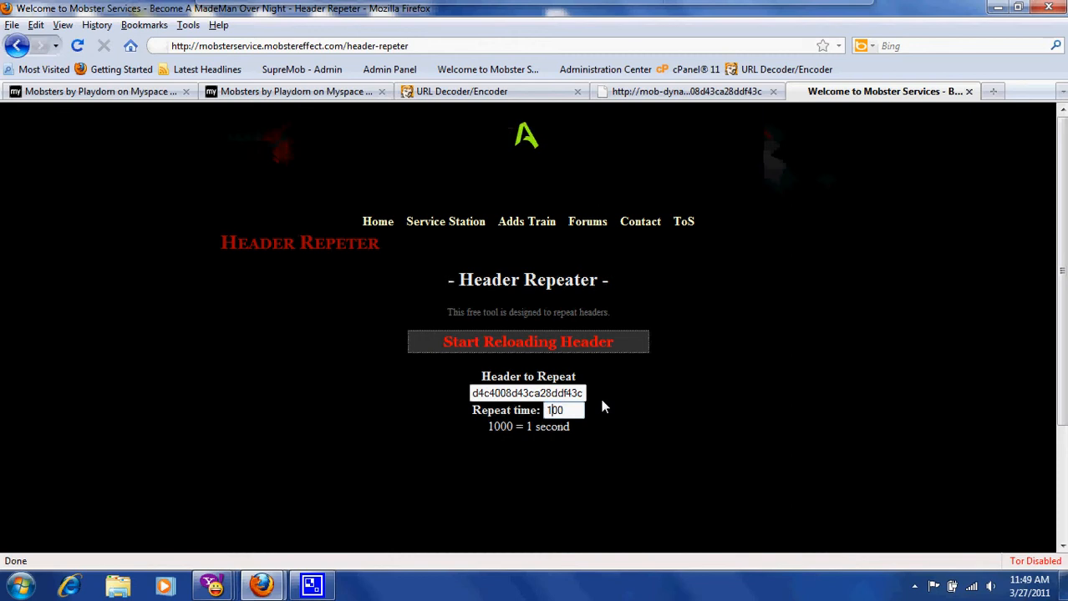
left_click(528, 341)
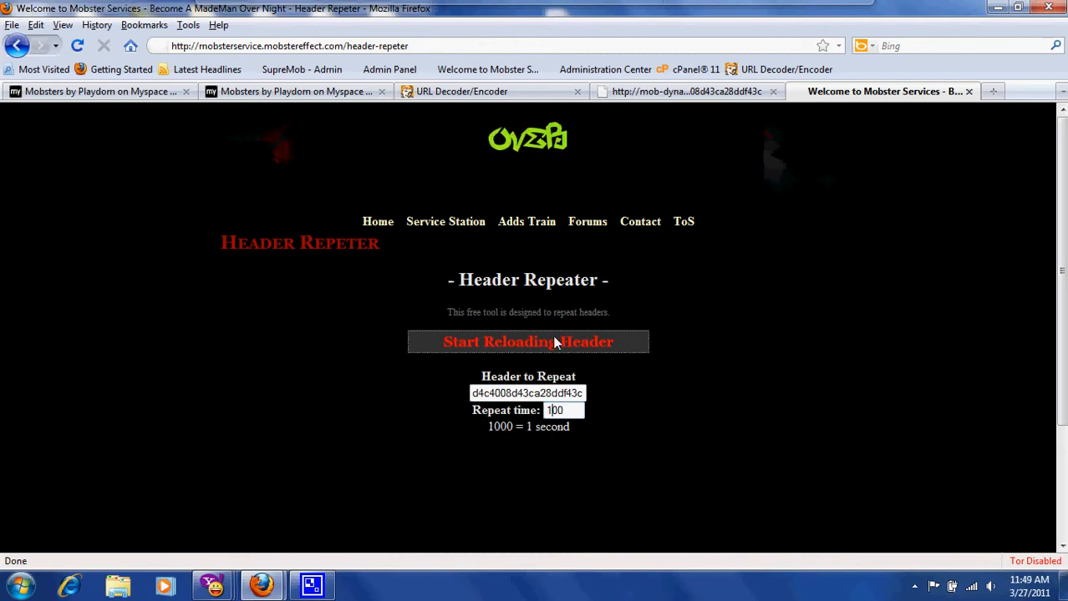
left_click(528, 342)
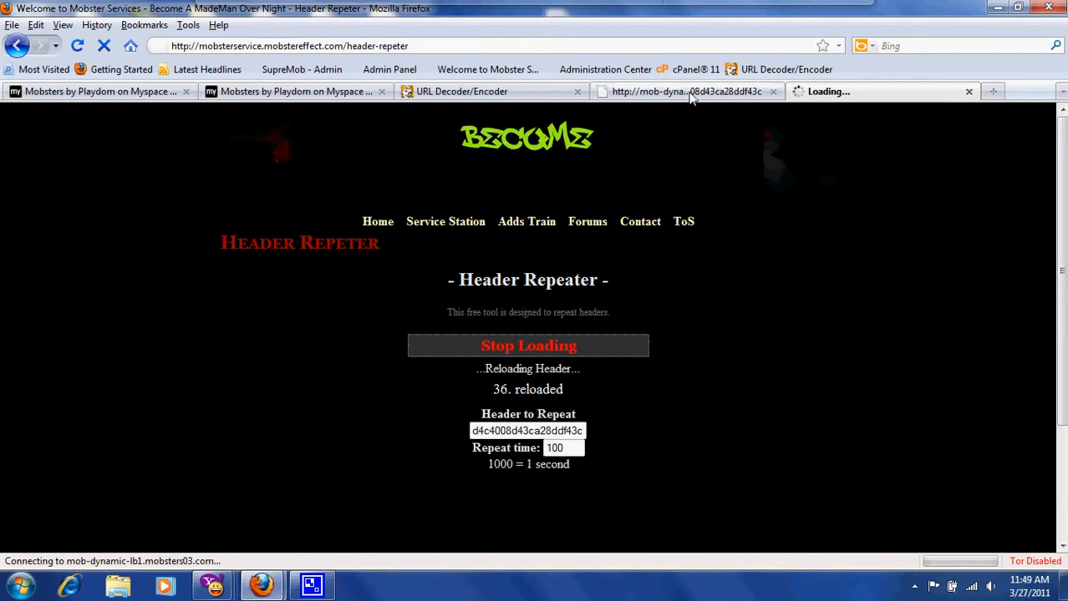
- Return to the URL Decoder/Encoder page while the repeater runs
left_click(297, 91)
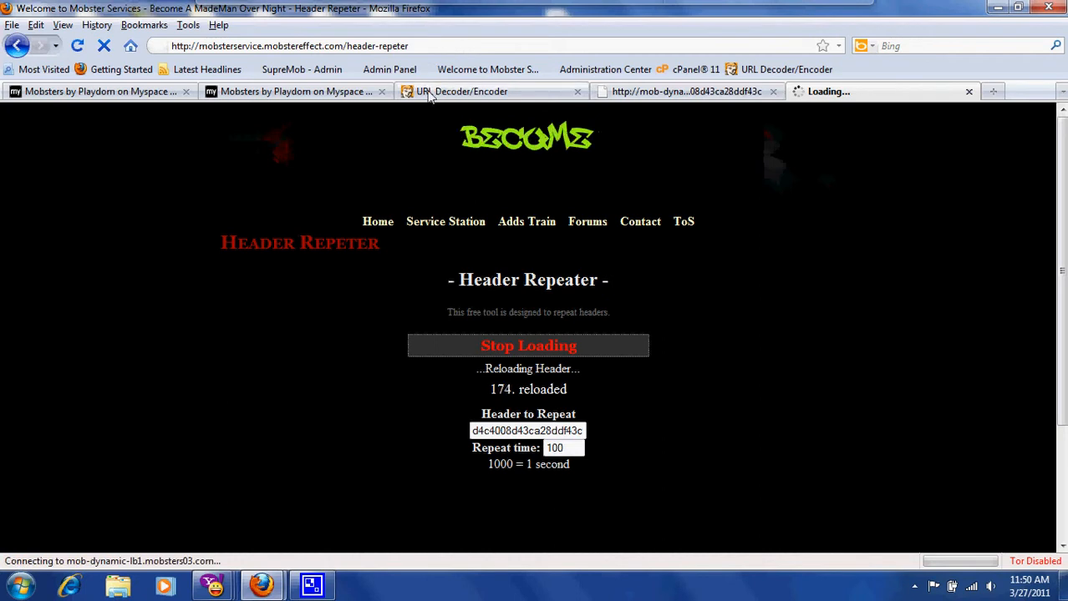
left_click(462, 91)
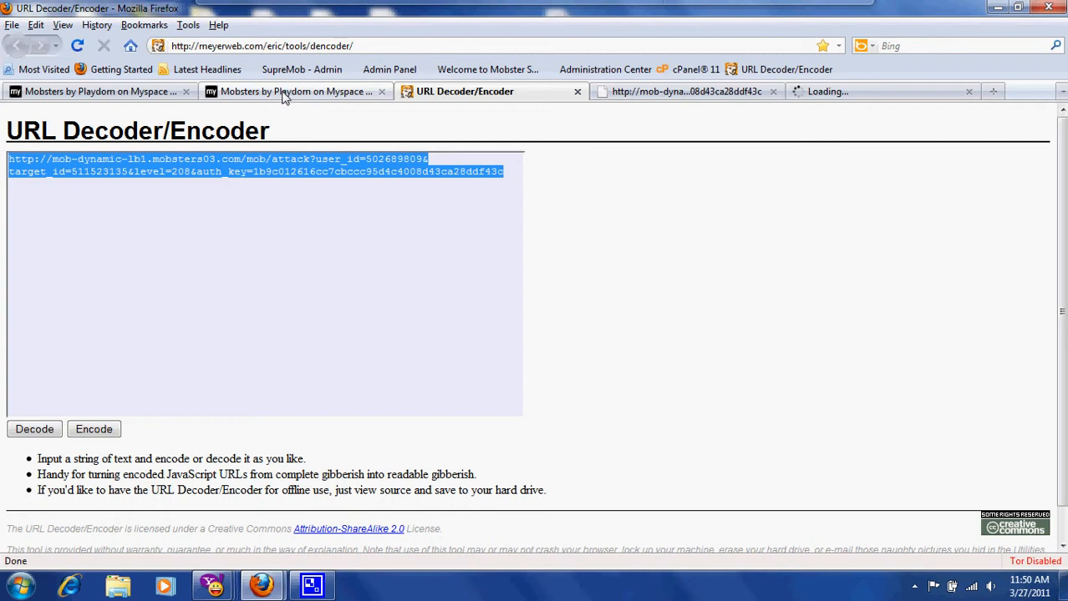
- Close the decoder, attack and repeater pages and return to Maconi's Mobsters profile
left_click(844, 91)
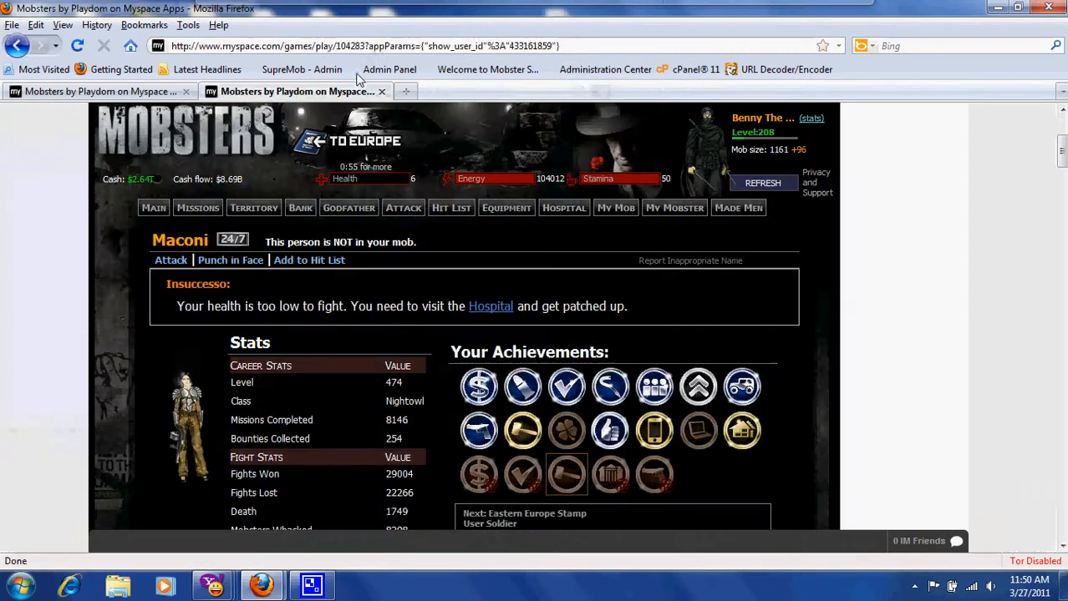
mouse_move(287, 166)
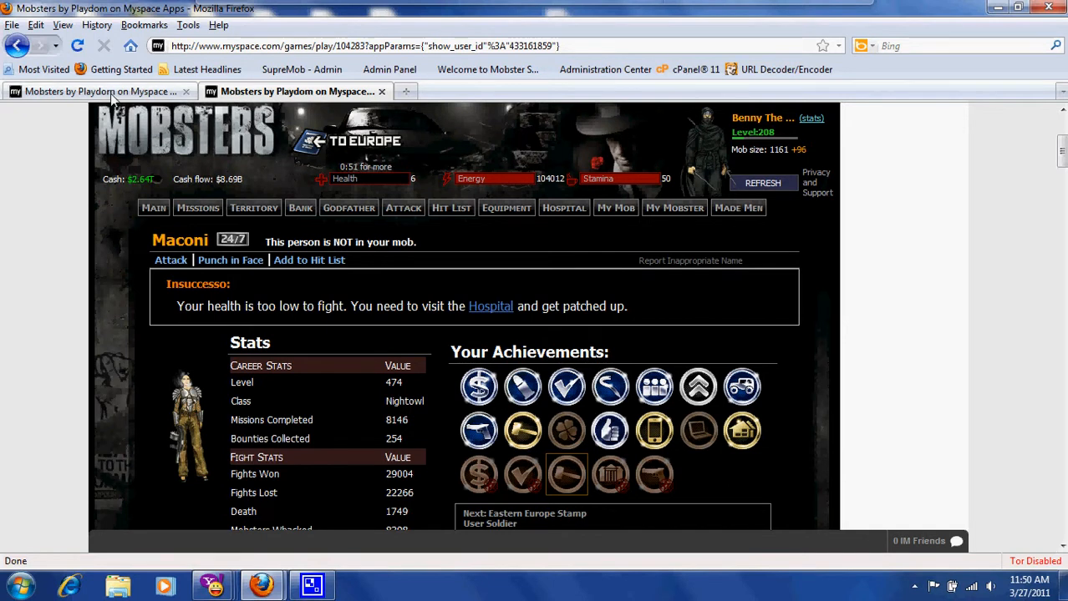
left_click(403, 207)
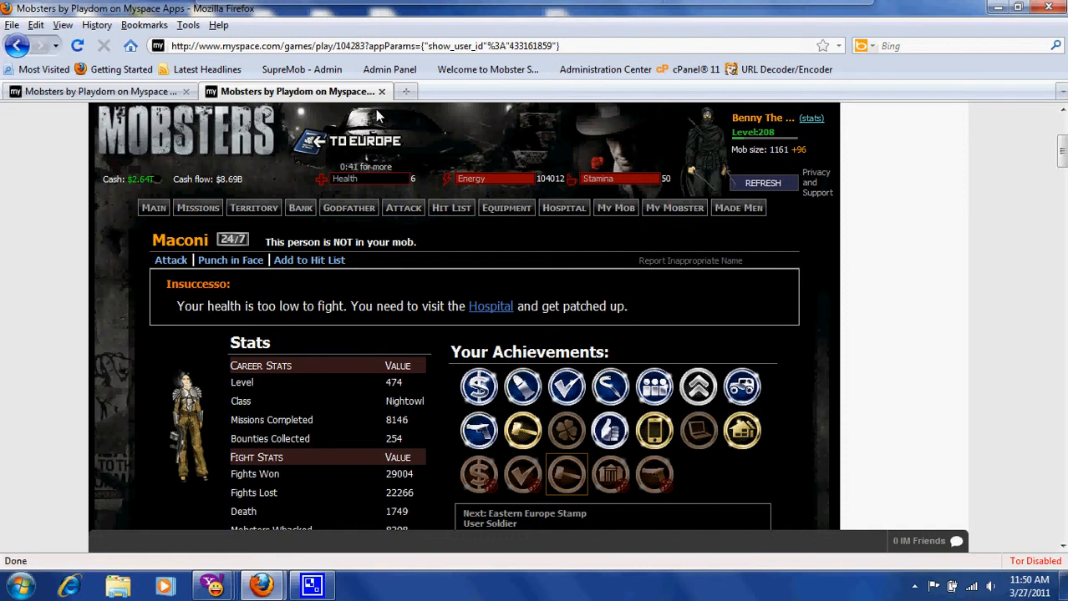
mouse_move(386, 123)
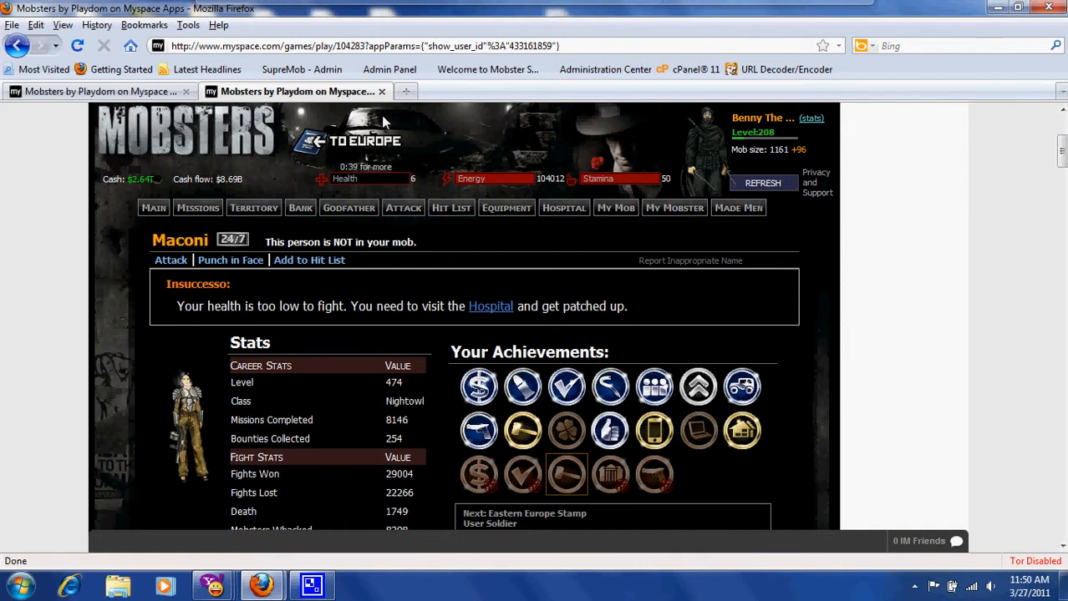